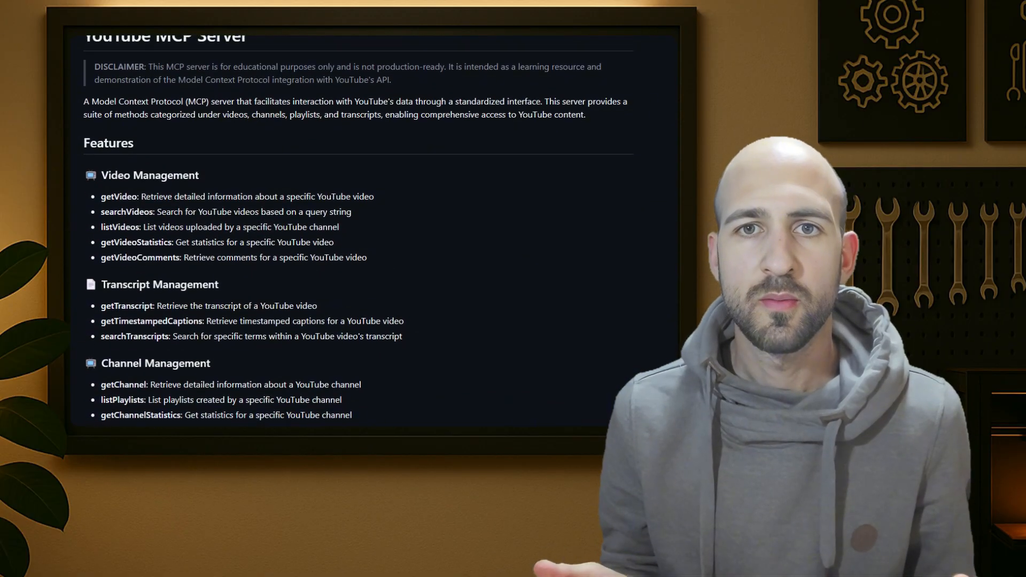
- Open the Youtube MCP Server node and select its SSE Endpoint address
{"action": "scroll", "scroll_direction": "down", "scroll_amount": 3}
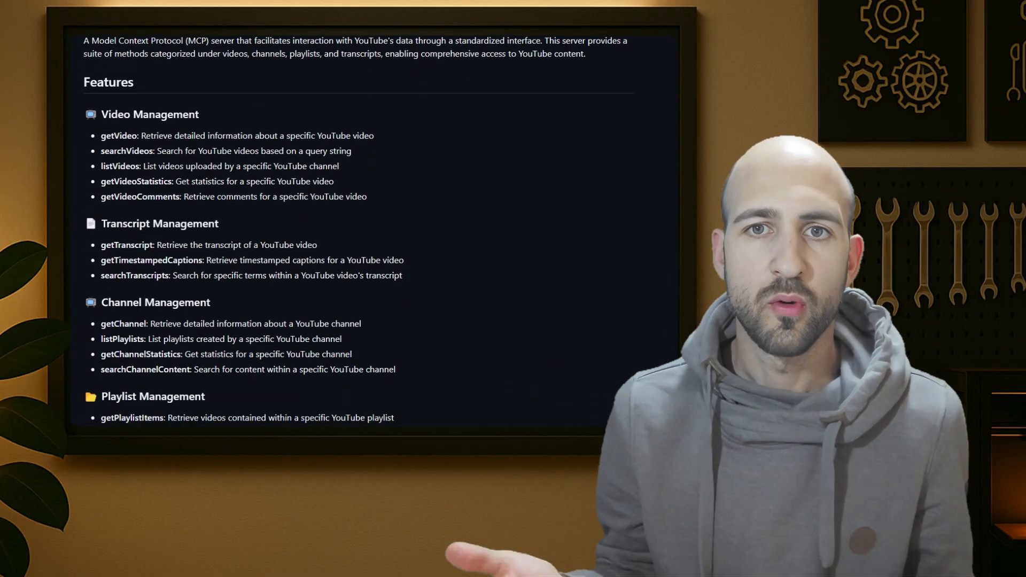
{"action": "left_click", "coordinate": [335, 11]}
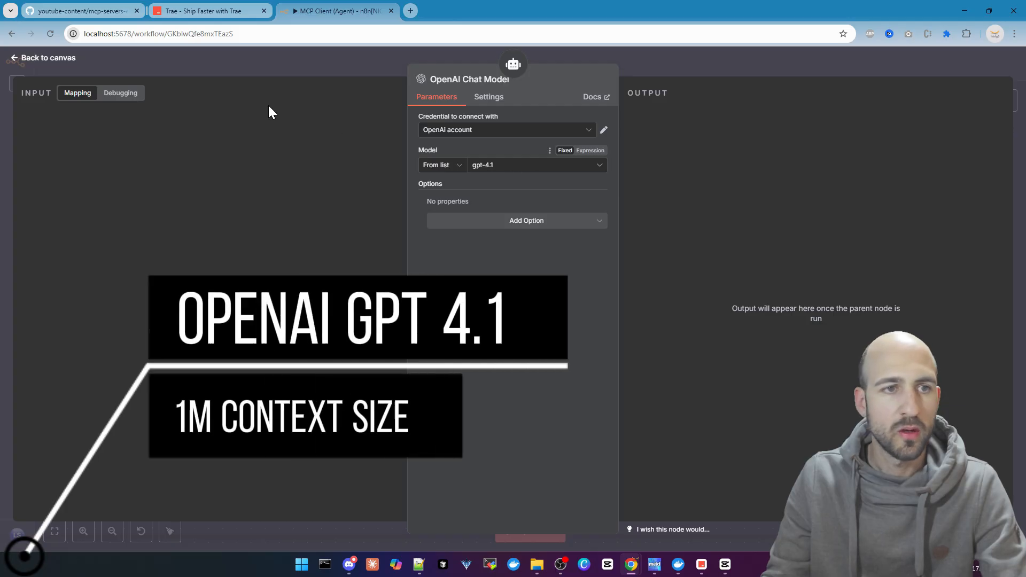
{"action": "mouse_move", "coordinate": [56, 64]}
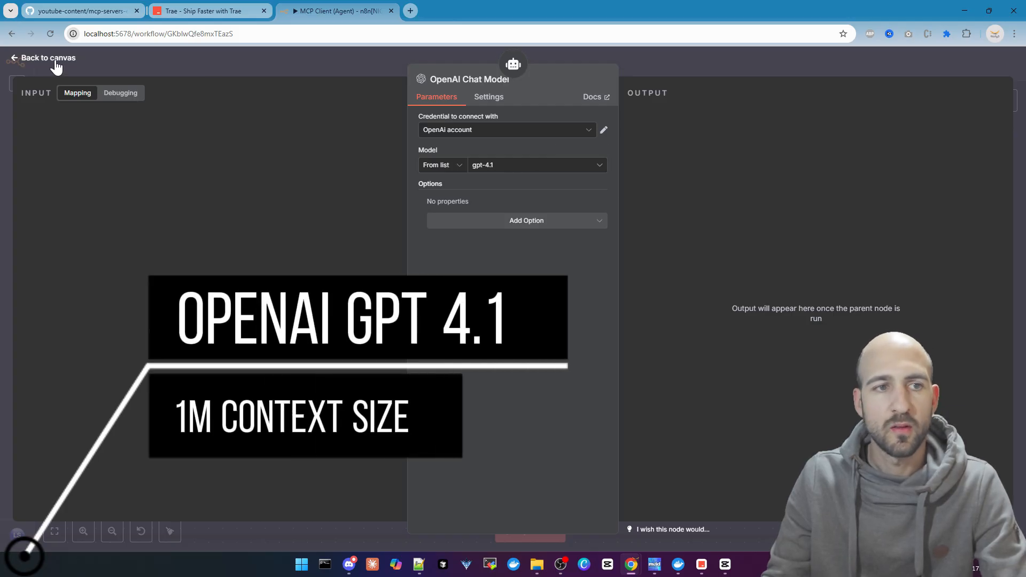
{"action": "left_click", "coordinate": [47, 58]}
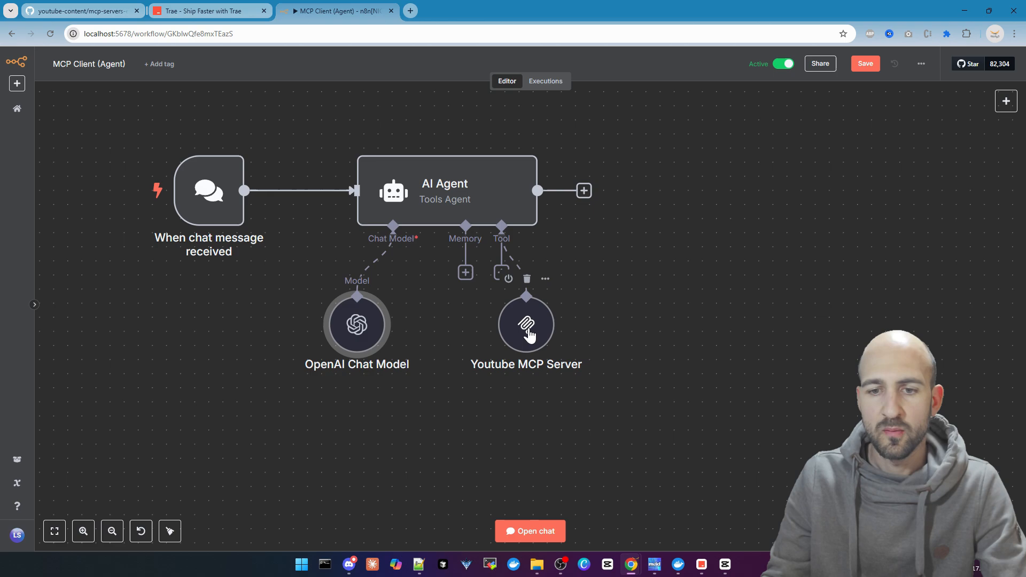
{"action": "double_click", "coordinate": [525, 324]}
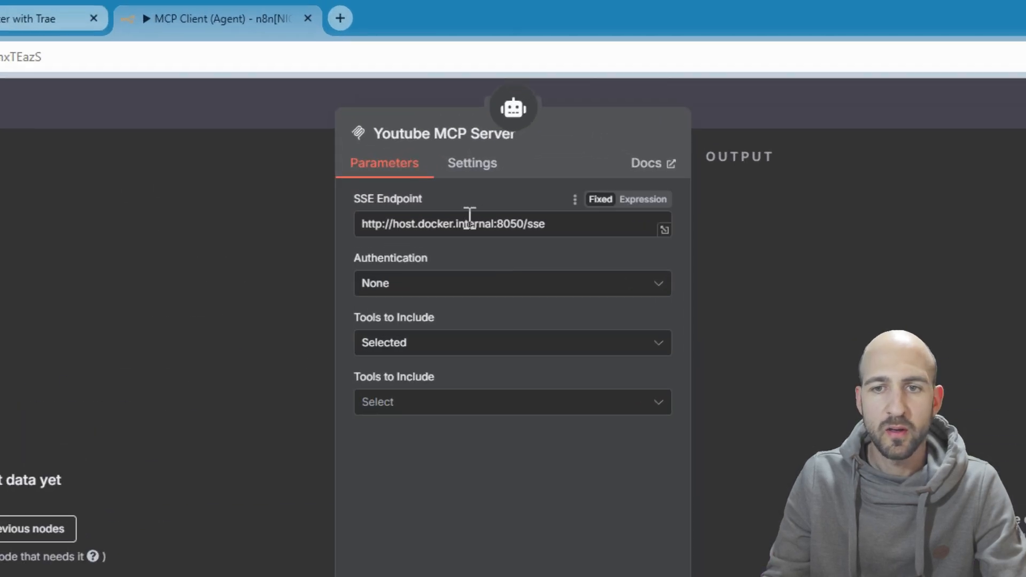
{"action": "triple_click", "coordinate": [452, 224]}
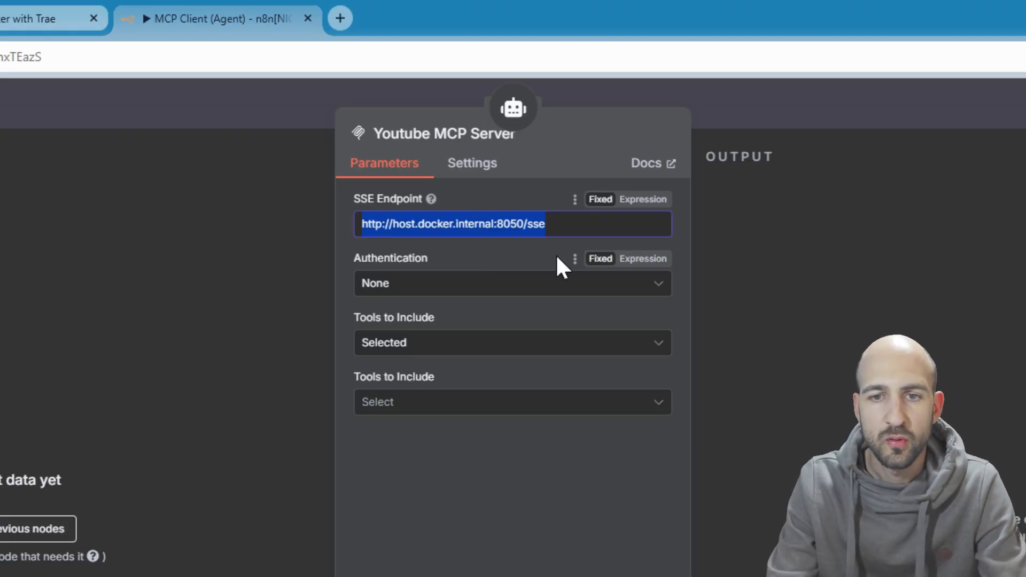
- Set Tools to Include to selected tools, then return to the canvas and save the workflow
{"action": "left_click", "coordinate": [512, 342]}
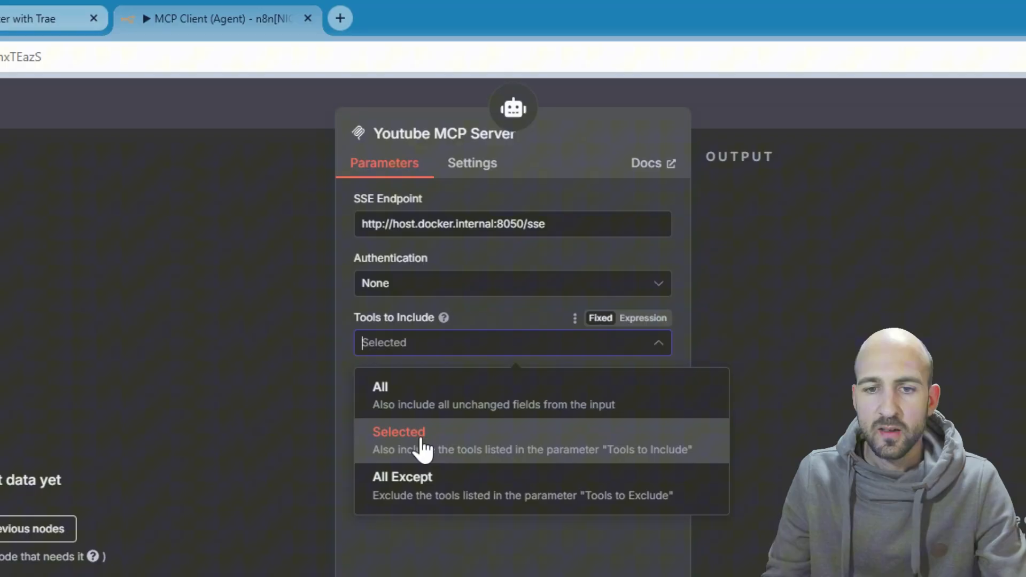
{"action": "left_click", "coordinate": [399, 432]}
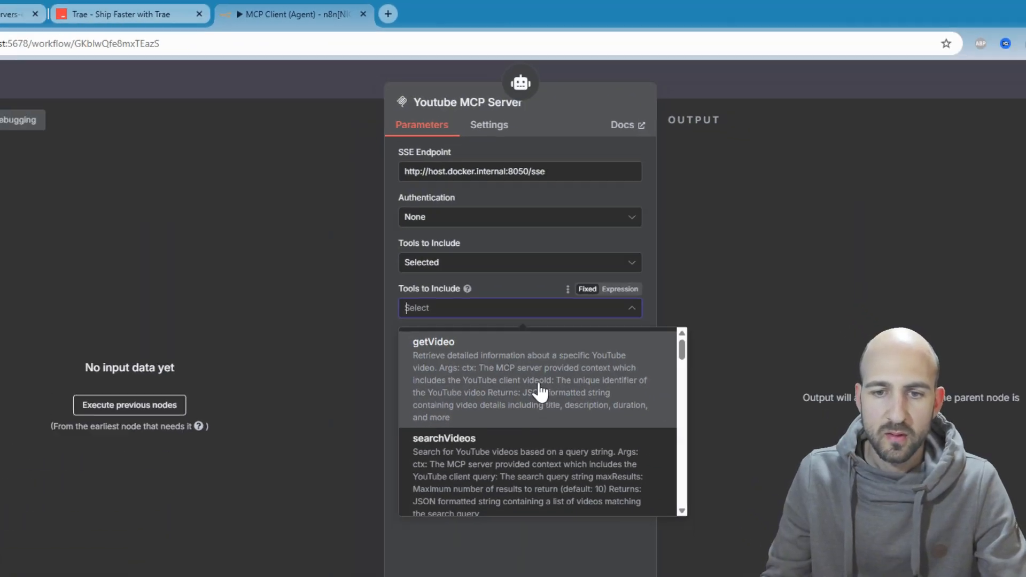
{"action": "scroll", "scroll_direction": "down", "scroll_amount": 3}
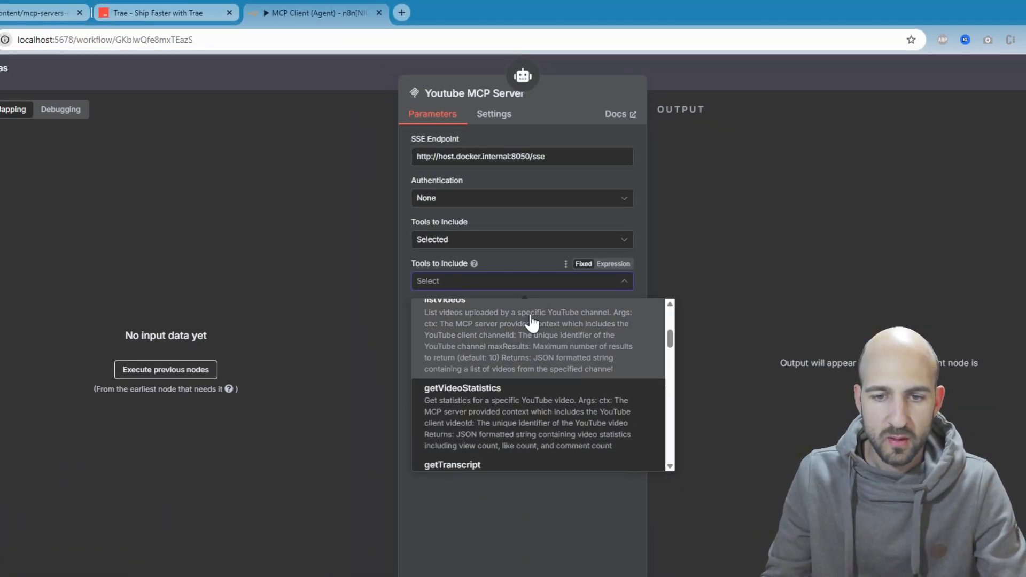
{"action": "scroll", "scroll_direction": "down", "scroll_amount": 3}
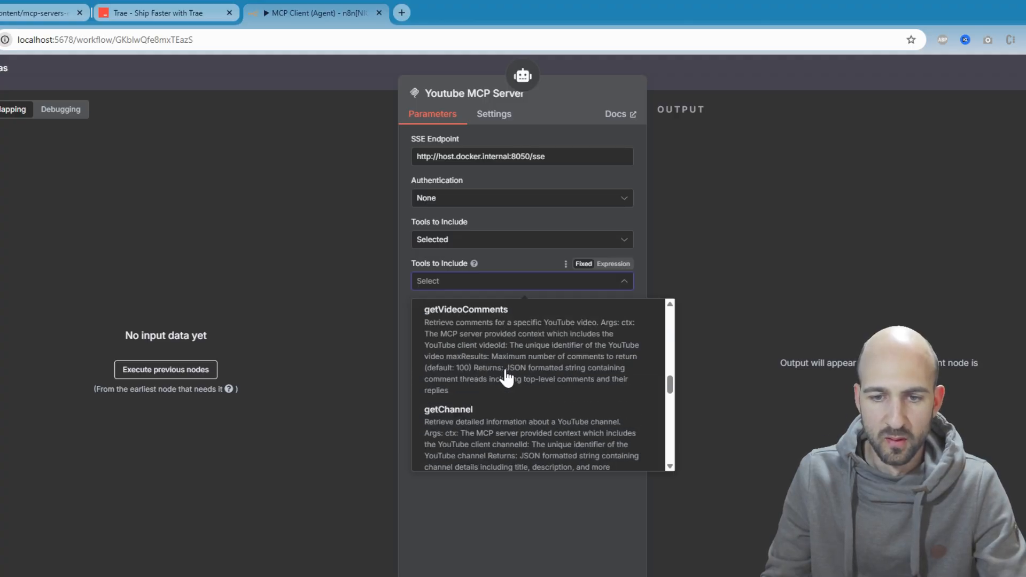
{"action": "left_click", "coordinate": [520, 239]}
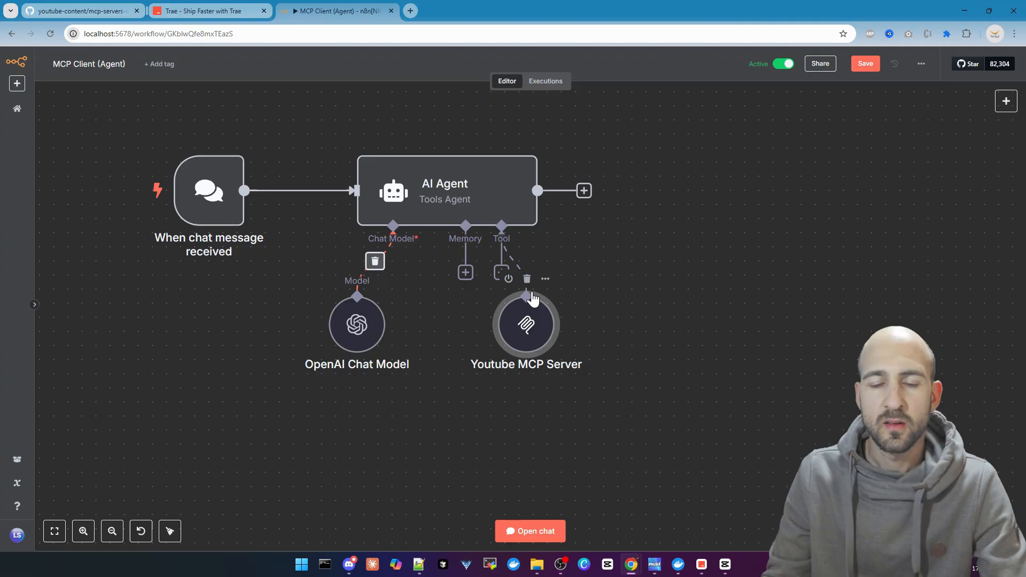
{"action": "mouse_move", "coordinate": [628, 275]}
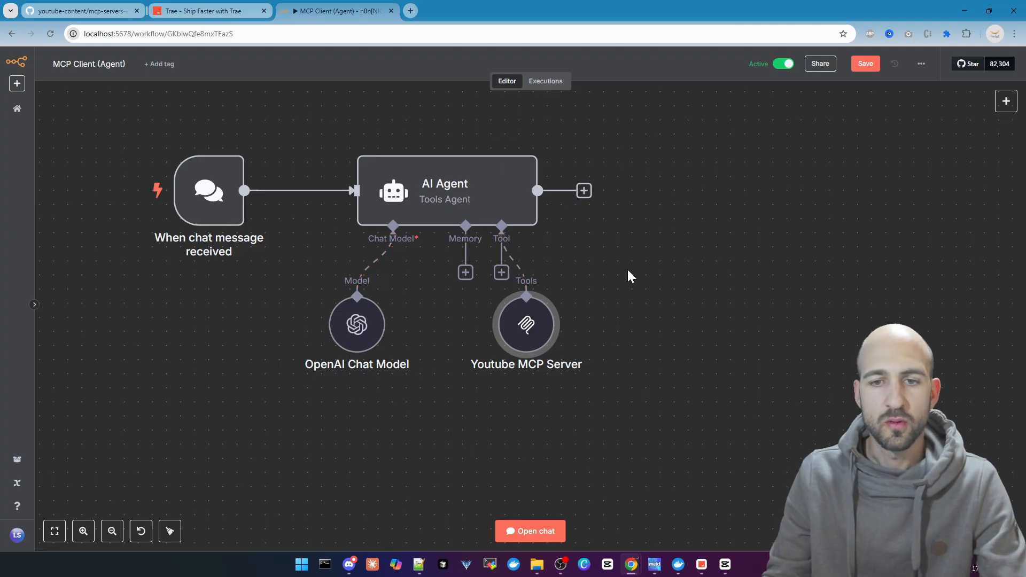
{"action": "left_click", "coordinate": [864, 64]}
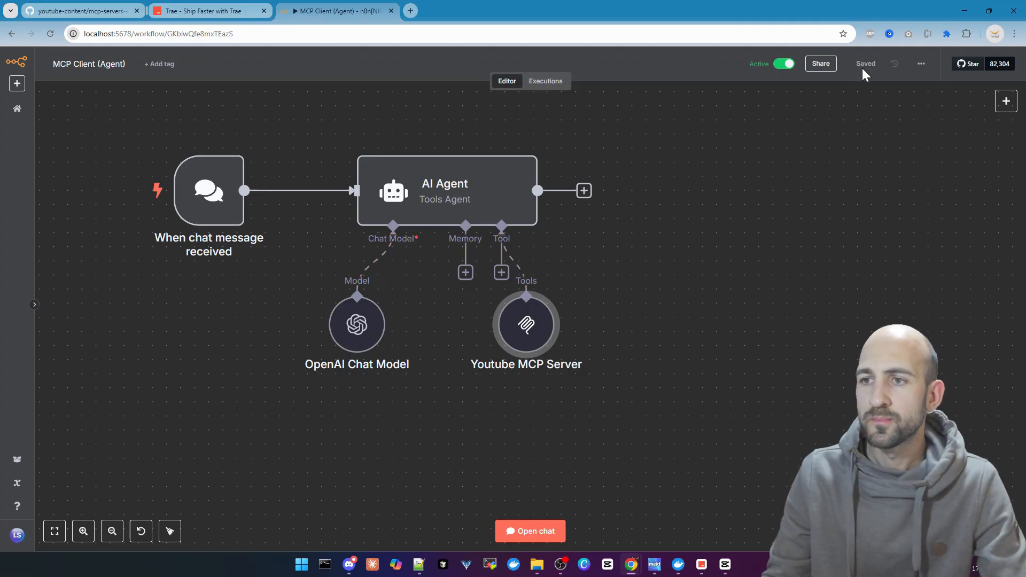
- Send the agent a chat request to summarise a YouTube video from its link
{"action": "left_click", "coordinate": [530, 531]}
{"action": "type", "text": "give me a summary about this video: https://www.youtube.com/watch?v=VQ2VNLtJ51Q"}
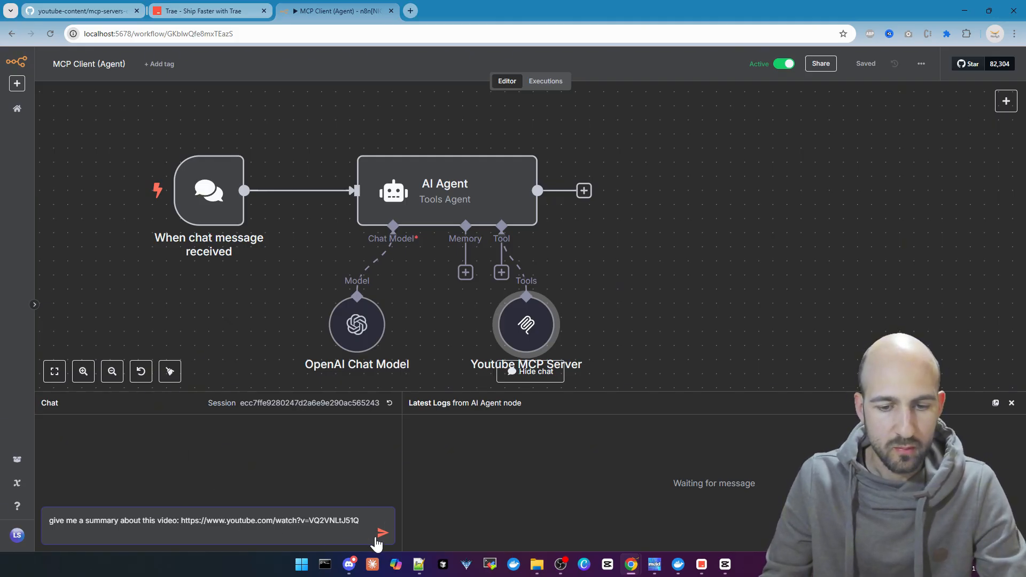
{"action": "left_click", "coordinate": [382, 534]}
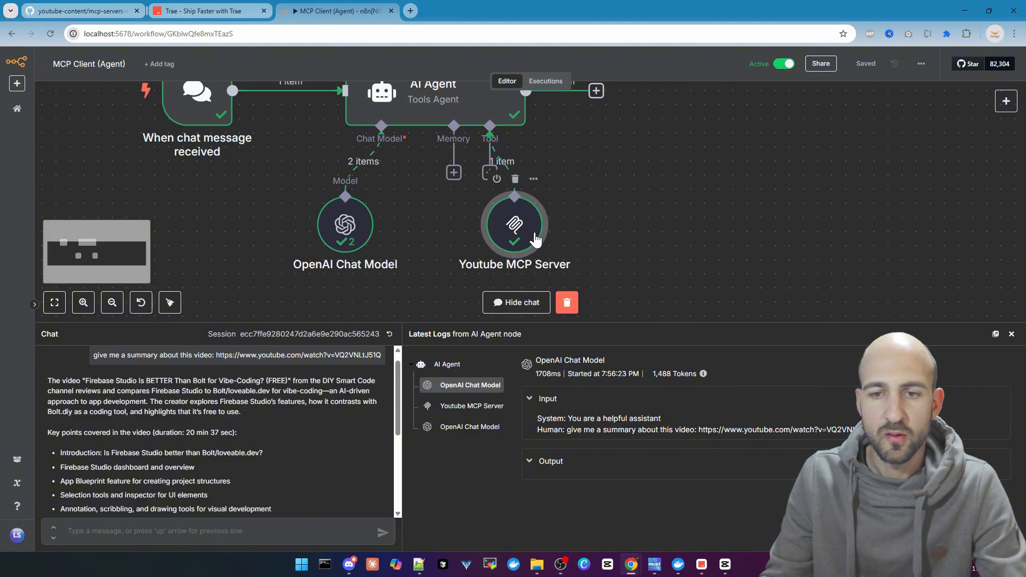
{"action": "double_click", "coordinate": [513, 224]}
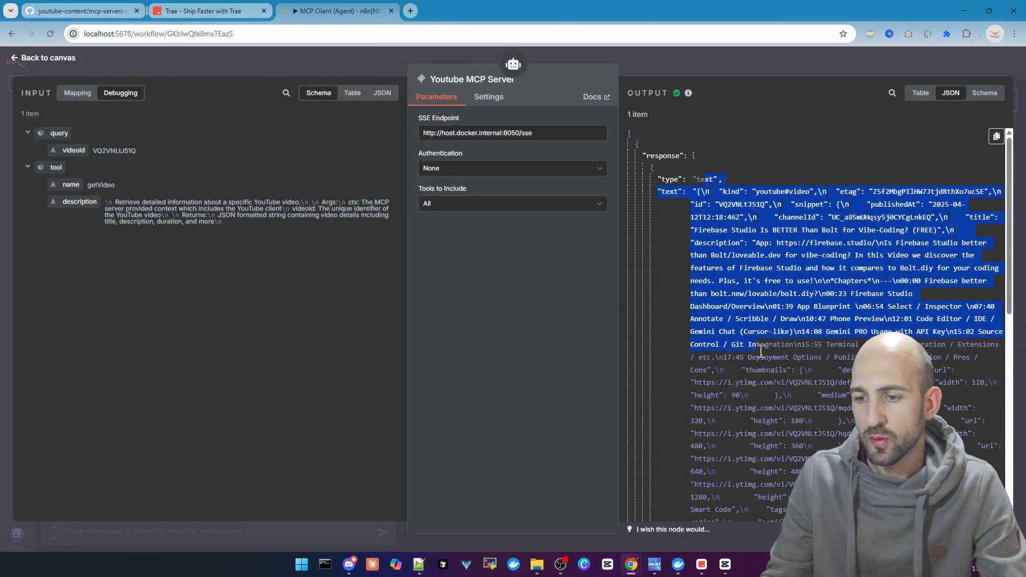
{"action": "scroll", "scroll_direction": "down", "scroll_amount": 3}
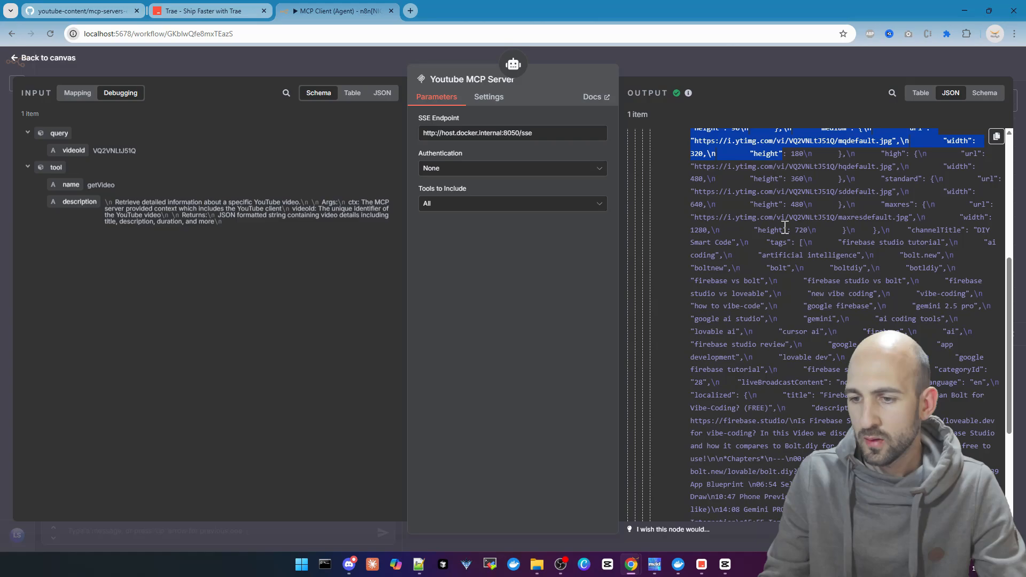
{"action": "scroll", "scroll_direction": "up", "scroll_amount": 3}
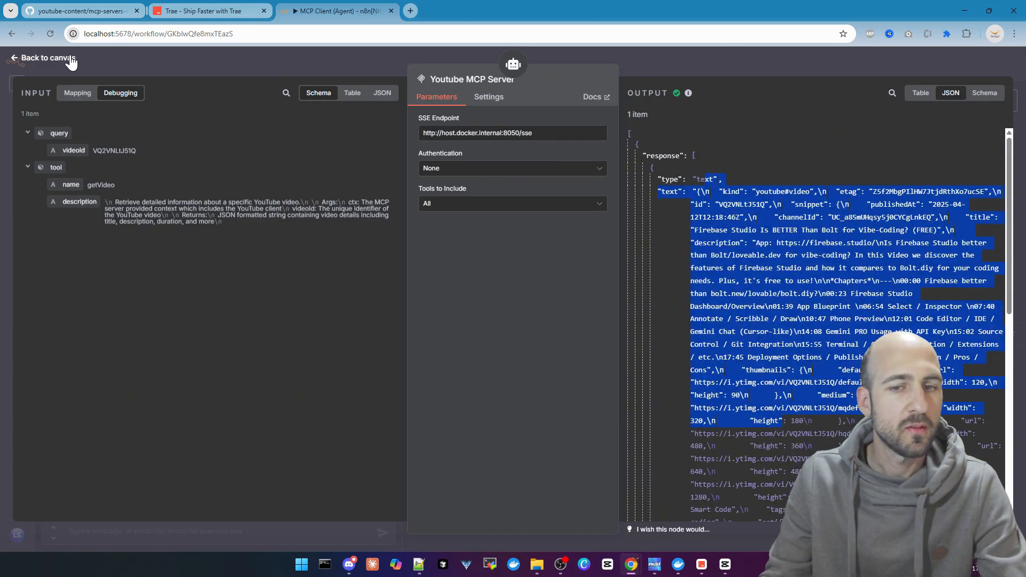
{"action": "left_click", "coordinate": [41, 57]}
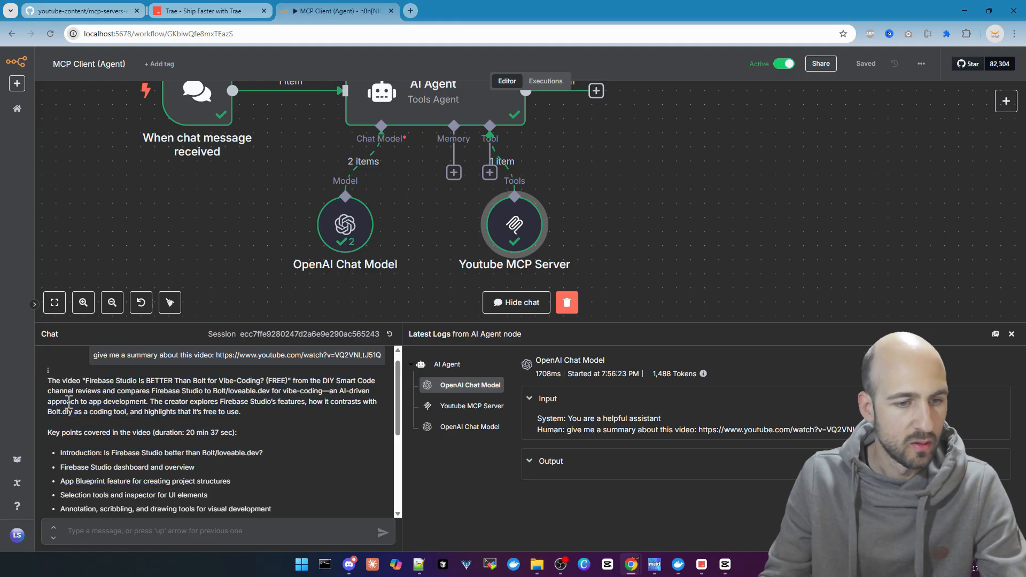
{"action": "scroll", "scroll_direction": "down", "scroll_amount": 3}
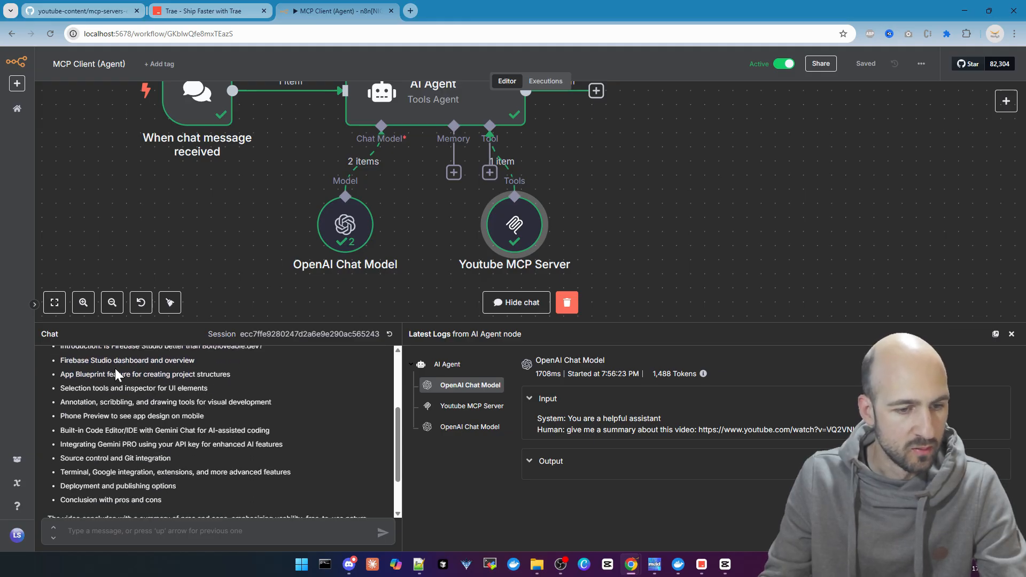
{"action": "scroll", "scroll_direction": "up", "scroll_amount": 3}
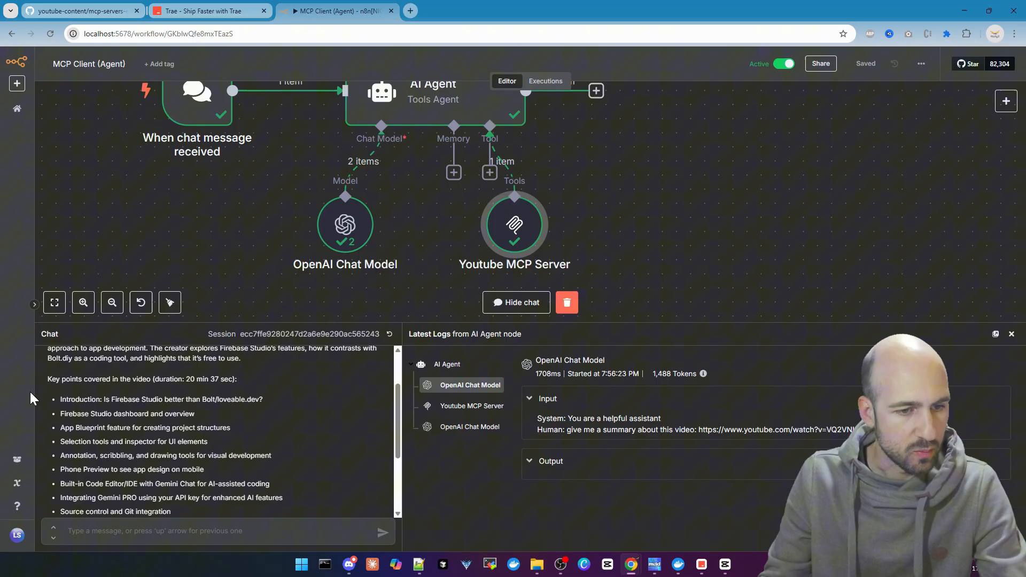
{"action": "scroll", "scroll_direction": "down", "scroll_amount": 3}
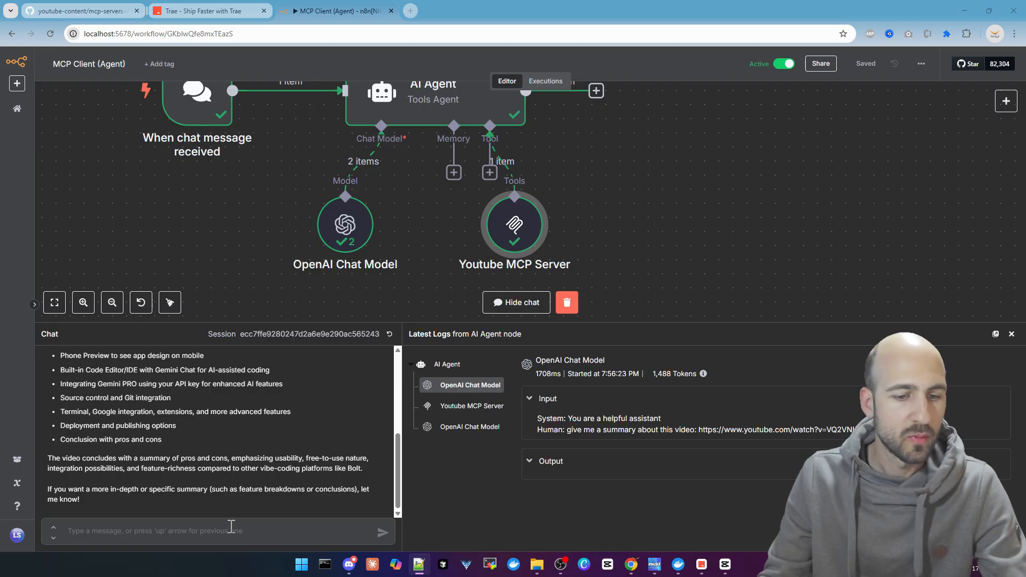
- Ask the agent to analyse the video's comments and give a short Firebase Studio sentiment
{"action": "type", "text": "Analyse the comments of this video and provide a short sentiment about the tool firebase studio: https://www.youtube.com/watch?v=VQ2VNLtJ51Q"}
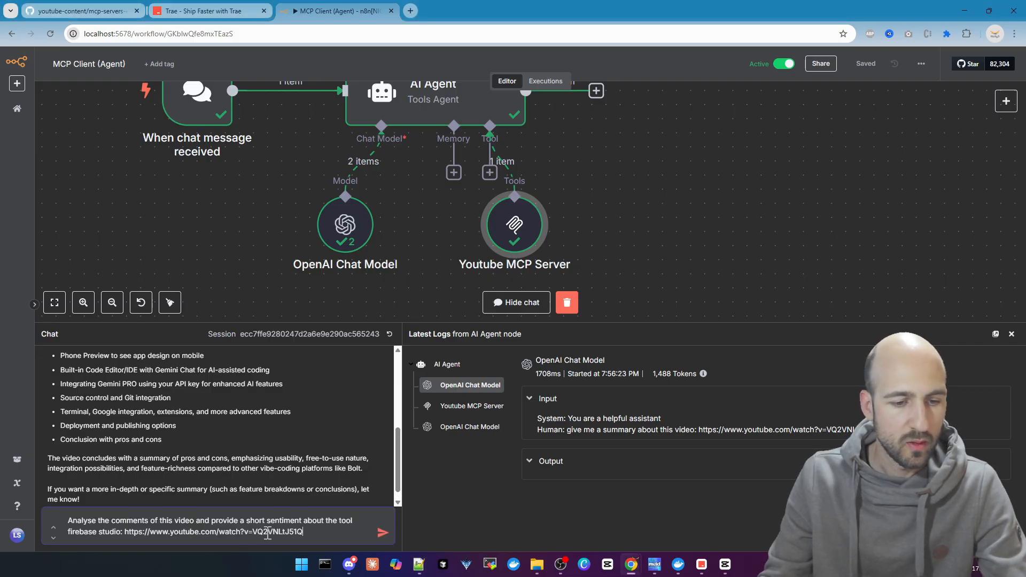
{"action": "mouse_move", "coordinate": [149, 550]}
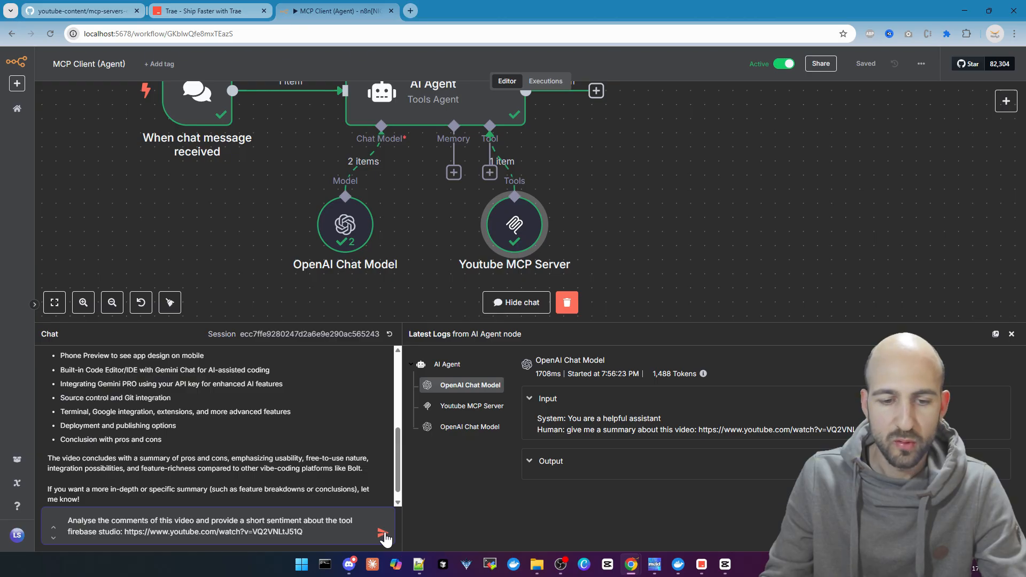
{"action": "left_click", "coordinate": [384, 532]}
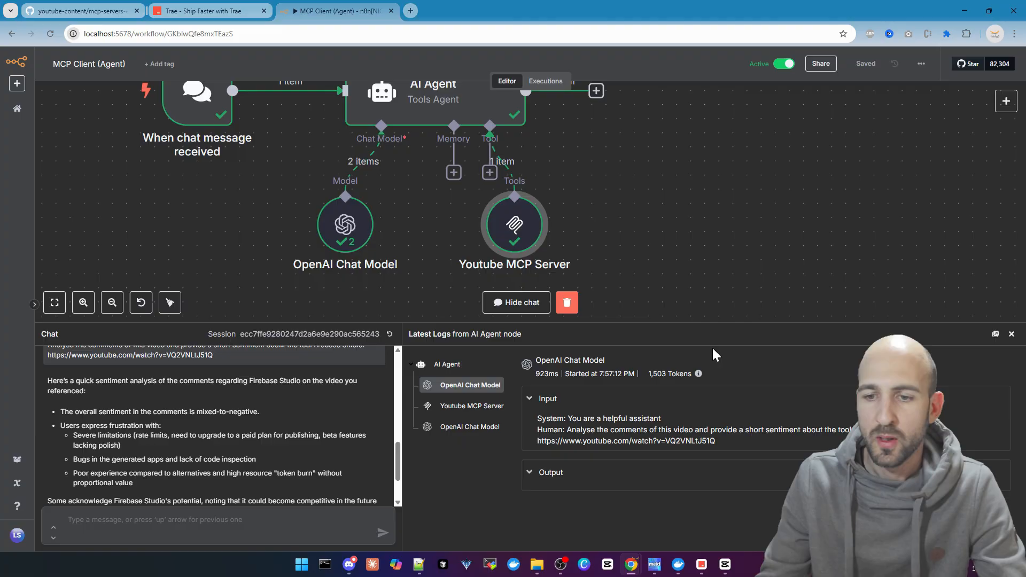
{"action": "mouse_move", "coordinate": [711, 347]}
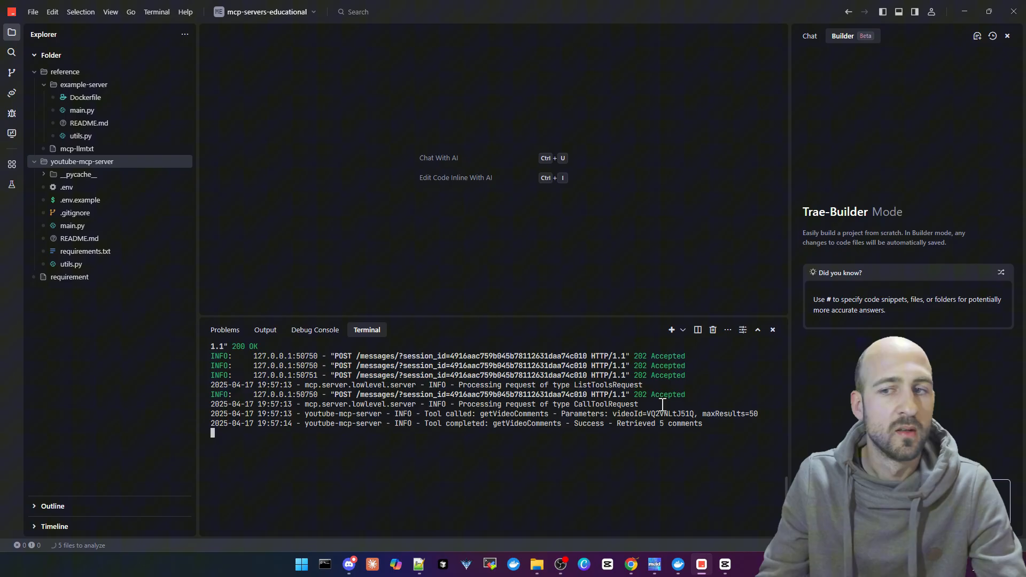
{"action": "mouse_move", "coordinate": [72, 161]}
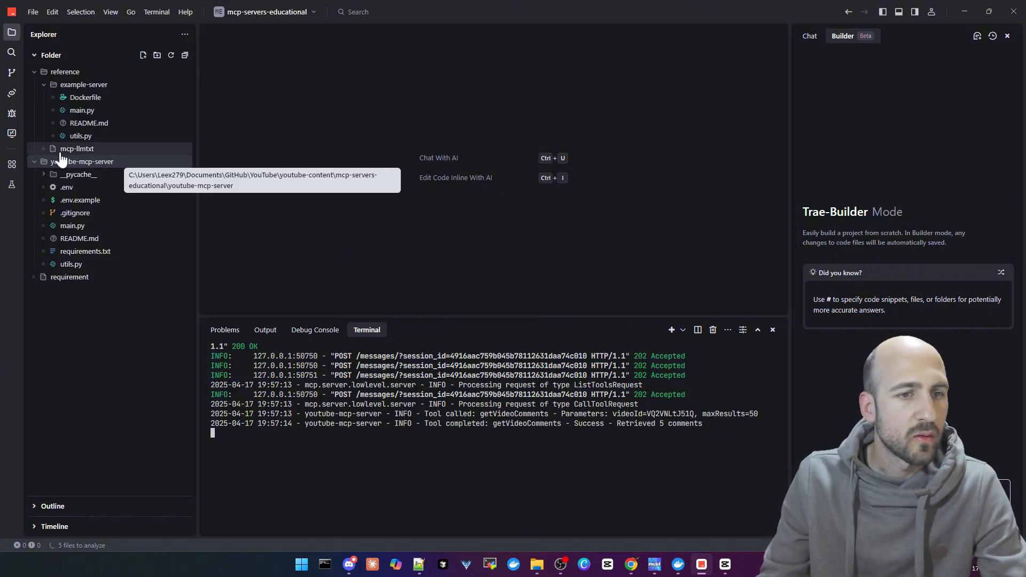
{"action": "mouse_move", "coordinate": [129, 223]}
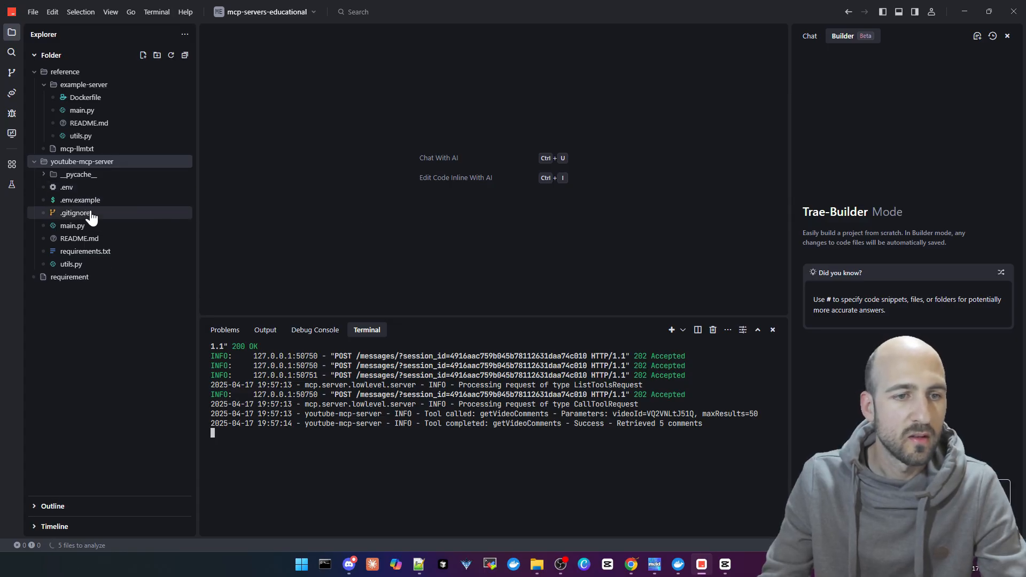
{"action": "mouse_move", "coordinate": [78, 177]}
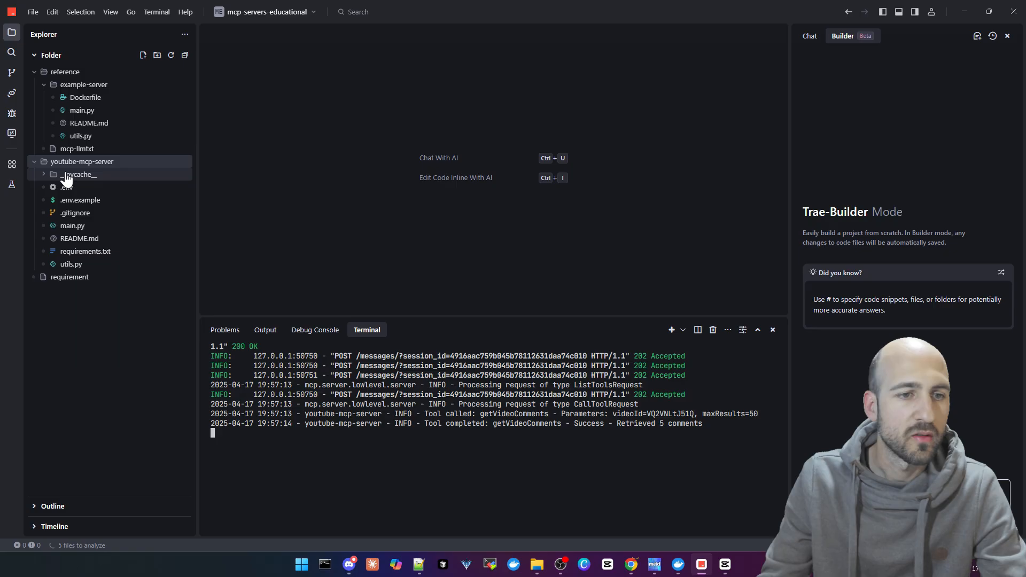
{"action": "mouse_move", "coordinate": [75, 213]}
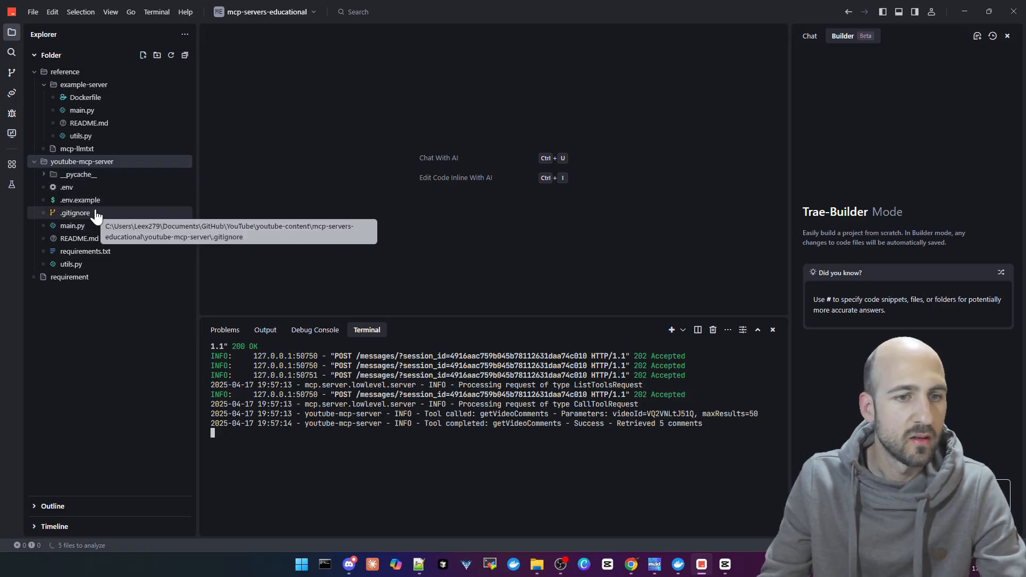
- Open .env.example and highlight the YOUTUBE_API_KEY placeholder and the sse transport value
{"action": "left_click", "coordinate": [80, 199]}
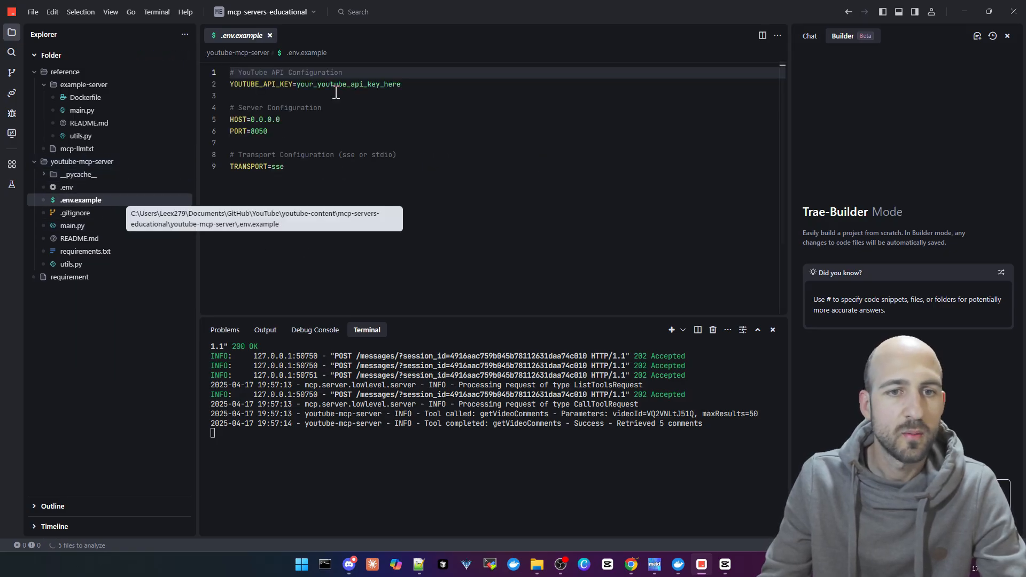
{"action": "double_click", "coordinate": [340, 84]}
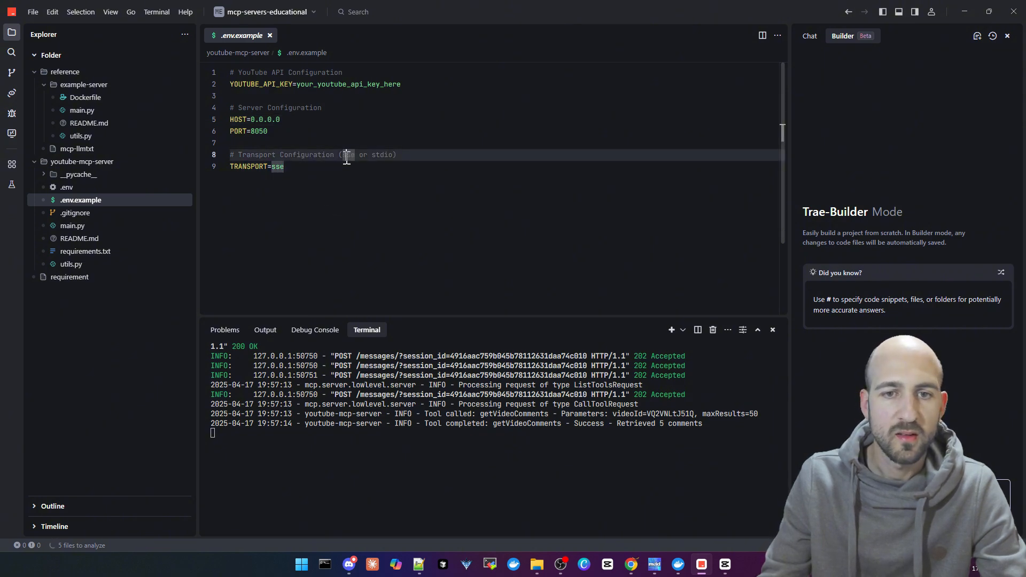
{"action": "double_click", "coordinate": [381, 154]}
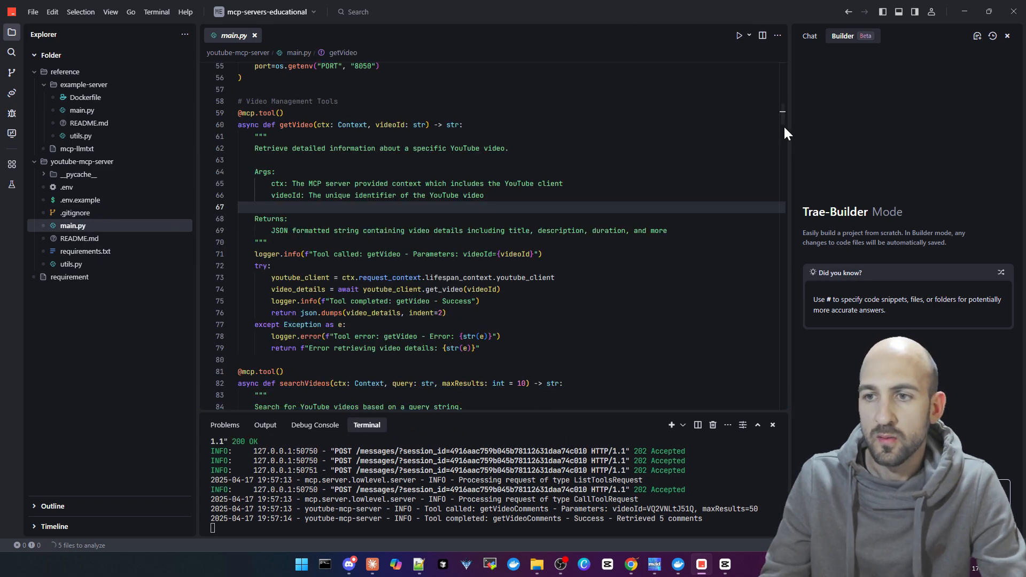
- Scroll through main.py from the getVideo tool down to the searchVideos tool definition
{"action": "scroll", "scroll_direction": "down", "scroll_amount": 3}
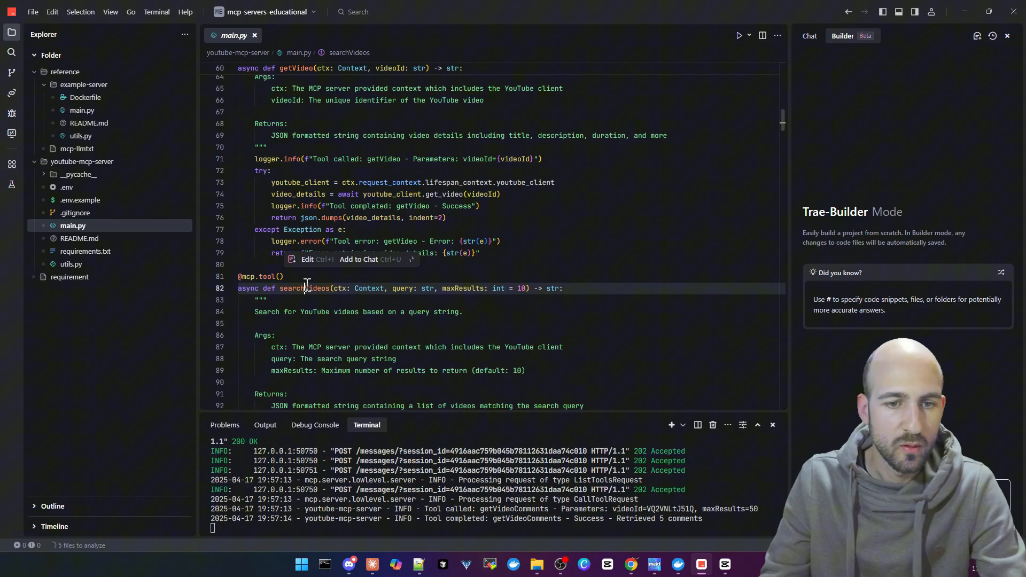
{"action": "scroll", "scroll_direction": "down", "scroll_amount": 3}
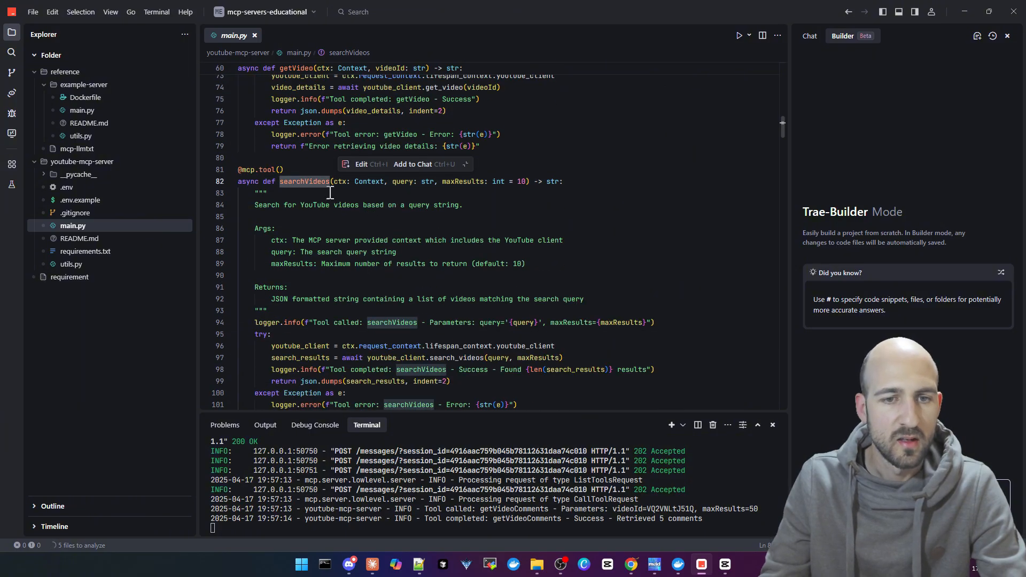
{"action": "mouse_move", "coordinate": [368, 210]}
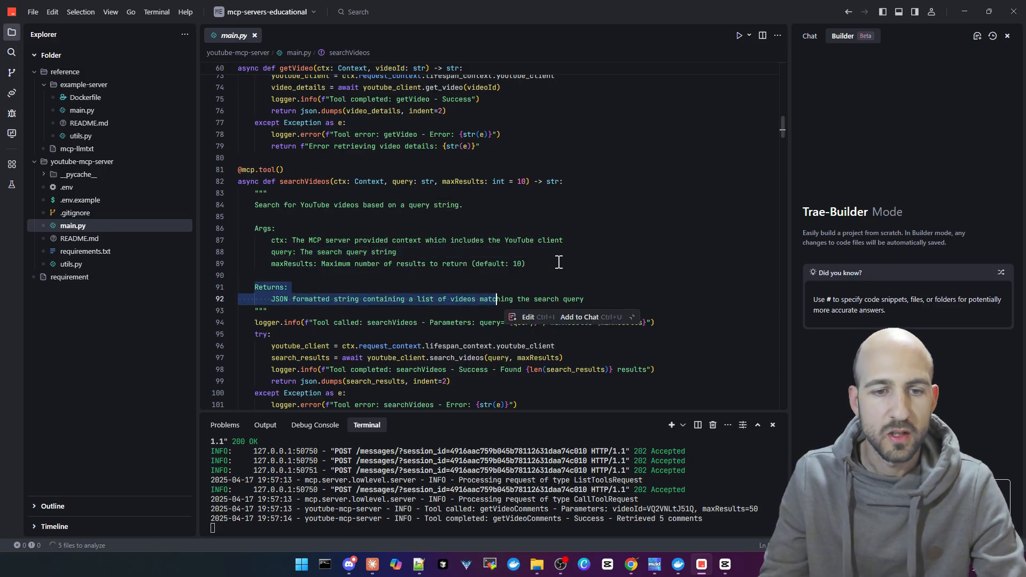
{"action": "scroll", "scroll_direction": "down", "scroll_amount": 3}
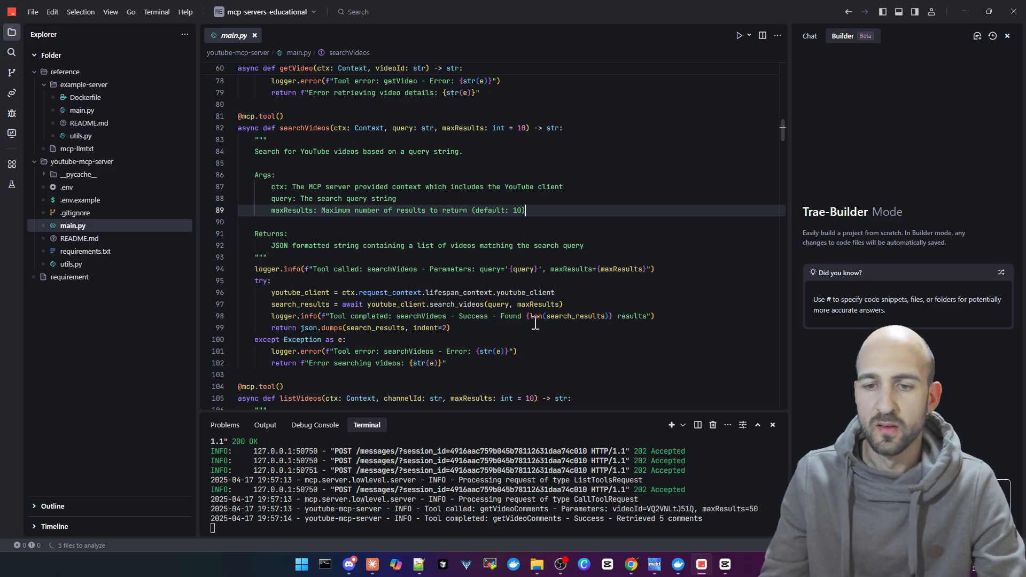
- Read the README's Features, Installation and Configuration sections, then bring up utils.py
{"action": "left_click", "coordinate": [80, 237]}
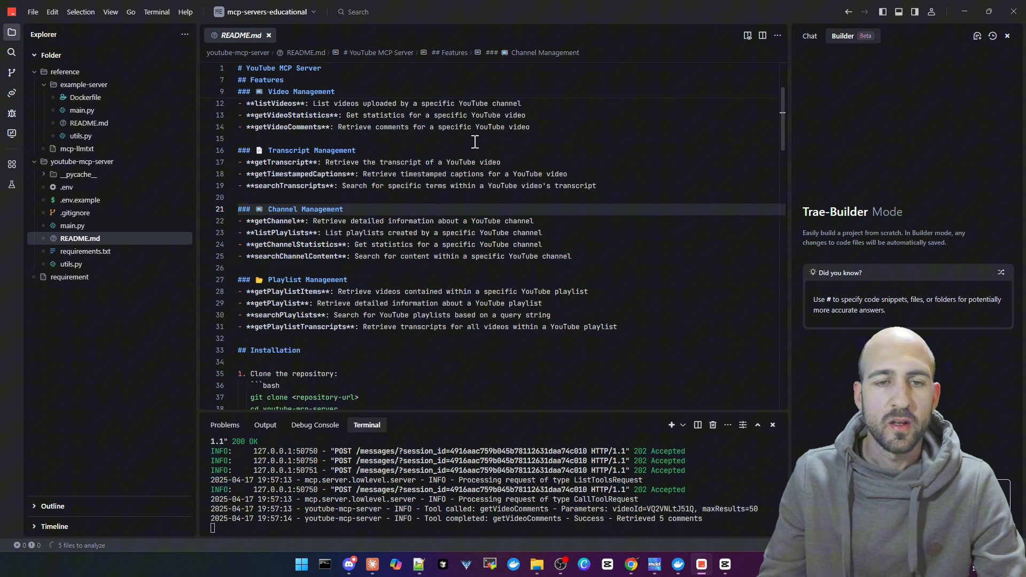
{"action": "scroll", "scroll_direction": "up", "scroll_amount": 3}
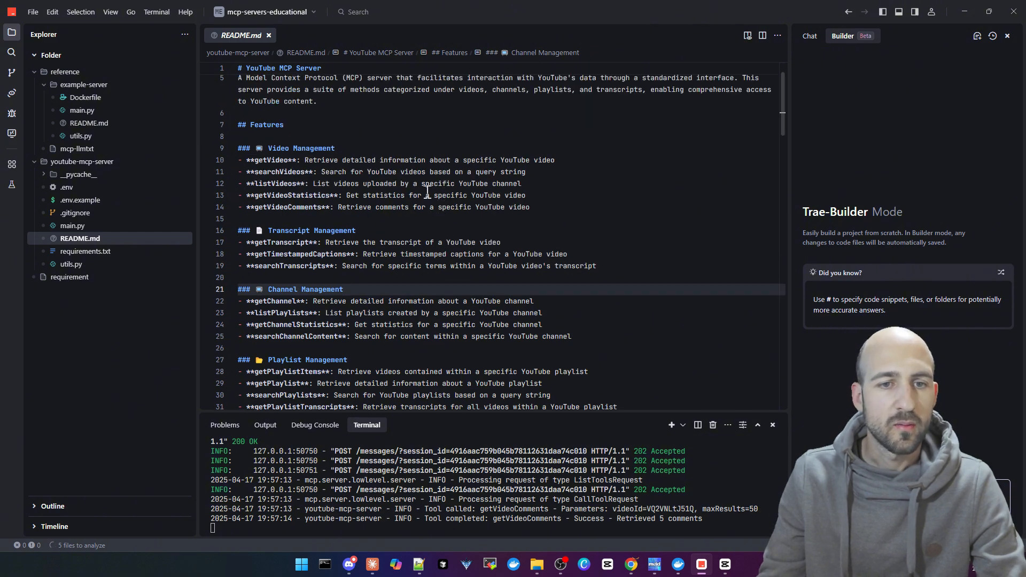
{"action": "mouse_move", "coordinate": [501, 216]}
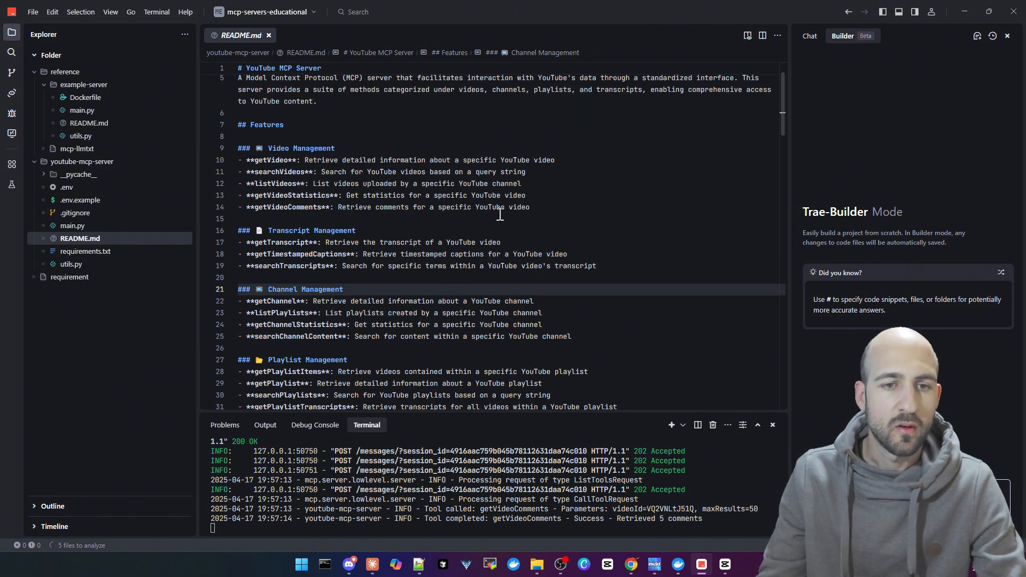
{"action": "scroll", "scroll_direction": "down", "scroll_amount": 3}
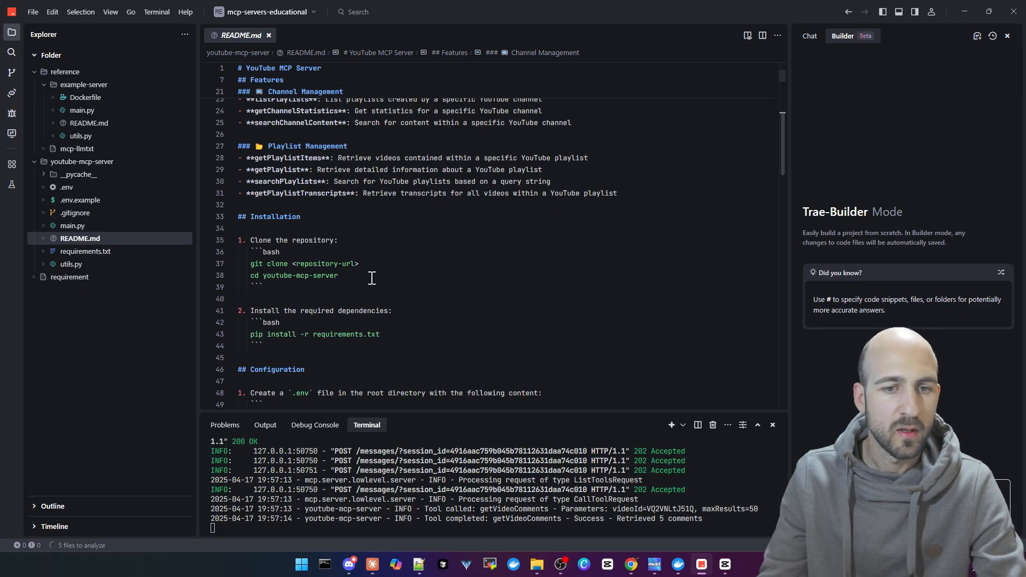
{"action": "mouse_move", "coordinate": [413, 254]}
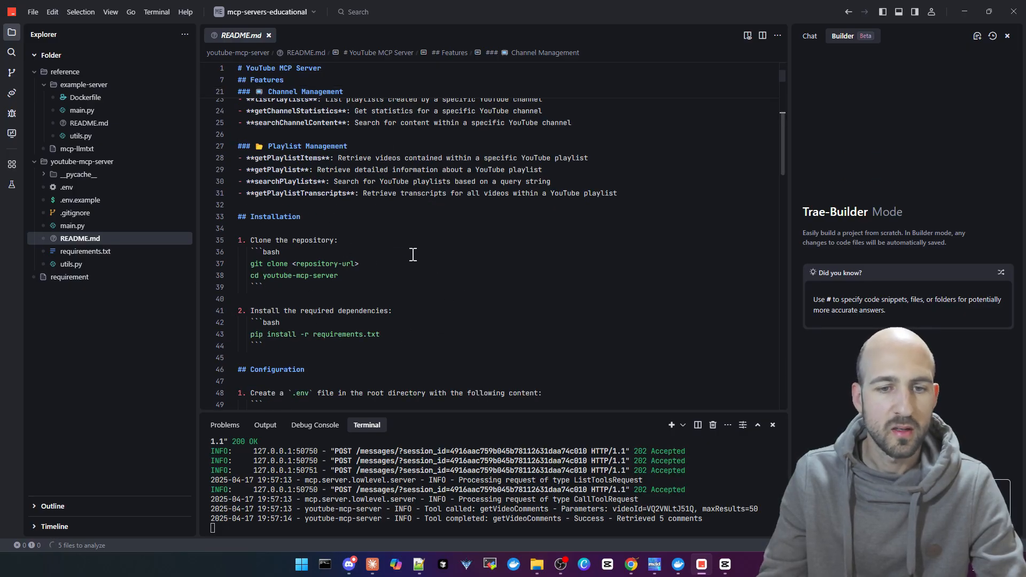
{"action": "scroll", "scroll_direction": "down", "scroll_amount": 3}
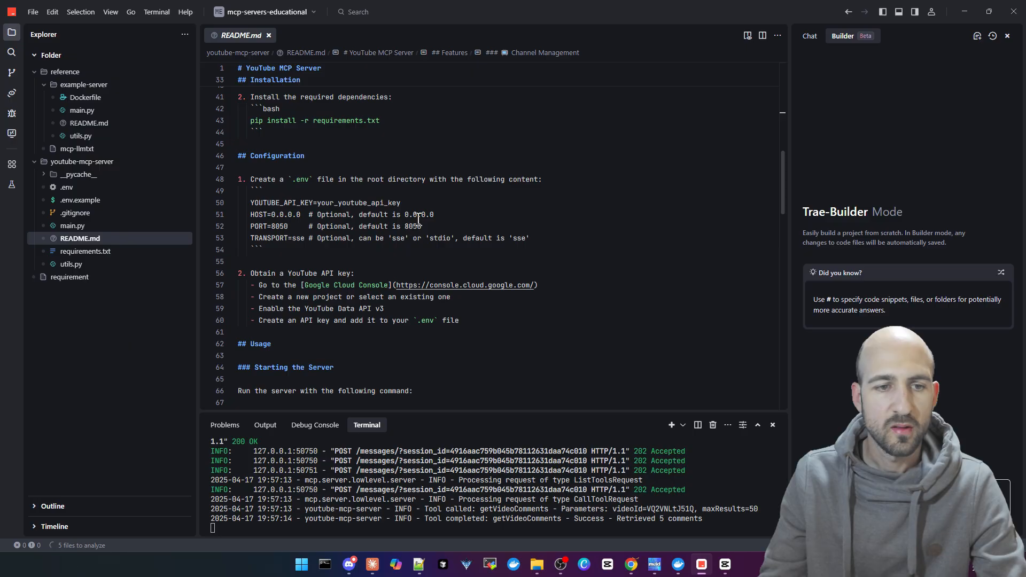
{"action": "left_click", "coordinate": [71, 264]}
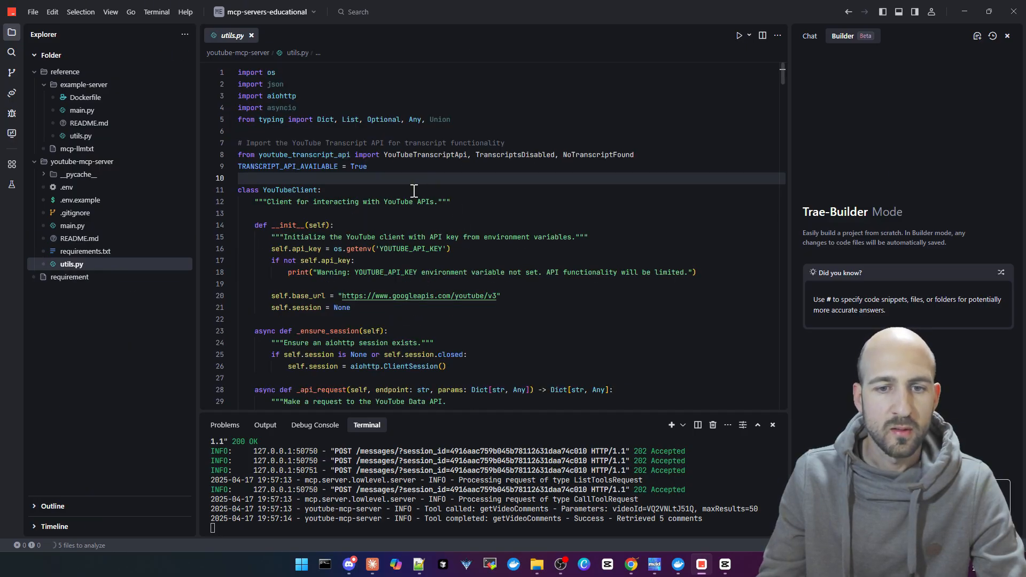
{"action": "mouse_move", "coordinate": [543, 266]}
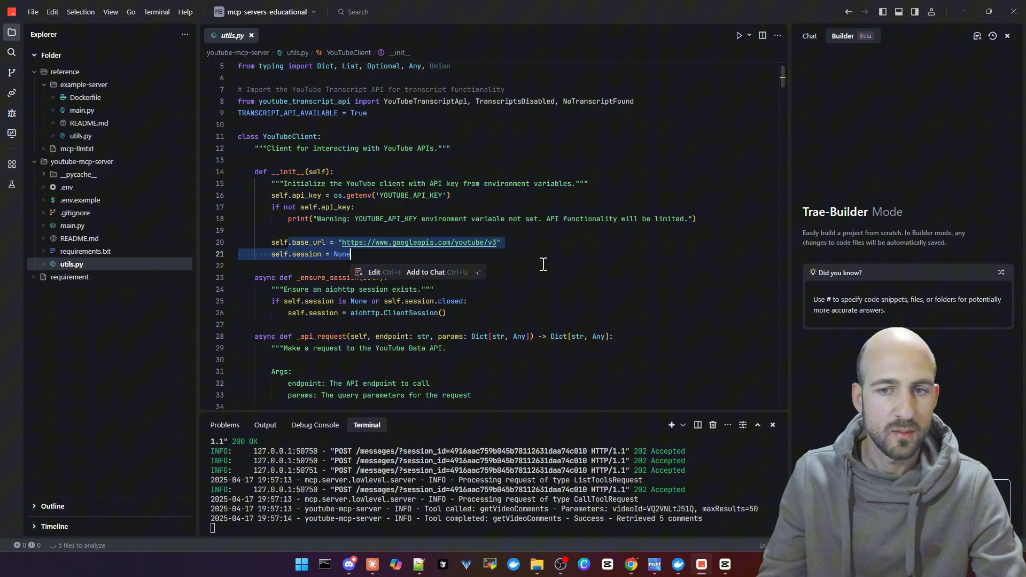
- Open requirements.txt and collapse youtube-mcp-server, leaving only the reference folder expanded
{"action": "left_click", "coordinate": [86, 251]}
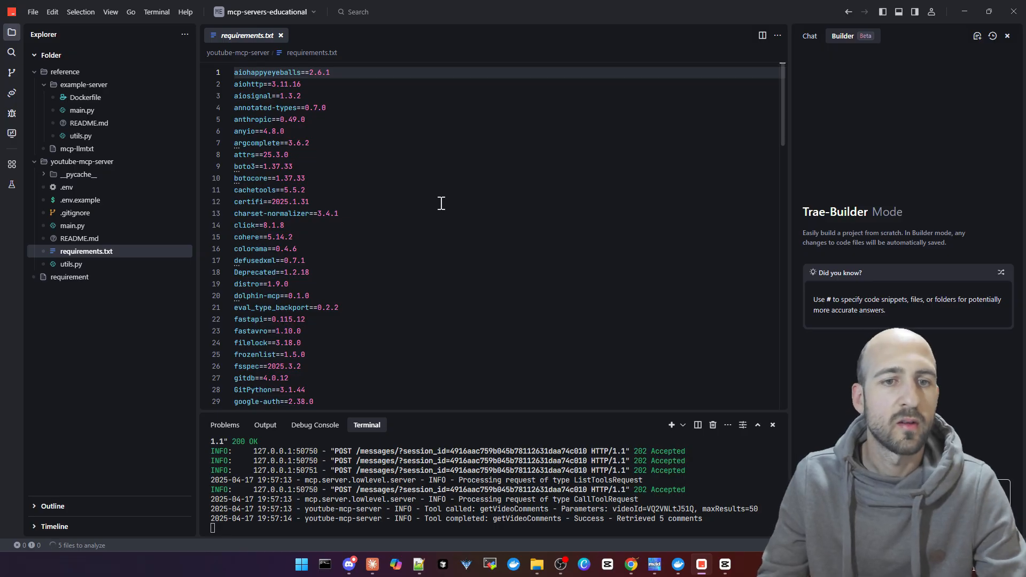
{"action": "mouse_move", "coordinate": [74, 216]}
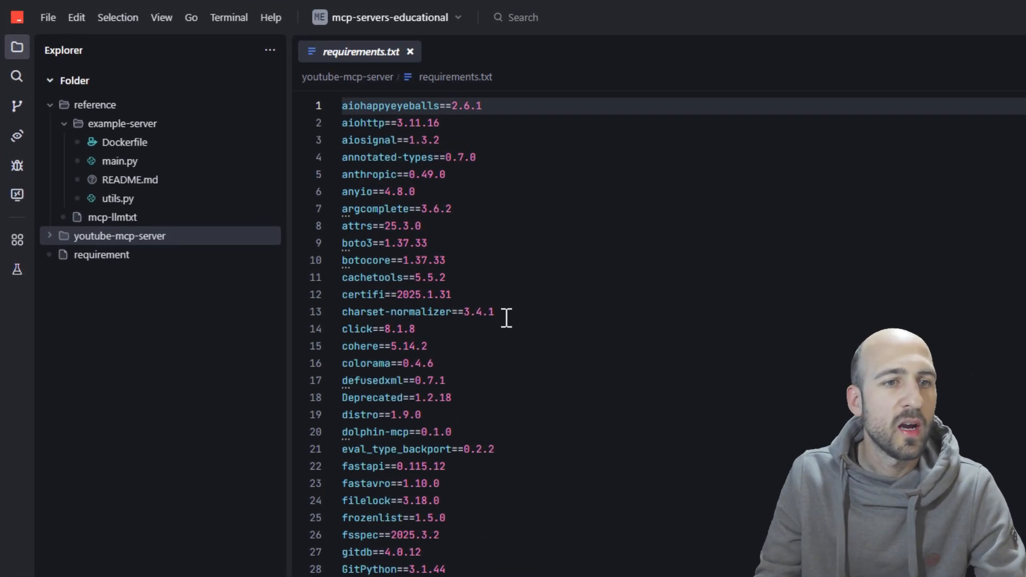
{"action": "mouse_move", "coordinate": [117, 108]}
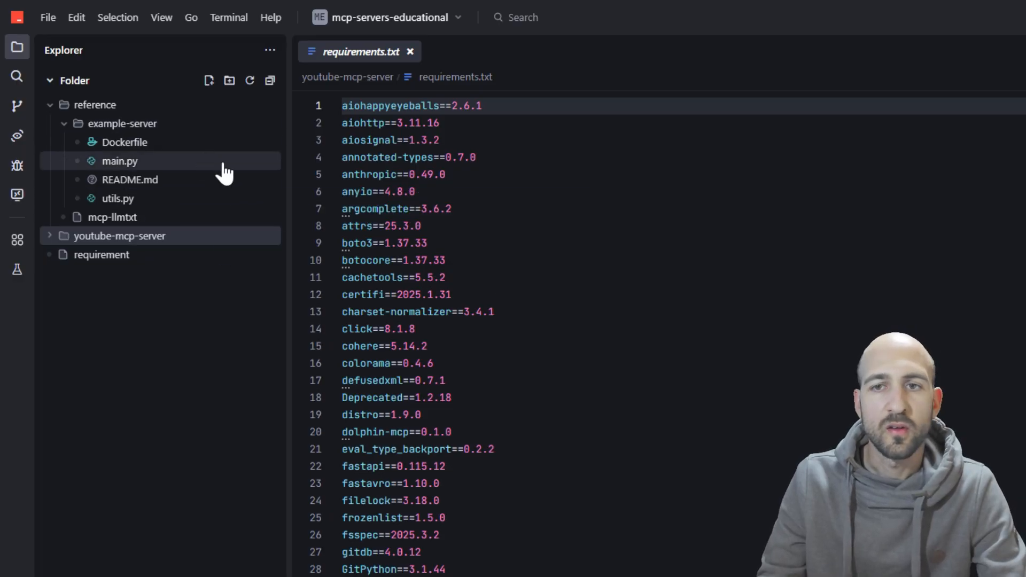
{"action": "left_click", "coordinate": [596, 260]}
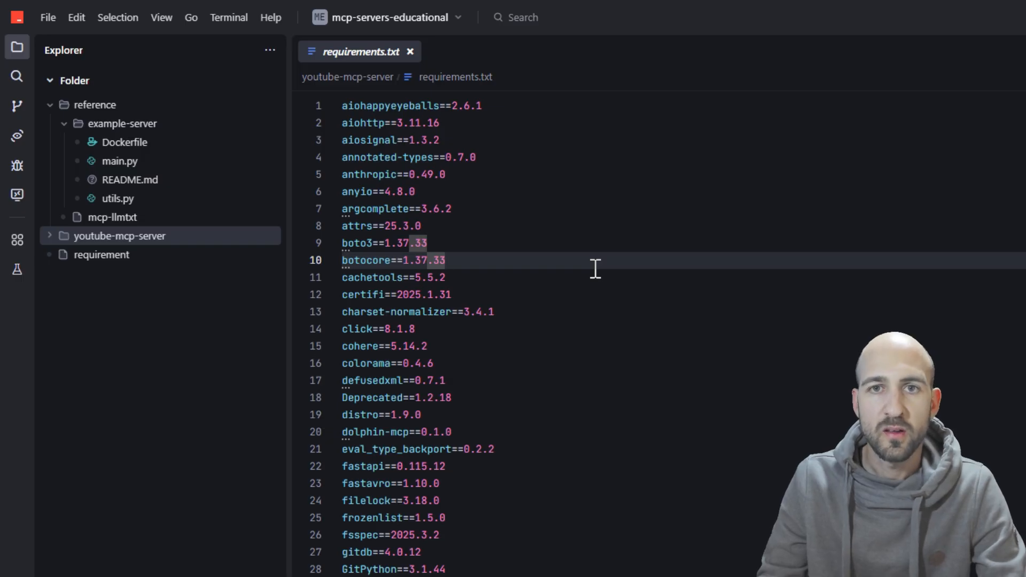
{"action": "left_click", "coordinate": [445, 260]}
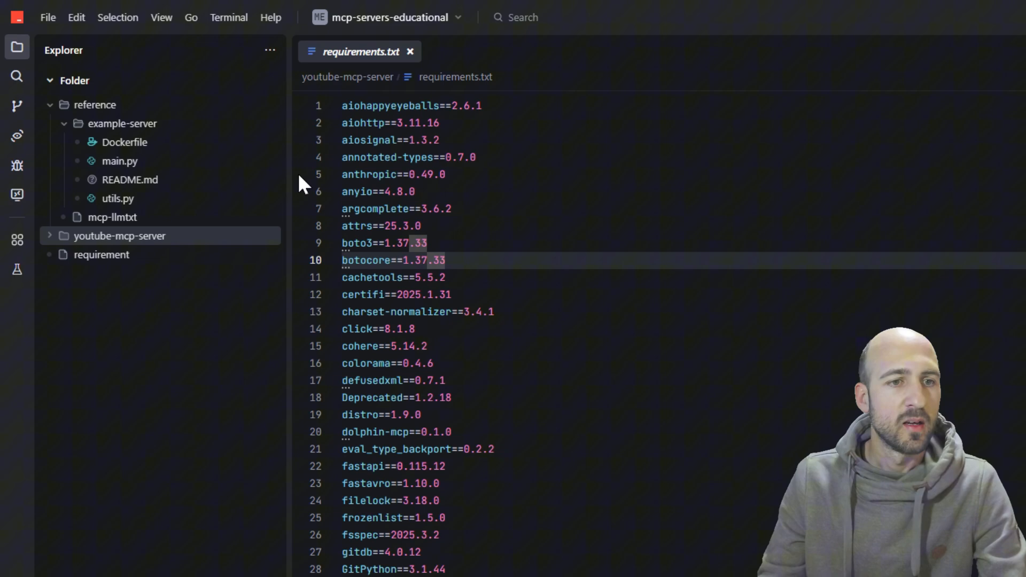
{"action": "left_click", "coordinate": [445, 259]}
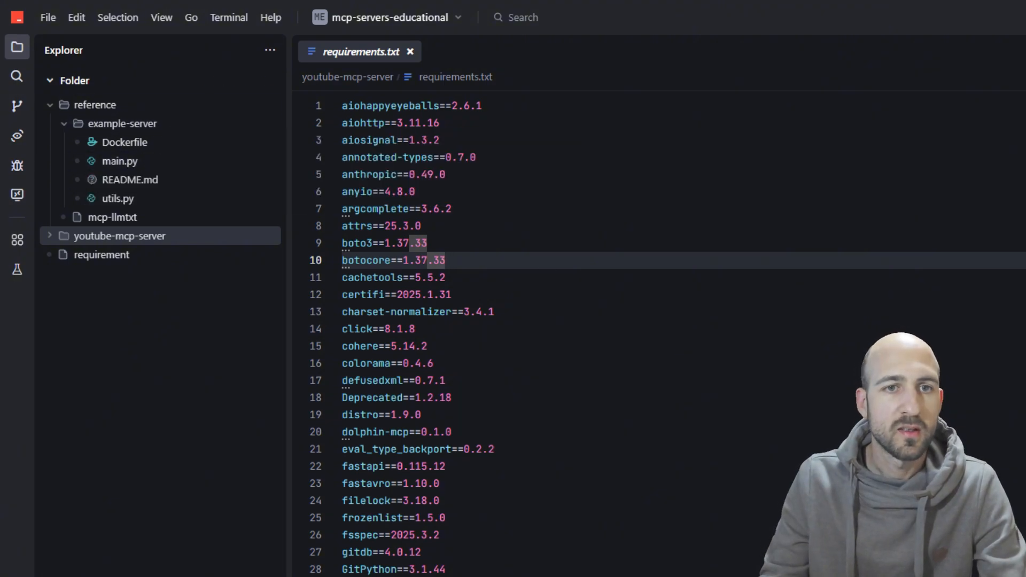
{"action": "left_click", "coordinate": [443, 260]}
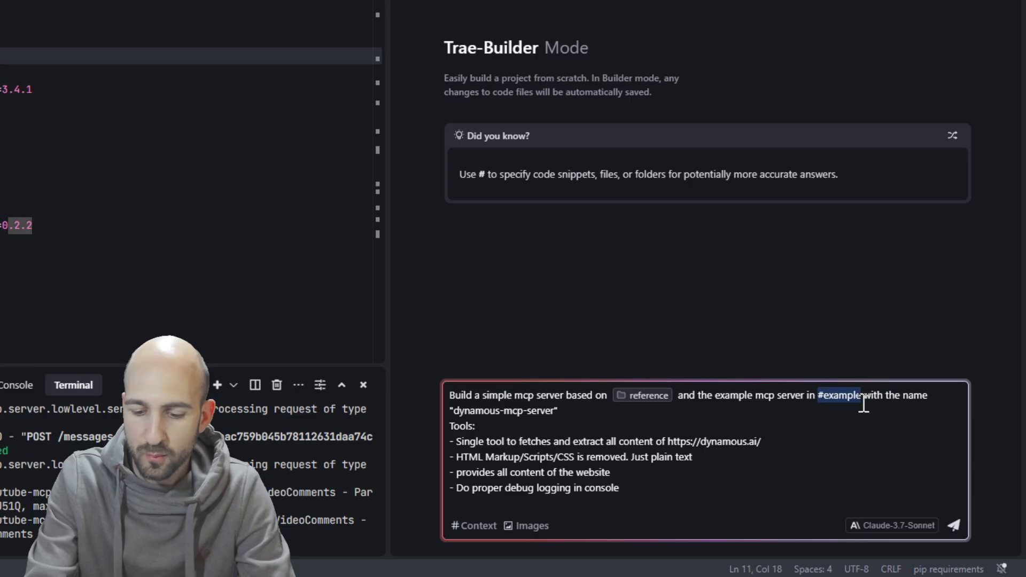
- Draft the dynamous-mcp-server Builder prompt with the reference and example-server folders attached
{"action": "type", "text": "folder"}
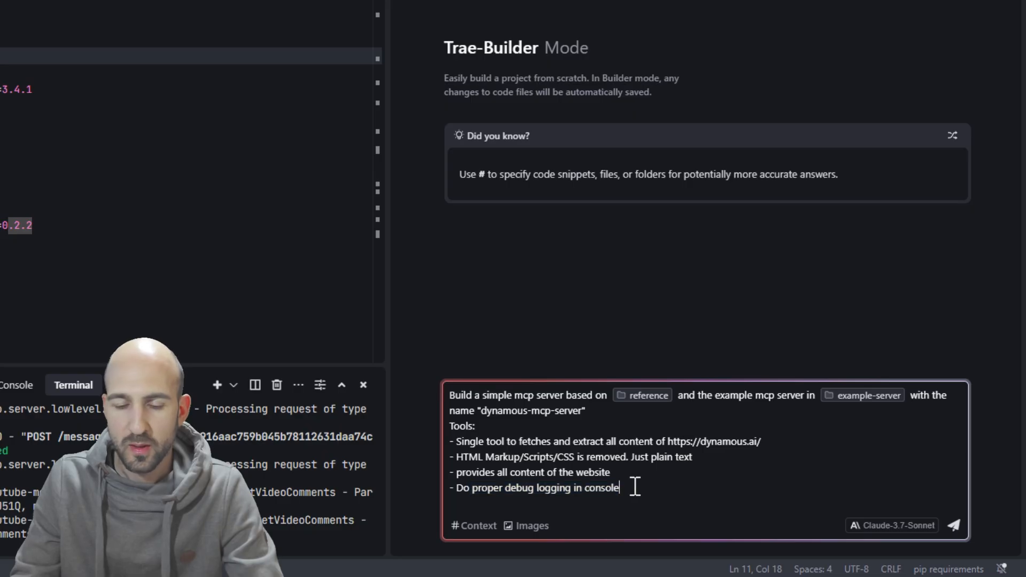
{"action": "mouse_move", "coordinate": [402, 242]}
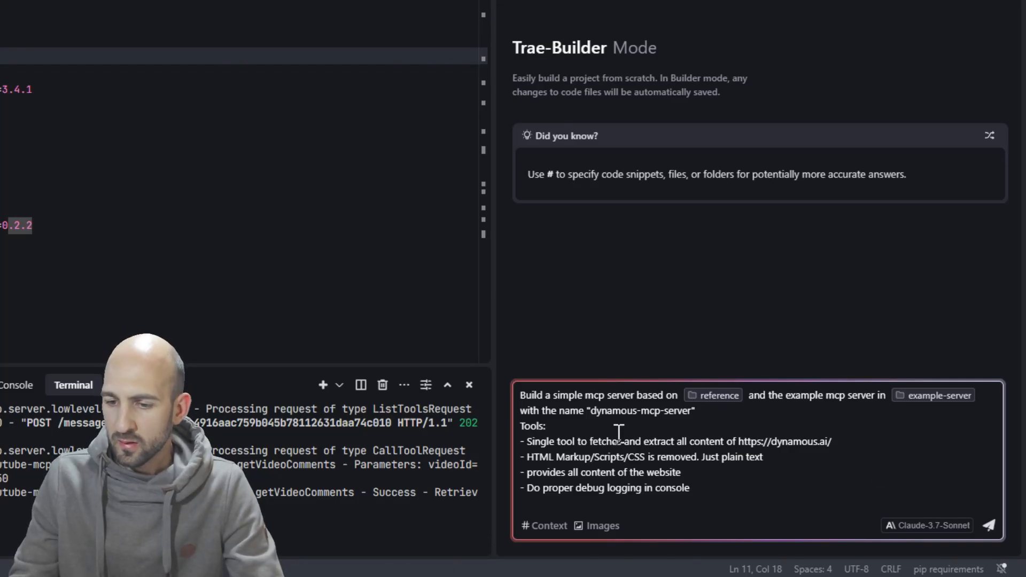
- Review the model list, keep Claude-3.7-Sonnet, and send the Builder request
{"action": "left_click", "coordinate": [927, 525]}
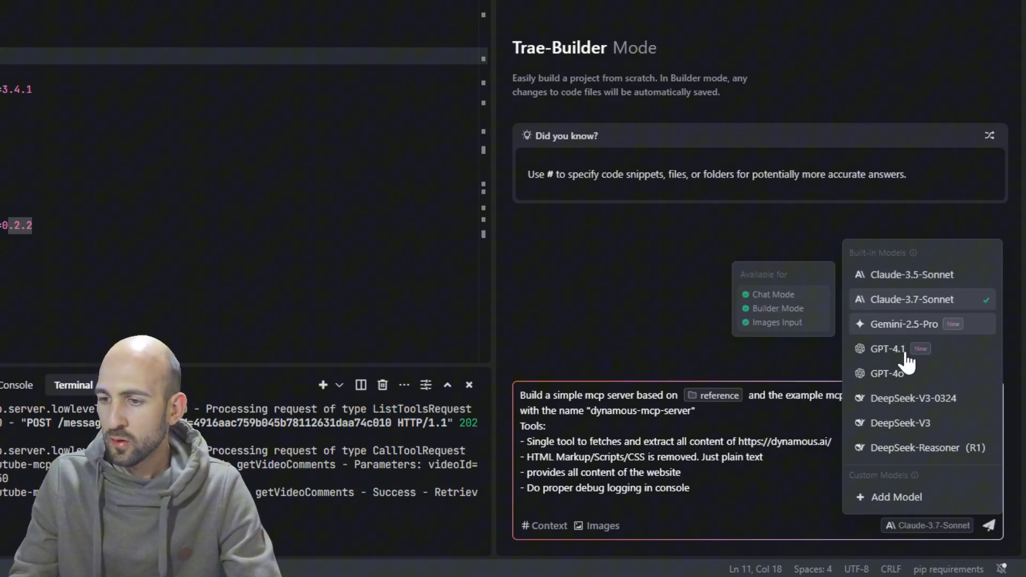
{"action": "mouse_move", "coordinate": [923, 373]}
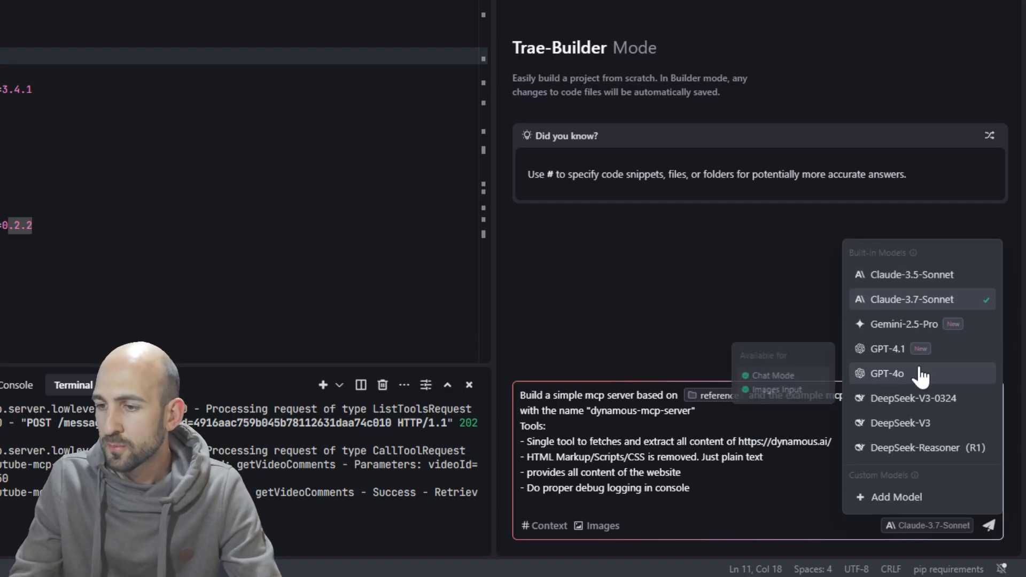
{"action": "mouse_move", "coordinate": [904, 364]}
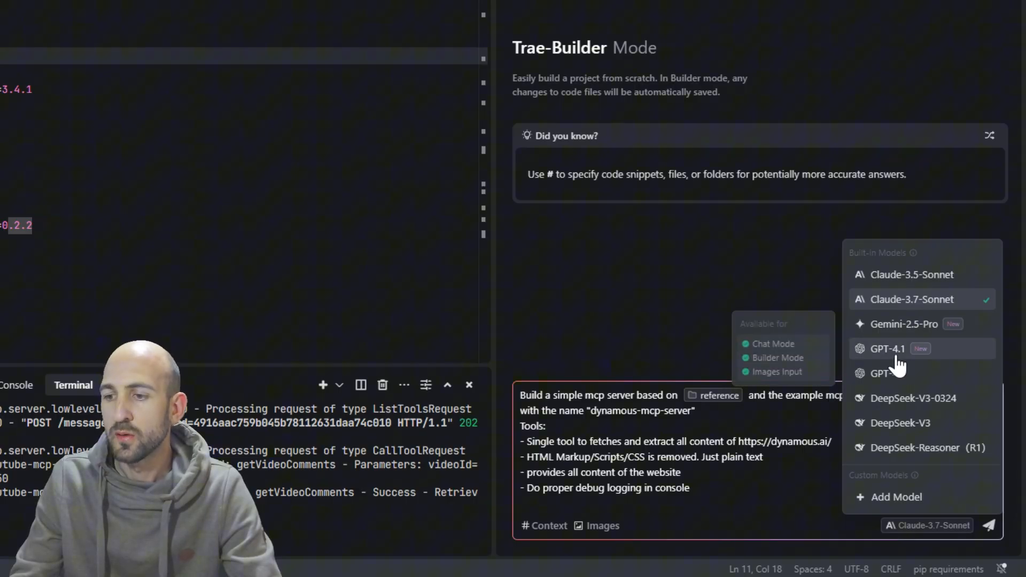
{"action": "mouse_move", "coordinate": [929, 357]}
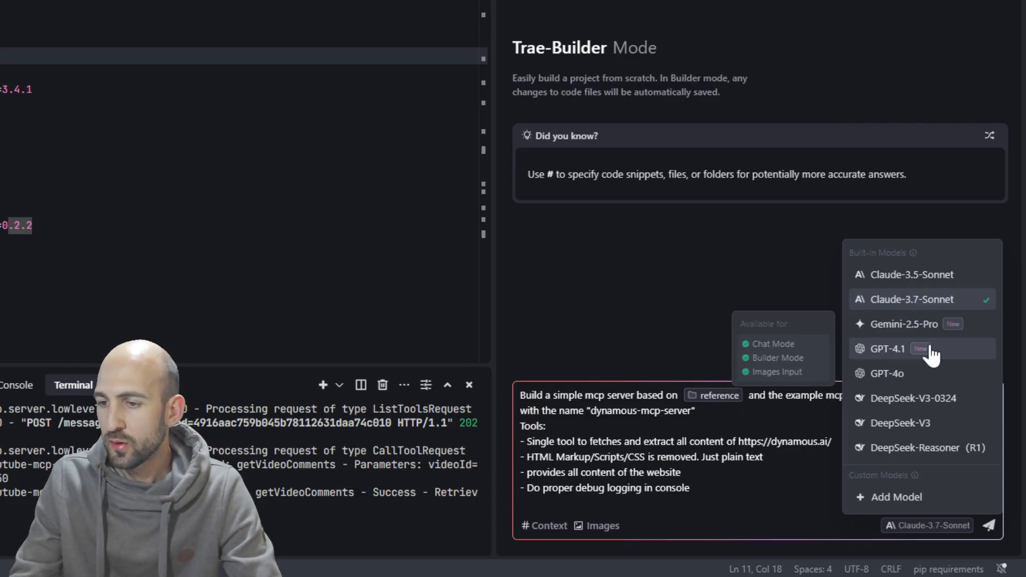
{"action": "mouse_move", "coordinate": [950, 360]}
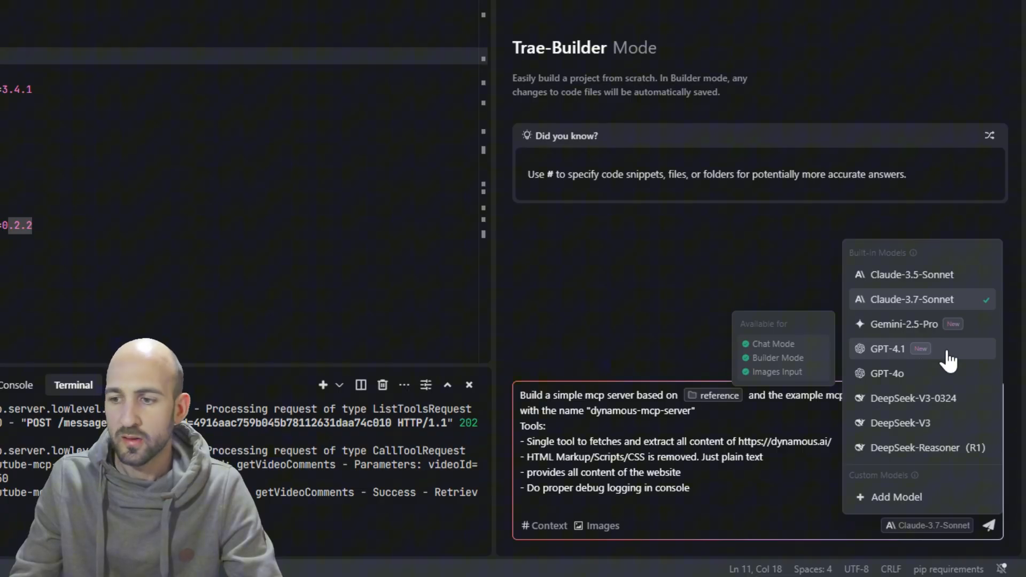
{"action": "mouse_move", "coordinate": [897, 308]}
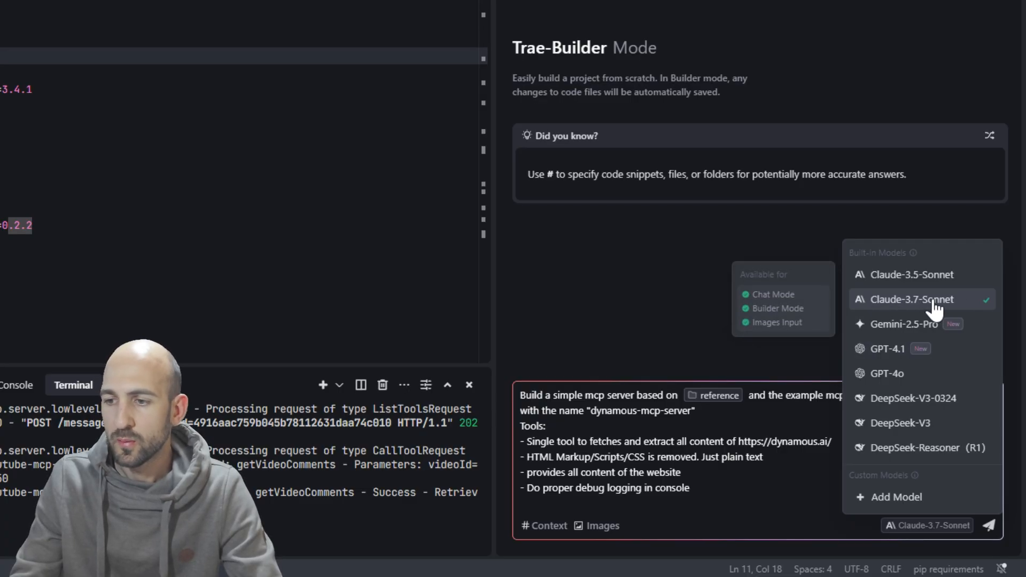
{"action": "left_click", "coordinate": [989, 524]}
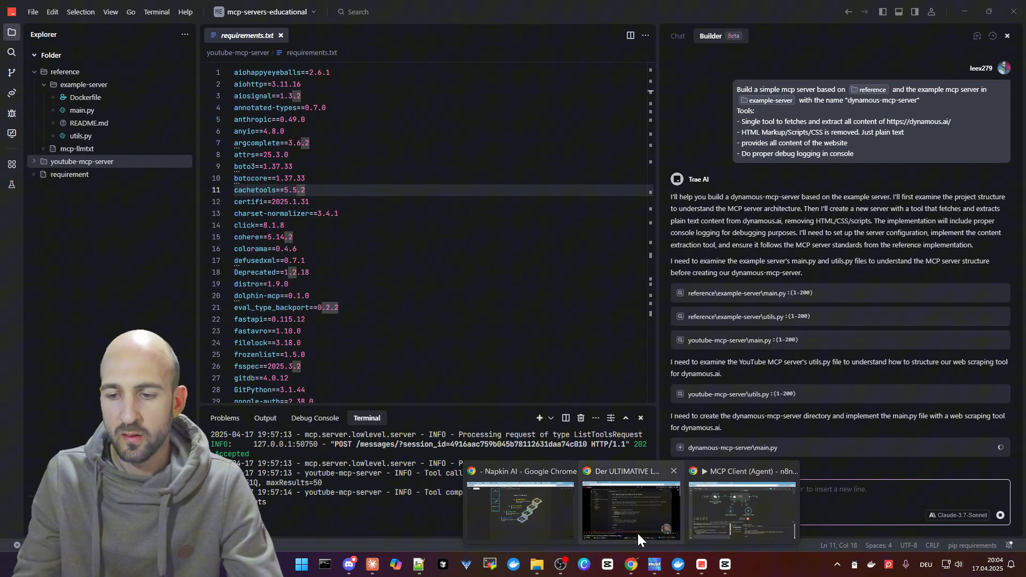
- Rename the copied MCP node to Dynamous MCP Server, using SSE endpoint port 8055
{"action": "left_click", "coordinate": [741, 511]}
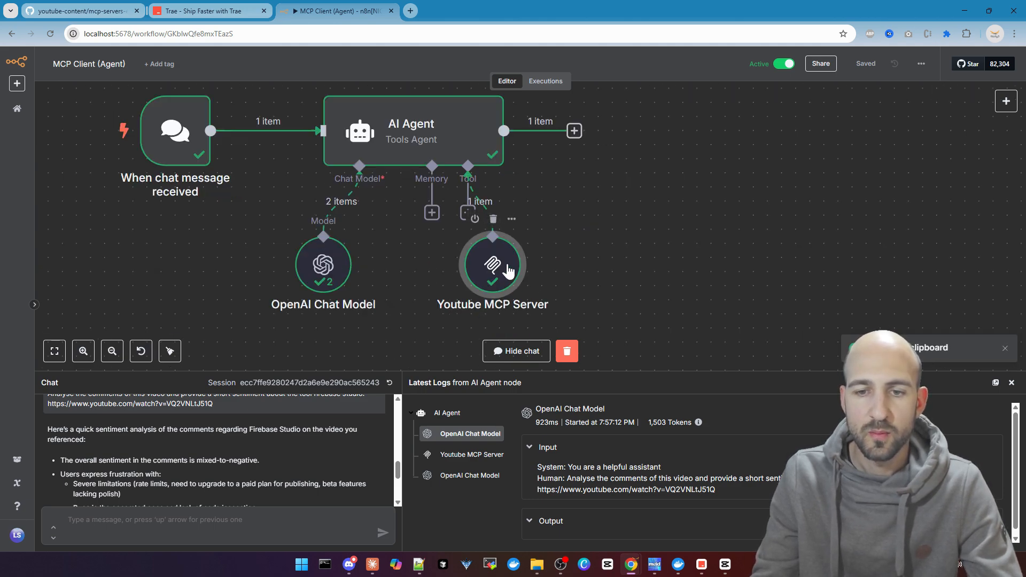
{"action": "mouse_move", "coordinate": [582, 276]}
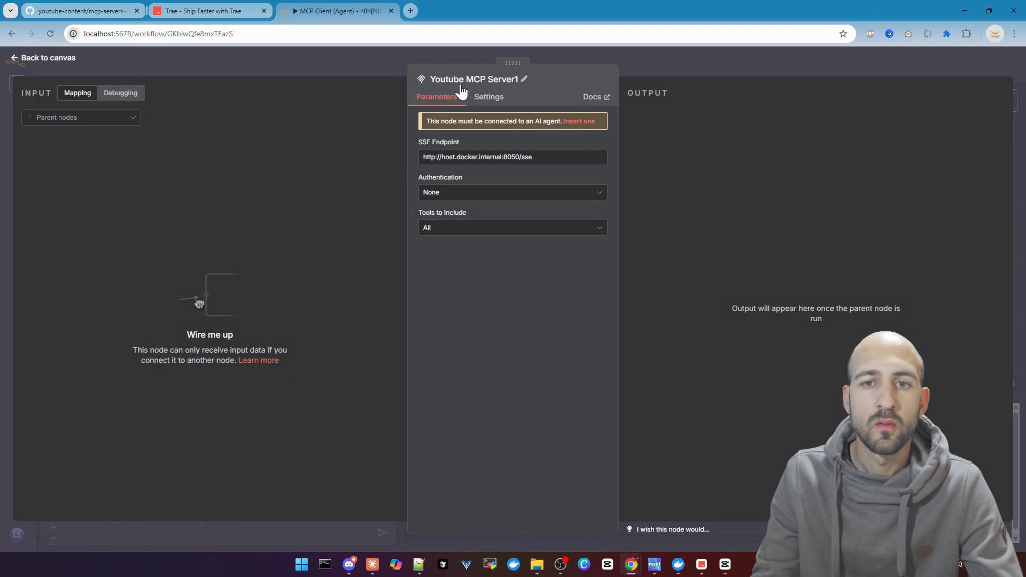
{"action": "left_click", "coordinate": [523, 78]}
{"action": "type", "text": "Dynamous MCP Server"}
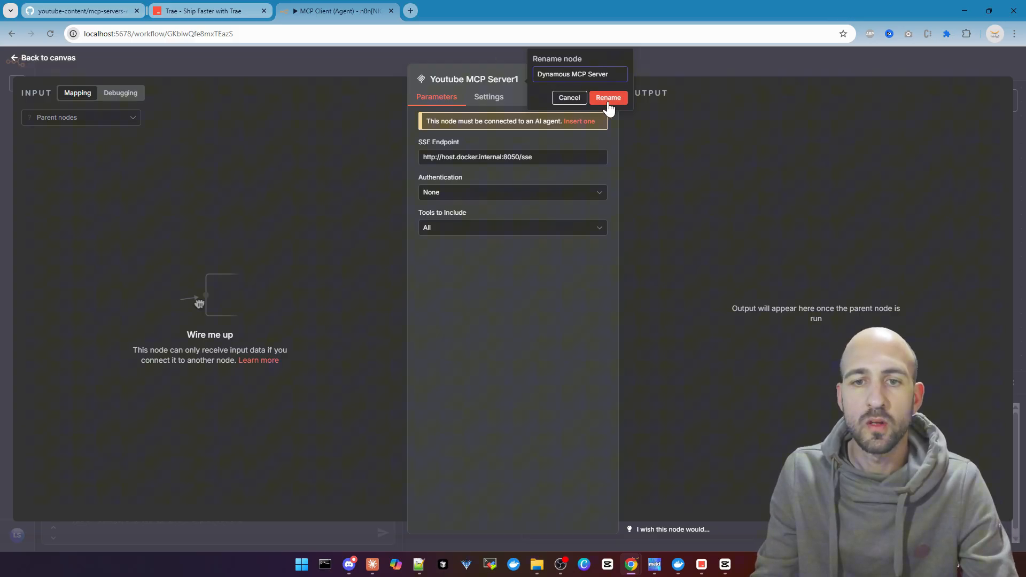
{"action": "left_click", "coordinate": [608, 97]}
{"action": "type", "text": "5"}
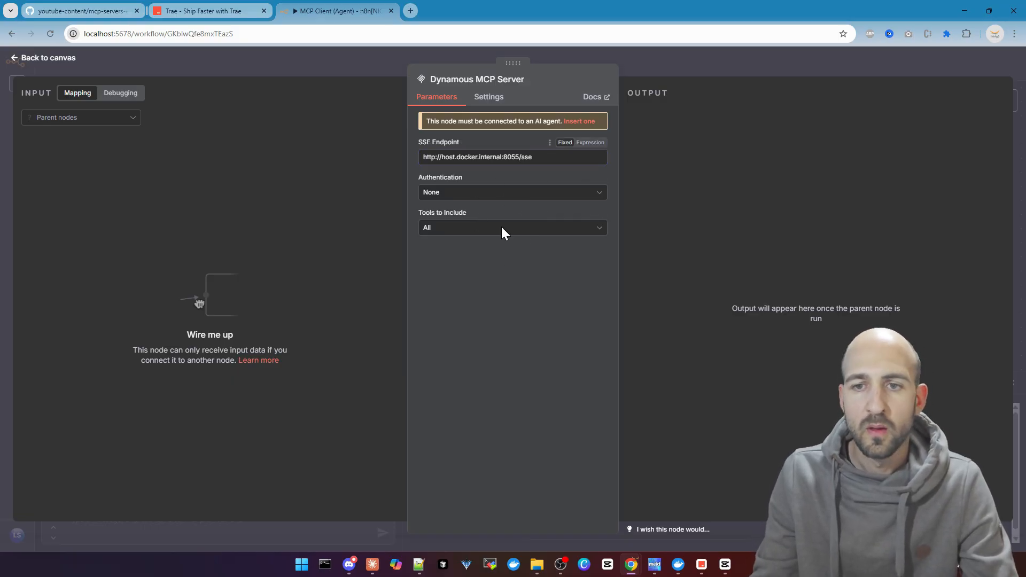
{"action": "left_click", "coordinate": [43, 57]}
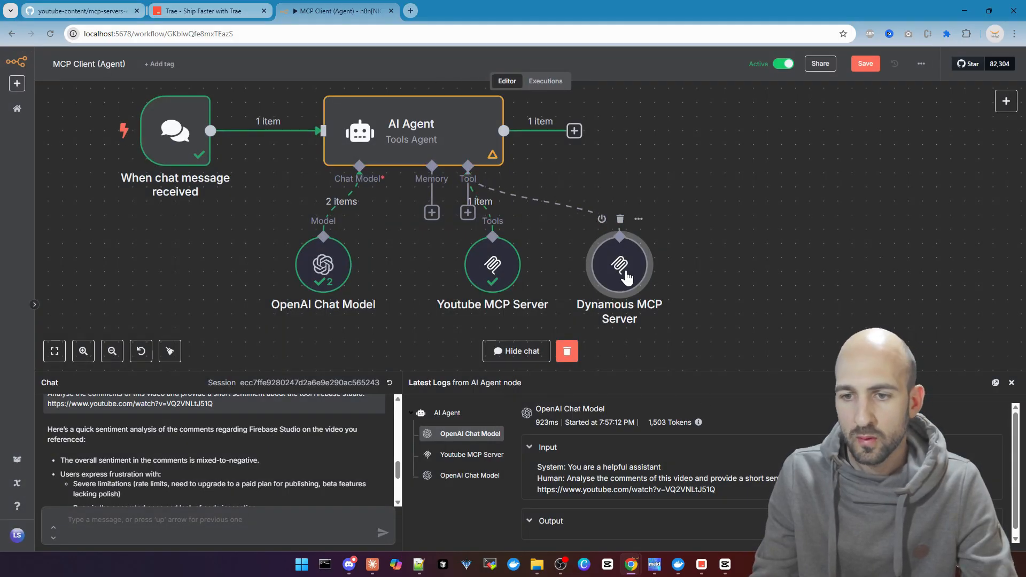
- Attach the Dynamous MCP Server node to the AI Agent, reset the chat session, and save
{"action": "left_click", "coordinate": [863, 64]}
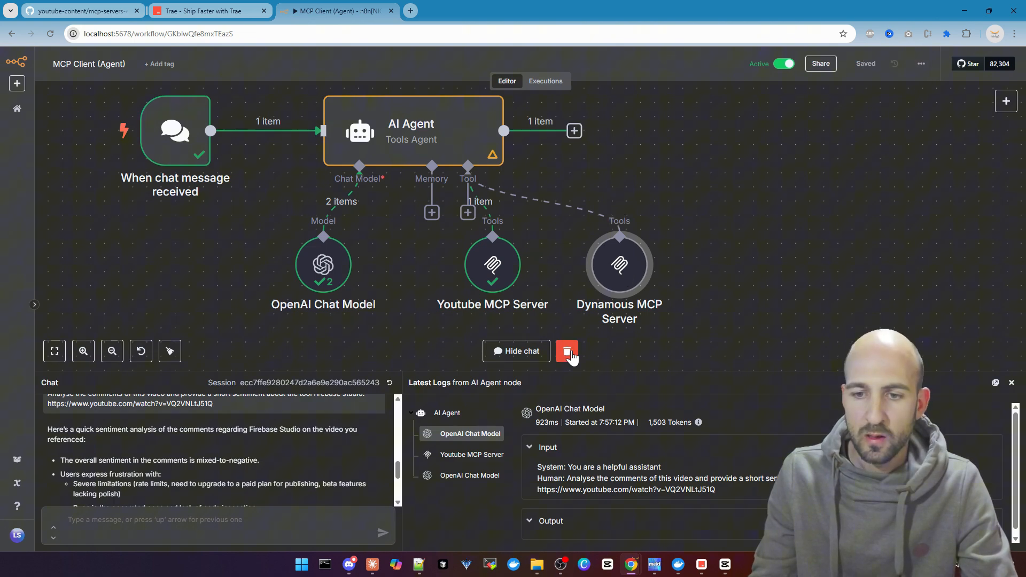
{"action": "left_click", "coordinate": [566, 352]}
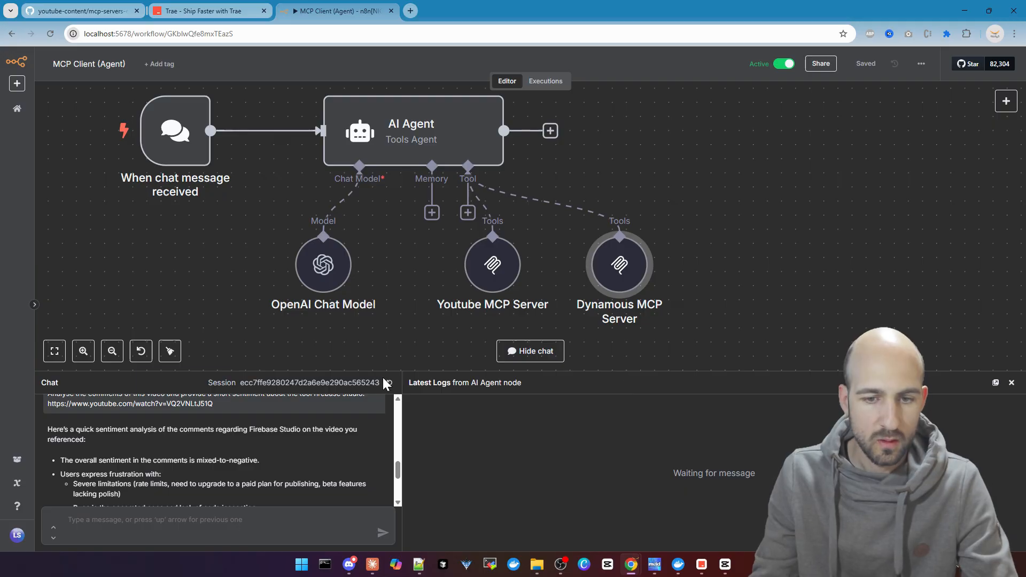
{"action": "left_click", "coordinate": [388, 383]}
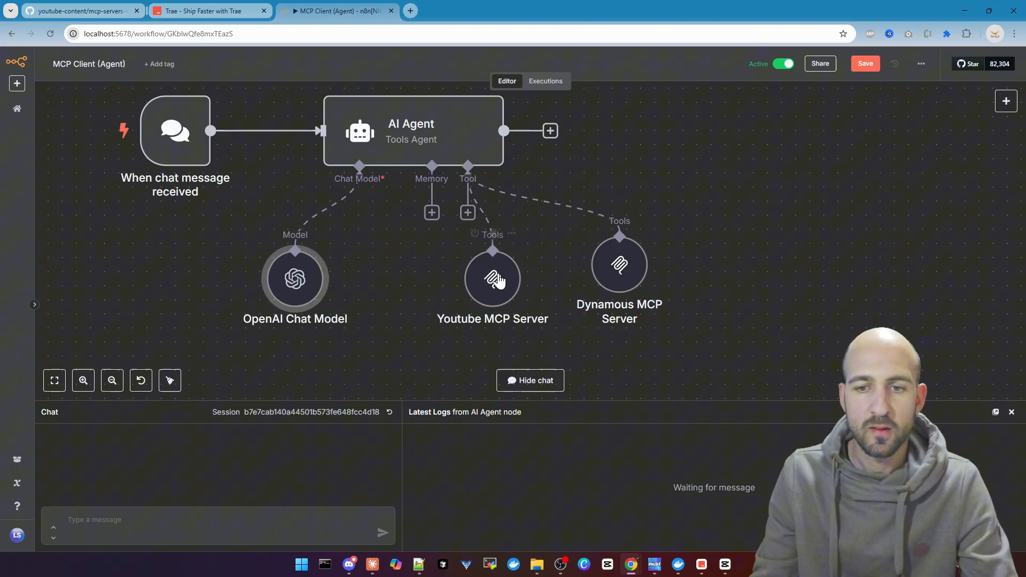
{"action": "left_click", "coordinate": [865, 64]}
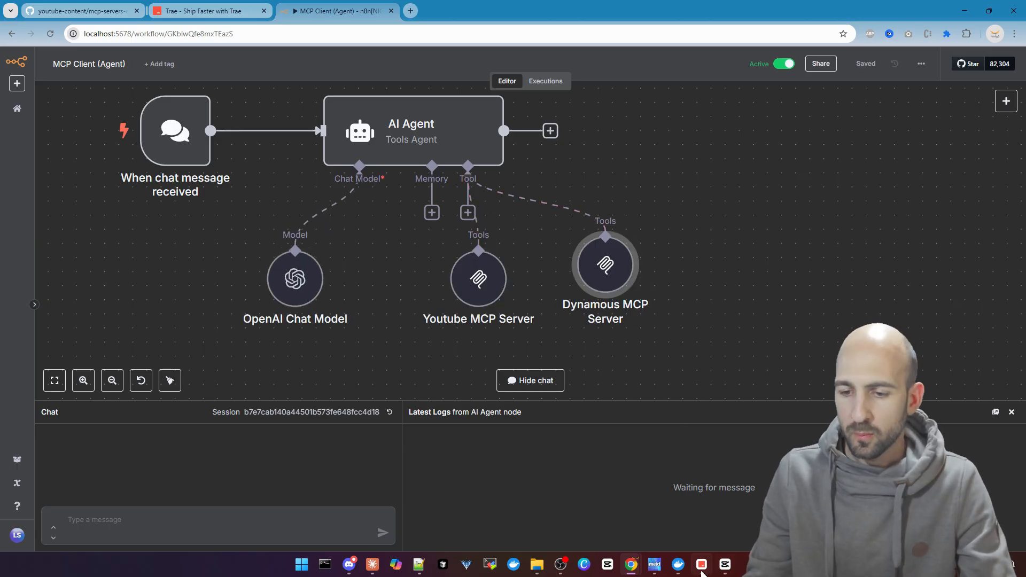
{"action": "mouse_move", "coordinate": [701, 564]}
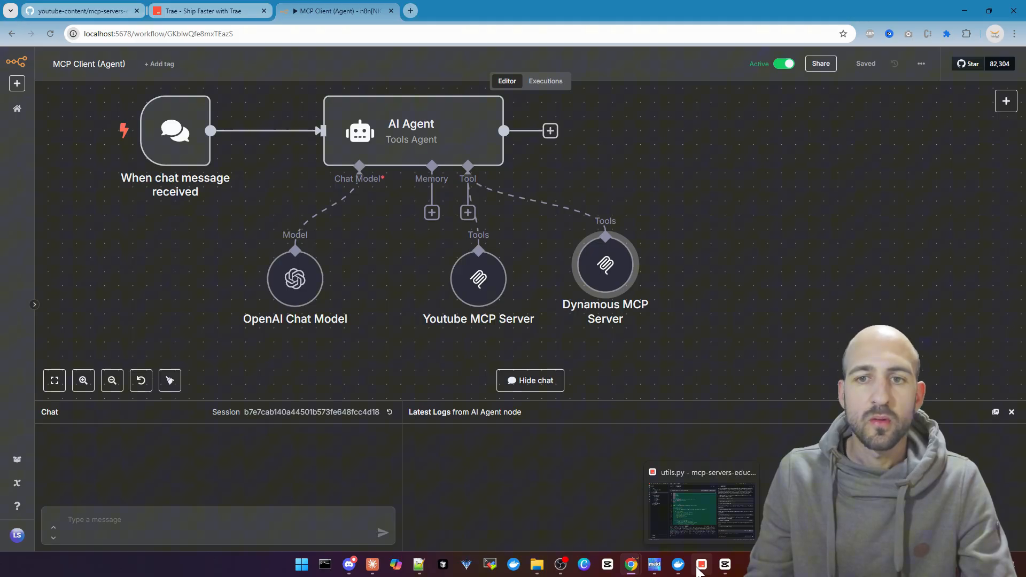
- Accept all of the Builder's generated dynamous-mcp-server files
{"action": "left_click", "coordinate": [701, 565]}
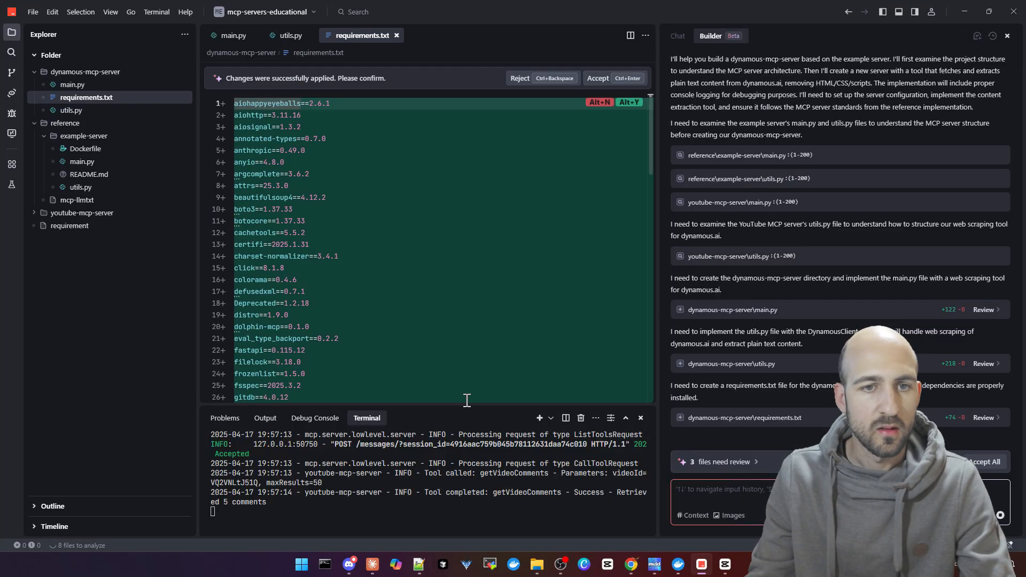
{"action": "mouse_move", "coordinate": [85, 72]}
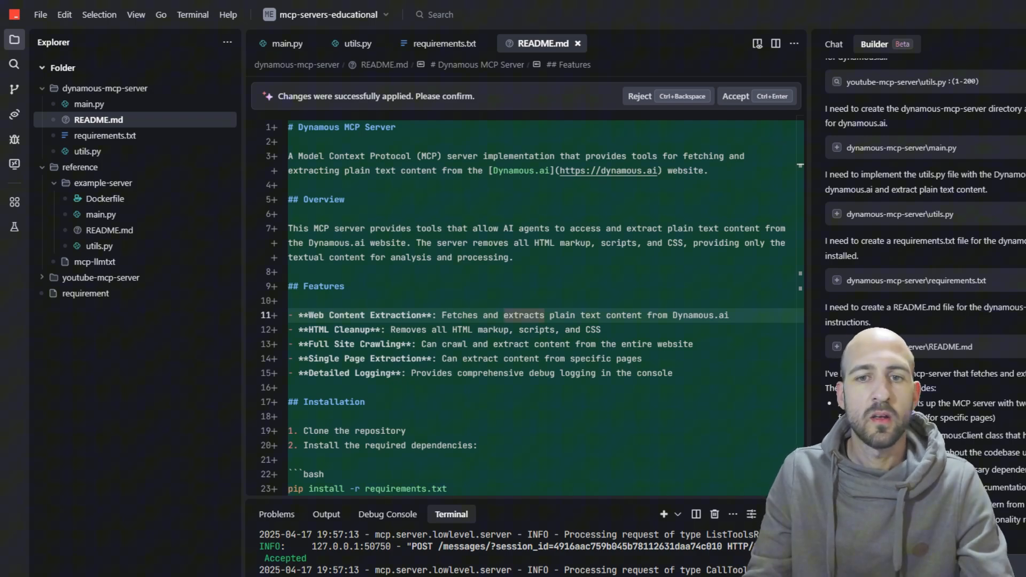
{"action": "mouse_move", "coordinate": [969, 422]}
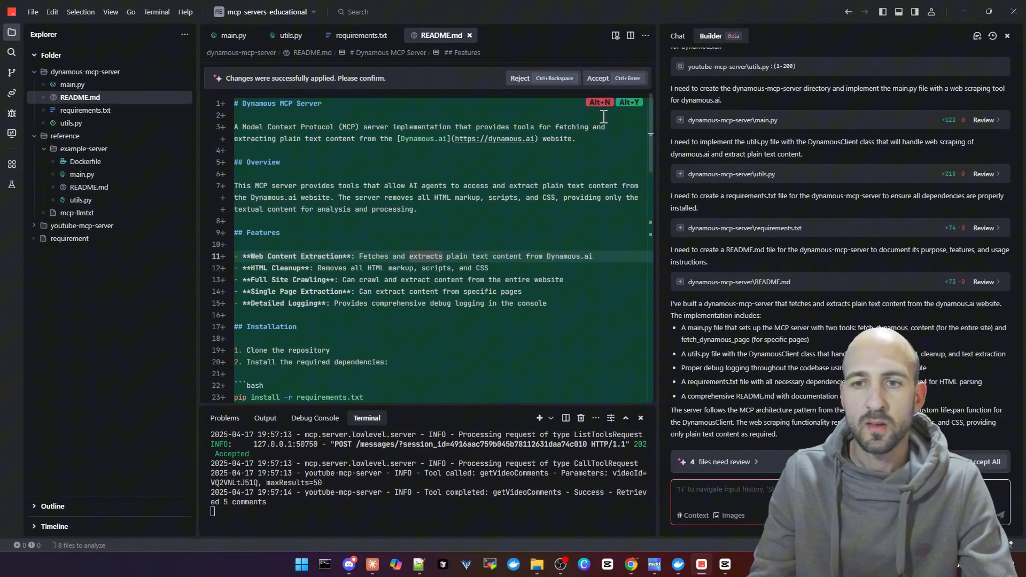
{"action": "scroll", "scroll_direction": "down", "scroll_amount": 3}
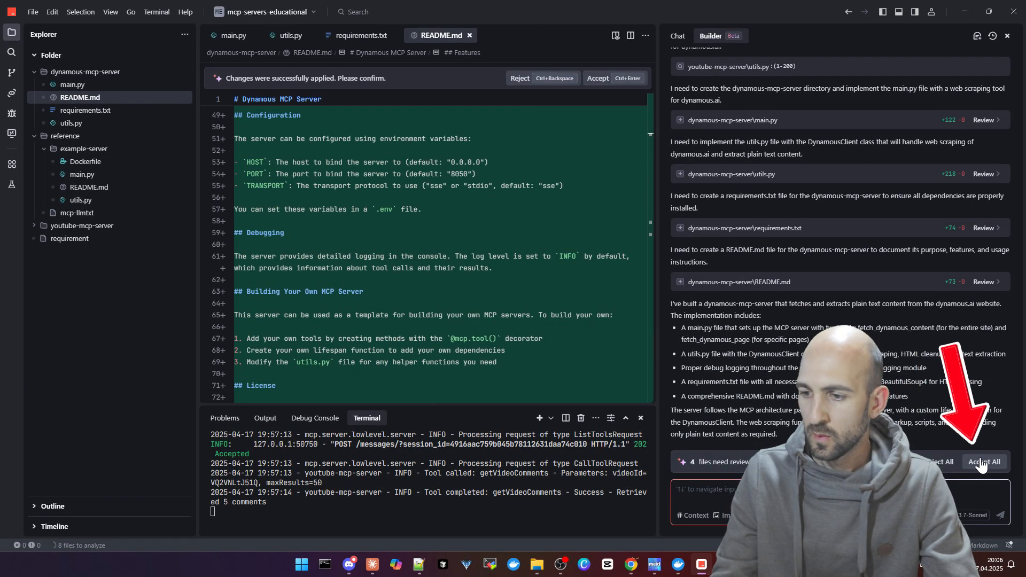
{"action": "left_click", "coordinate": [983, 461]}
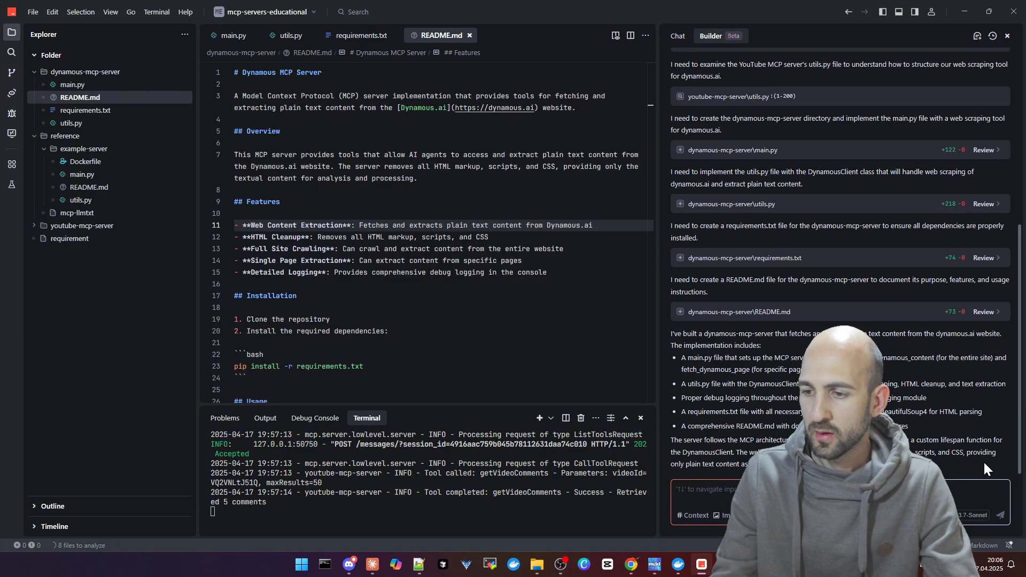
- Read through the generated README.md
{"action": "left_click", "coordinate": [280, 131]}
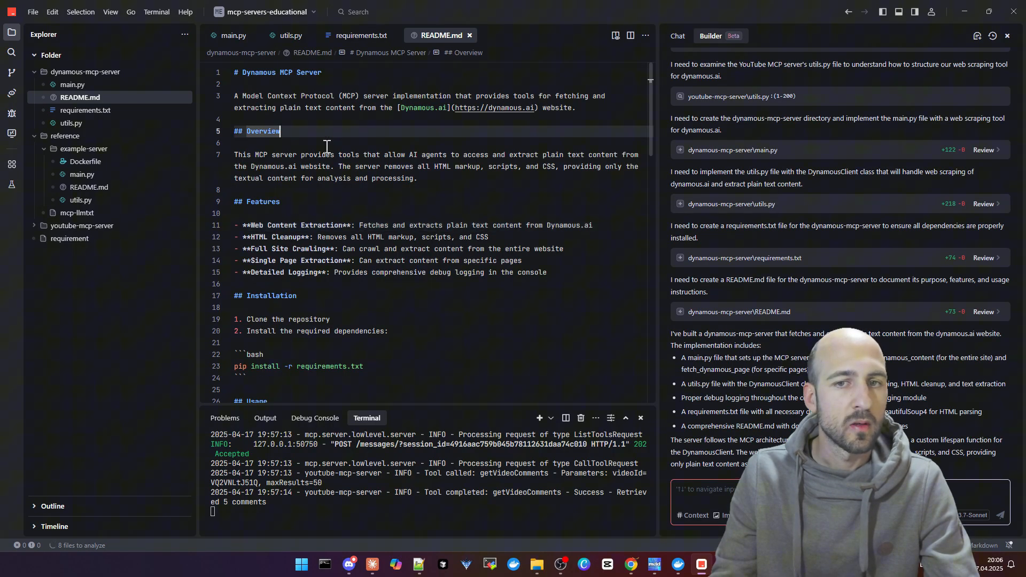
{"action": "scroll", "scroll_direction": "down", "scroll_amount": 3}
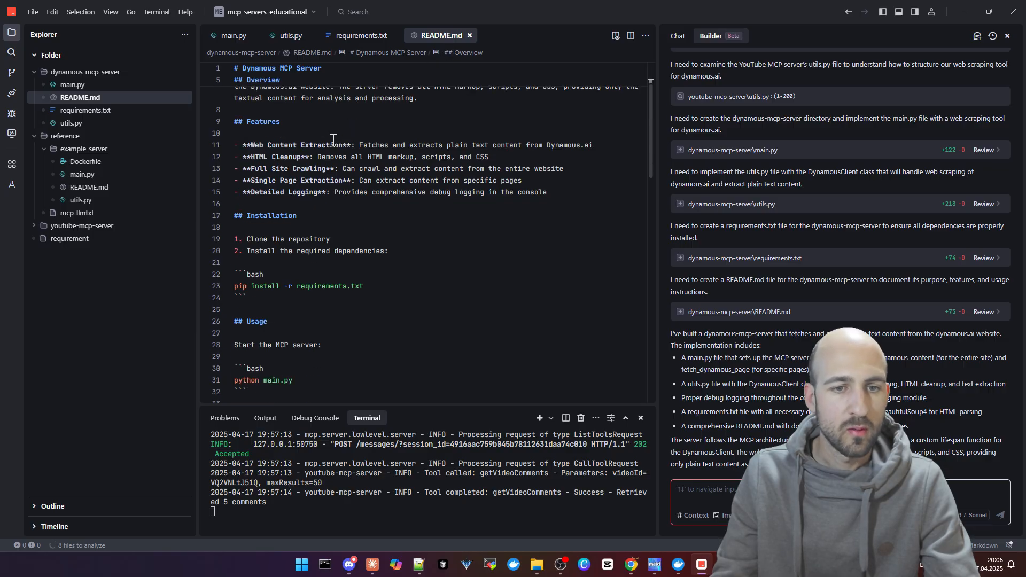
{"action": "scroll", "scroll_direction": "down", "scroll_amount": 3}
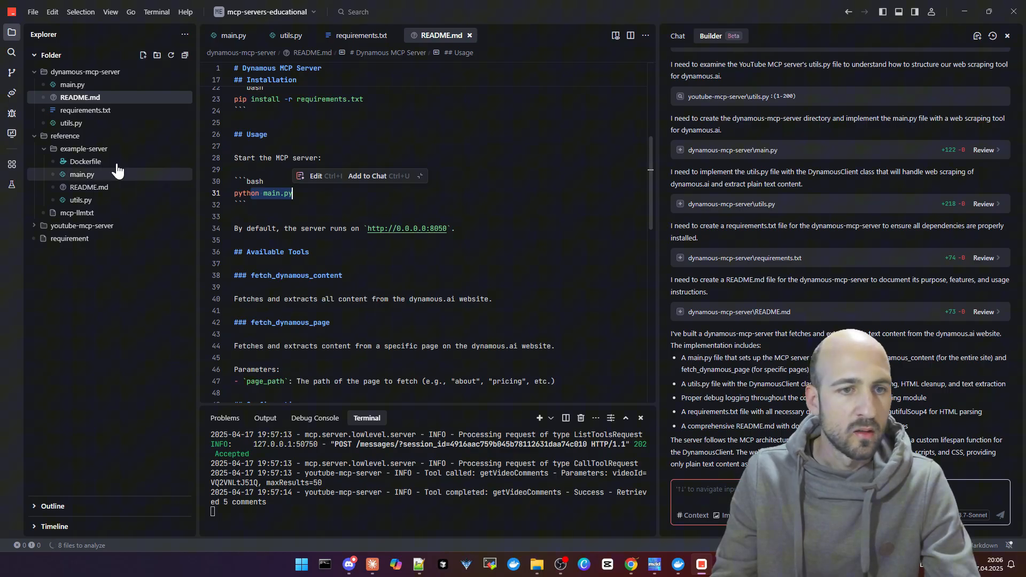
{"action": "scroll", "scroll_direction": "down", "scroll_amount": 3}
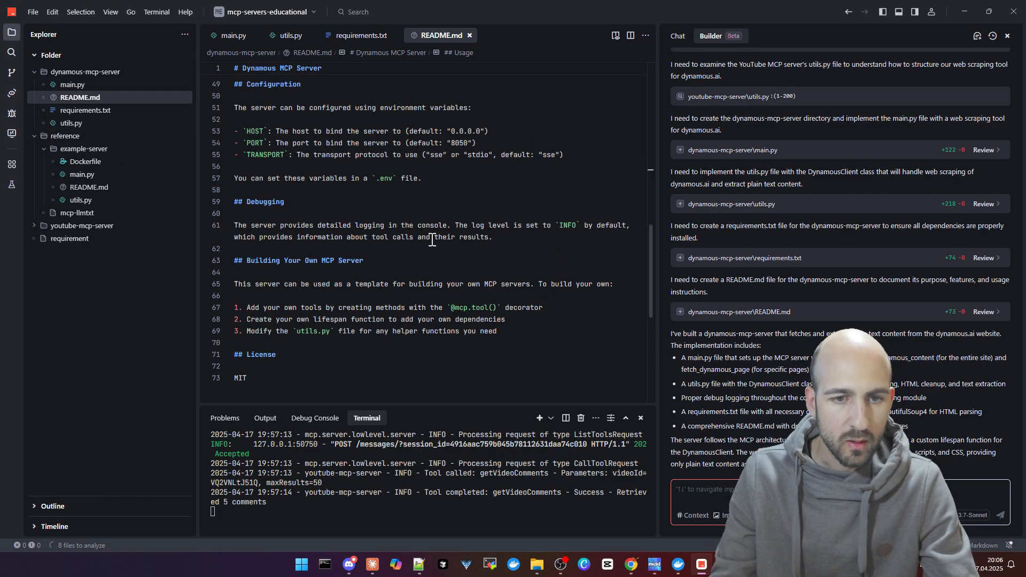
{"action": "scroll", "scroll_direction": "up", "scroll_amount": 3}
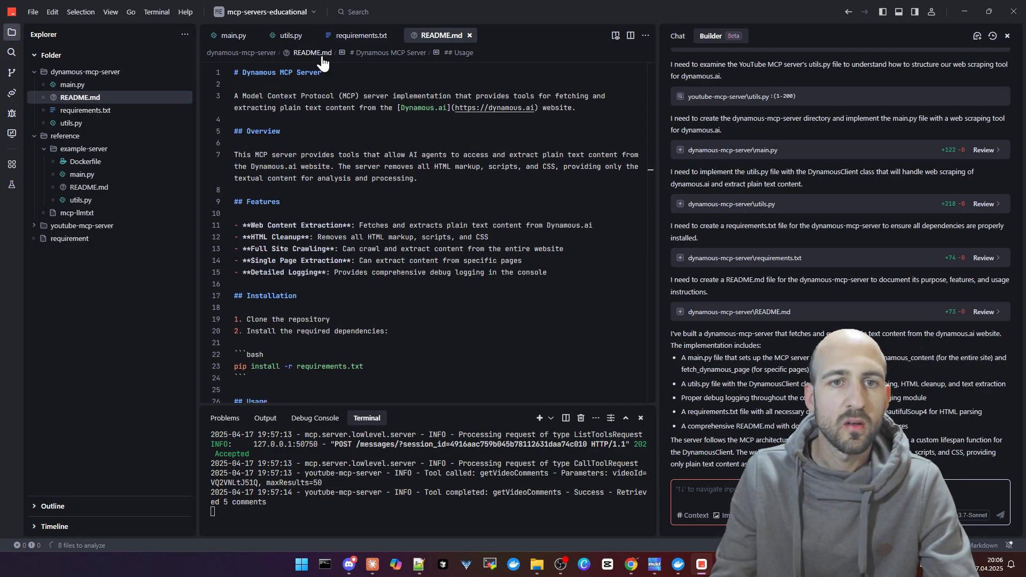
- Review main.py and its FastMCP server setup
{"action": "left_click", "coordinate": [233, 35]}
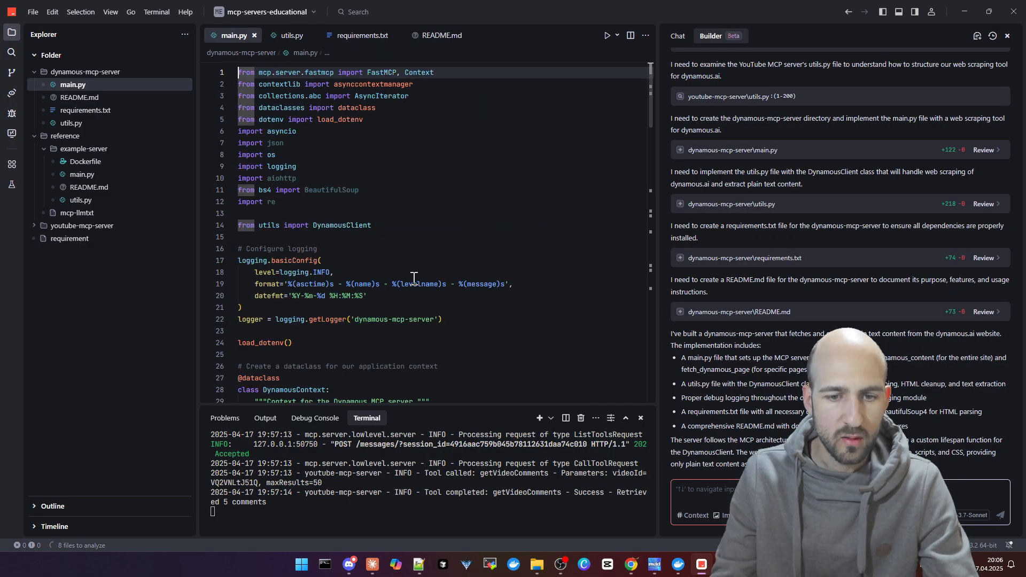
{"action": "scroll", "scroll_direction": "down", "scroll_amount": 3}
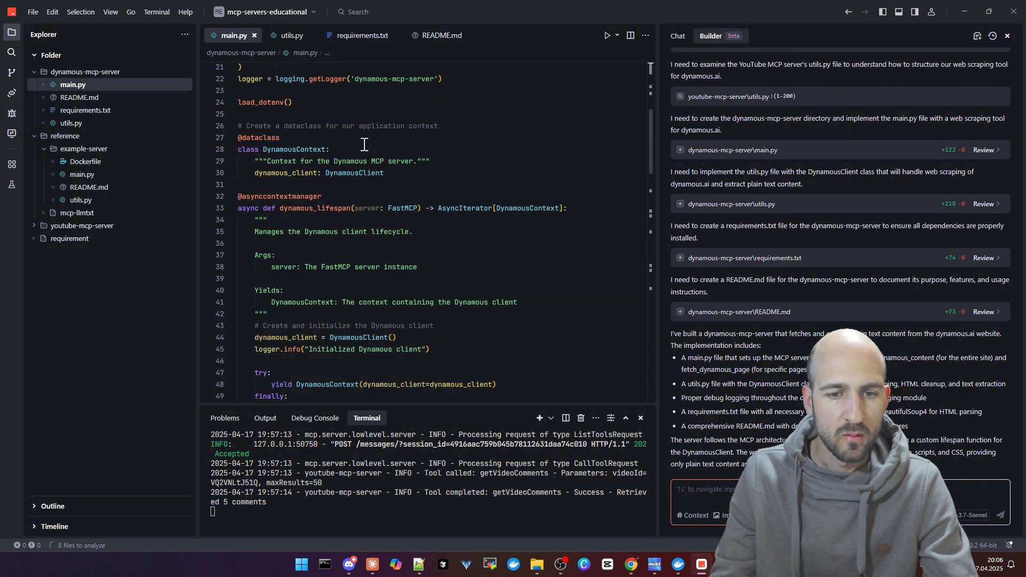
{"action": "scroll", "scroll_direction": "down", "scroll_amount": 3}
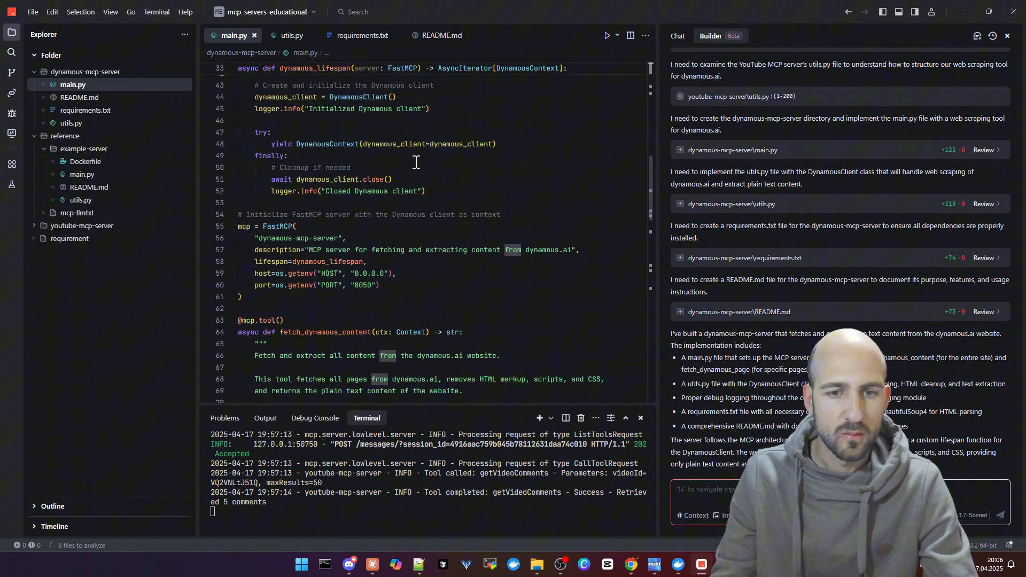
{"action": "mouse_move", "coordinate": [275, 285]}
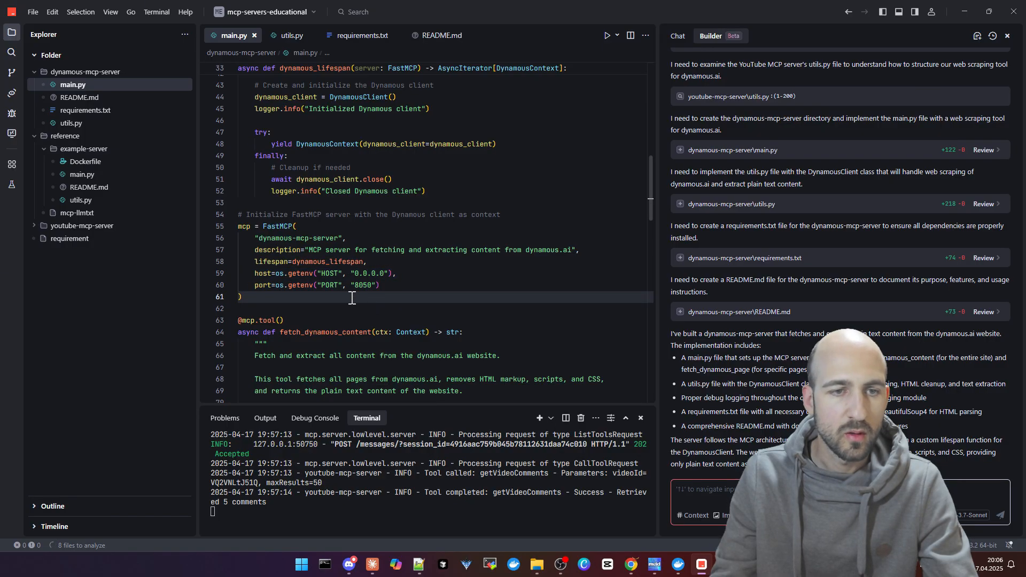
{"action": "left_click", "coordinate": [145, 34]}
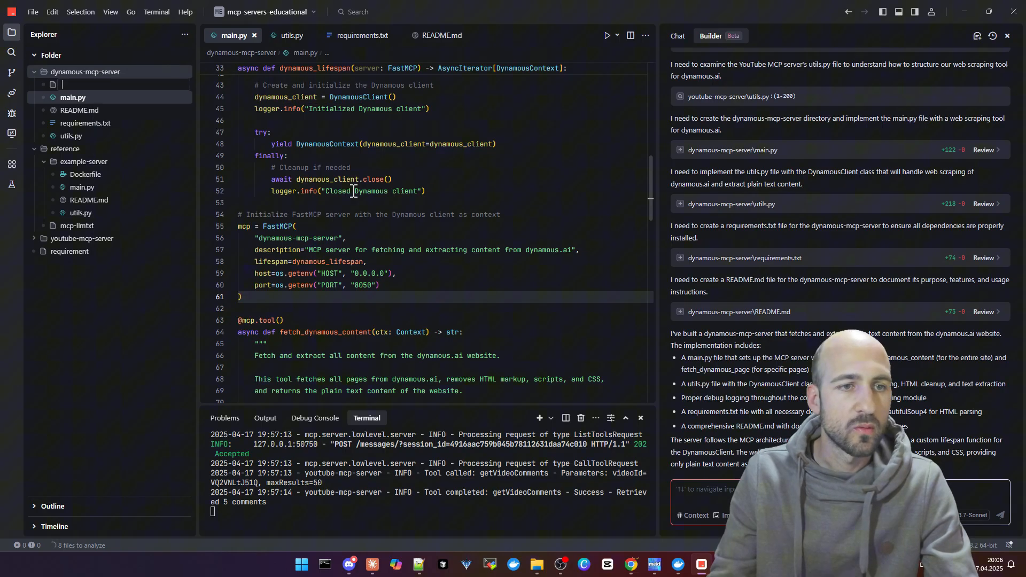
- Create .env with HOST=0.0.0.0, PORT=8055, TRANSPORT=sse, copied from the YouTube server's example
{"action": "type", "text": ".env"}
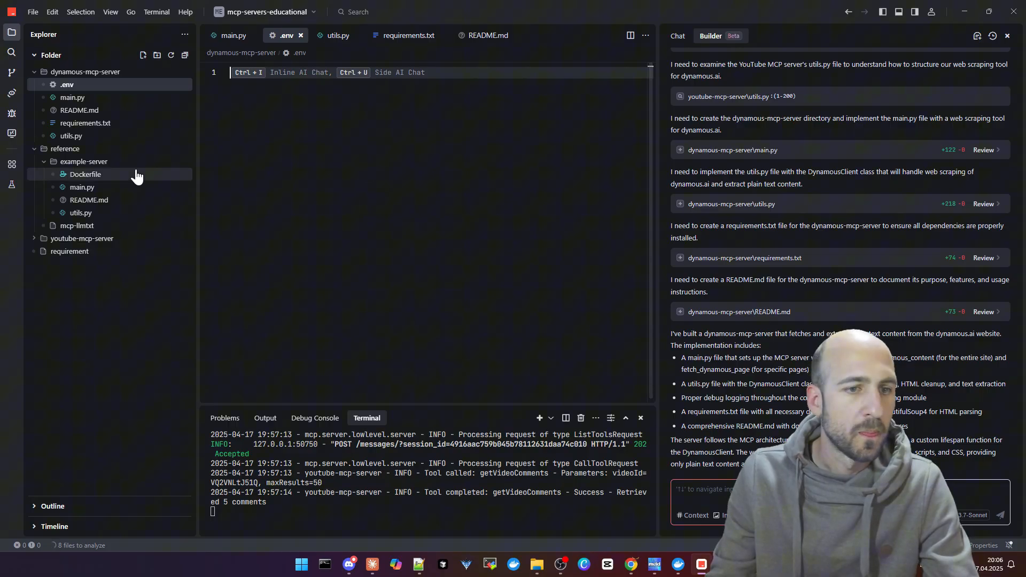
{"action": "mouse_move", "coordinate": [81, 187]}
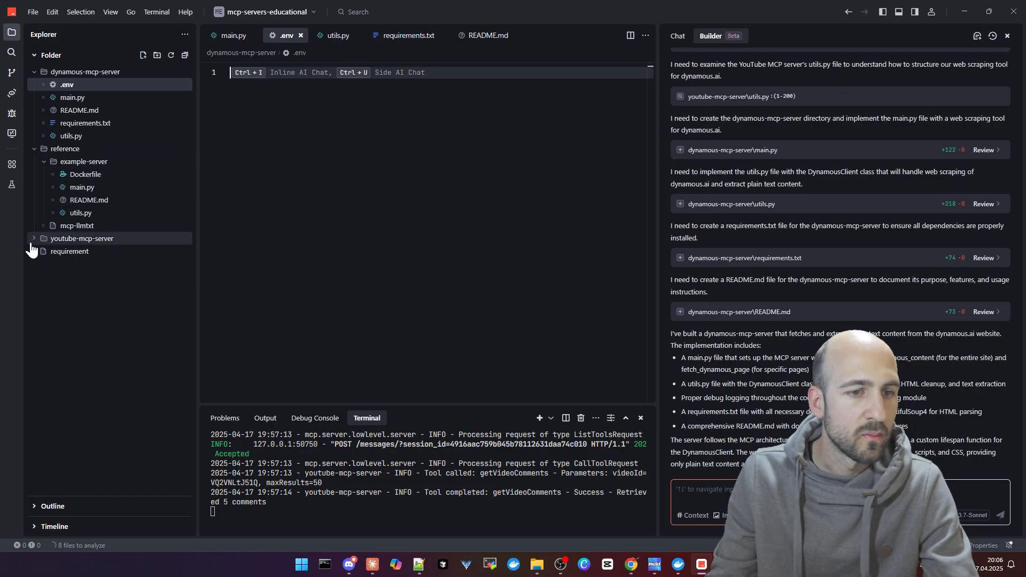
{"action": "left_click", "coordinate": [81, 238]}
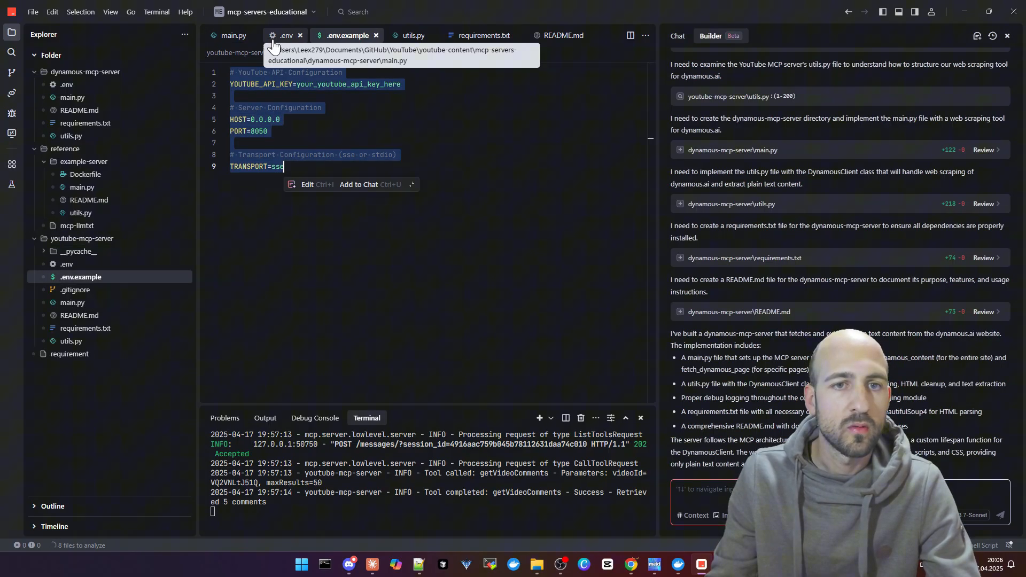
{"action": "left_click", "coordinate": [286, 35]}
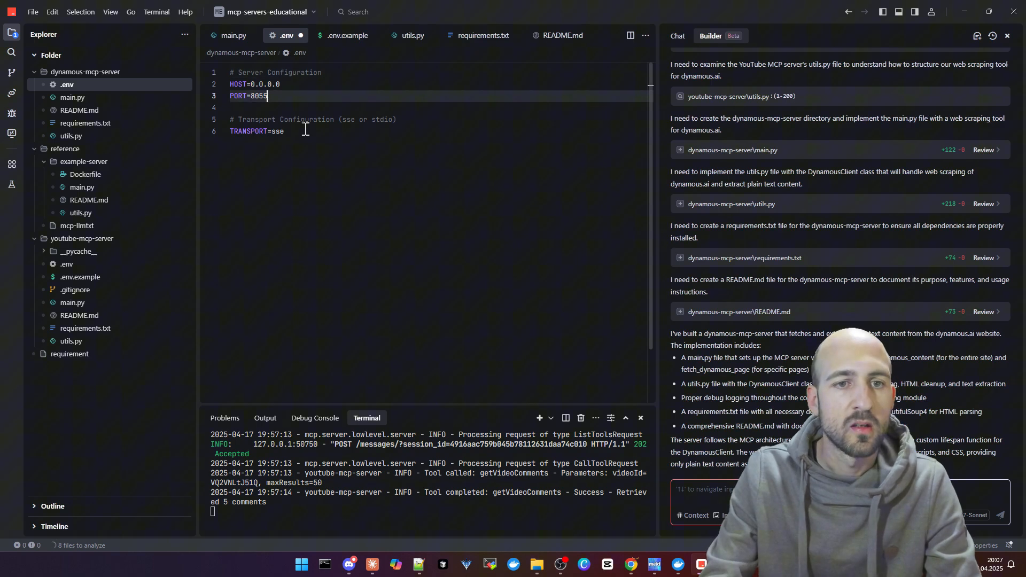
{"action": "mouse_move", "coordinate": [577, 282]}
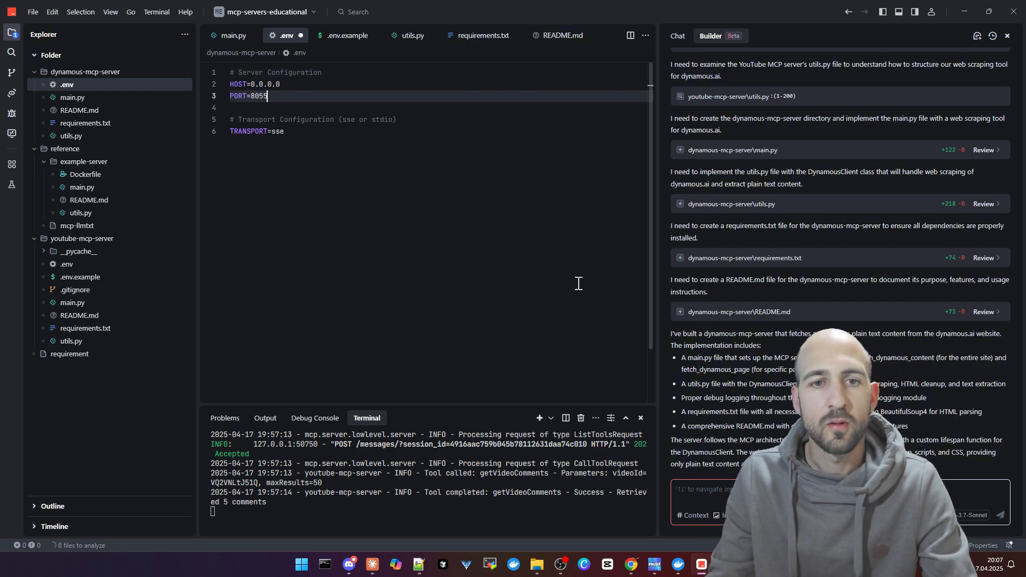
{"action": "mouse_move", "coordinate": [383, 194]}
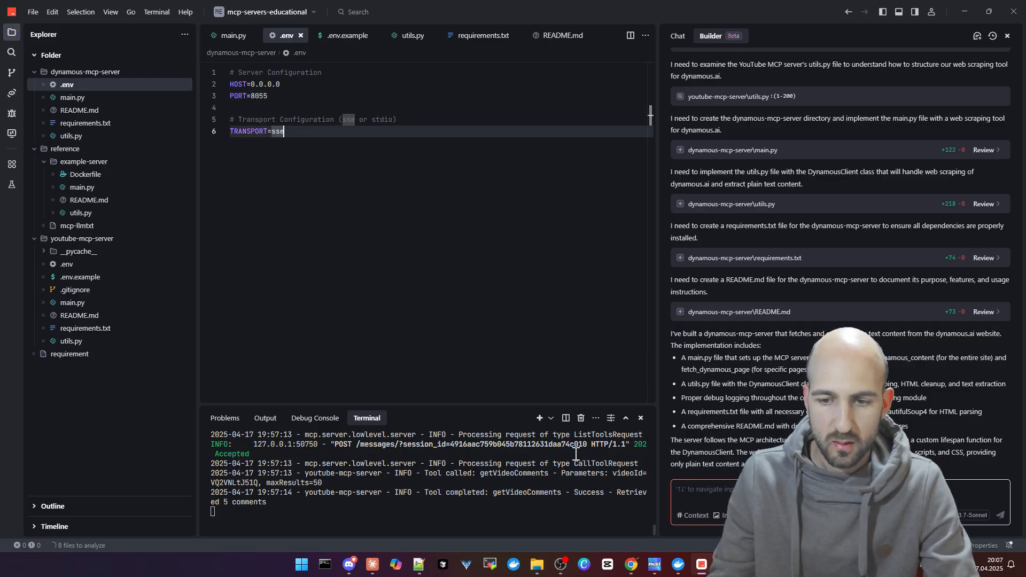
{"action": "mouse_move", "coordinate": [580, 417]}
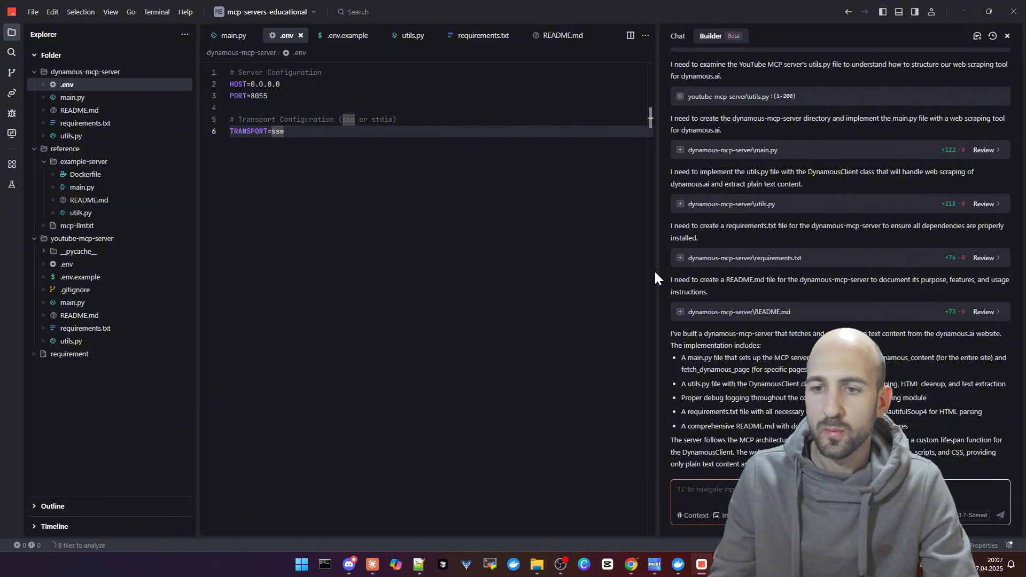
{"action": "left_click", "coordinate": [156, 12]}
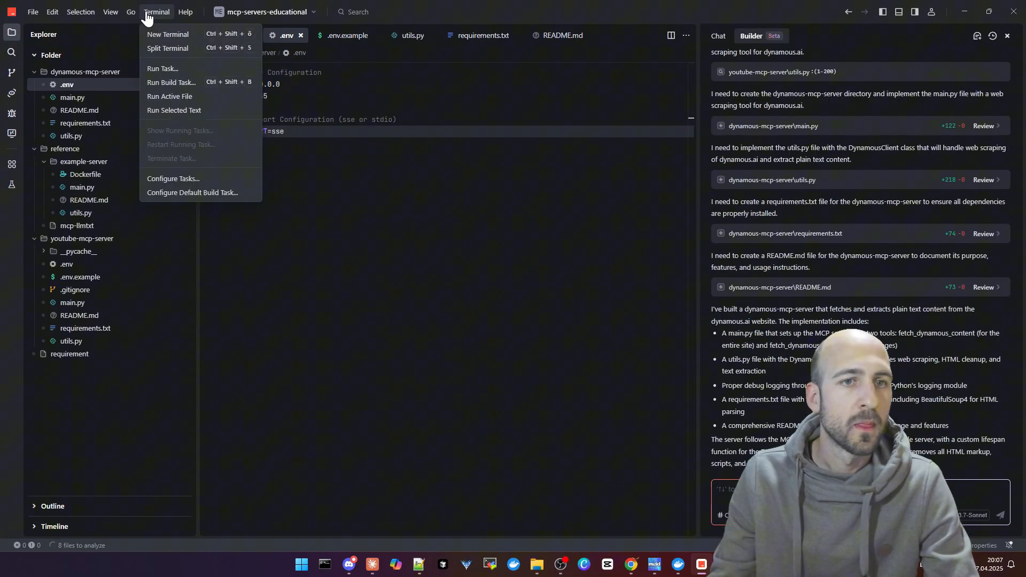
{"action": "mouse_move", "coordinate": [167, 34]}
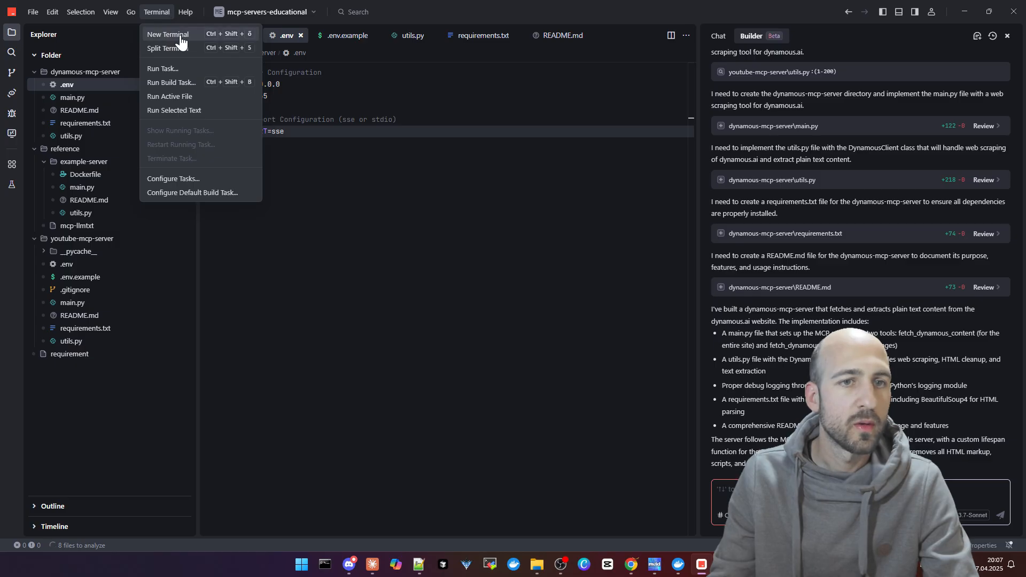
- Open a new terminal and cd into .\dynamous-mcp-server\
{"action": "left_click", "coordinate": [168, 33]}
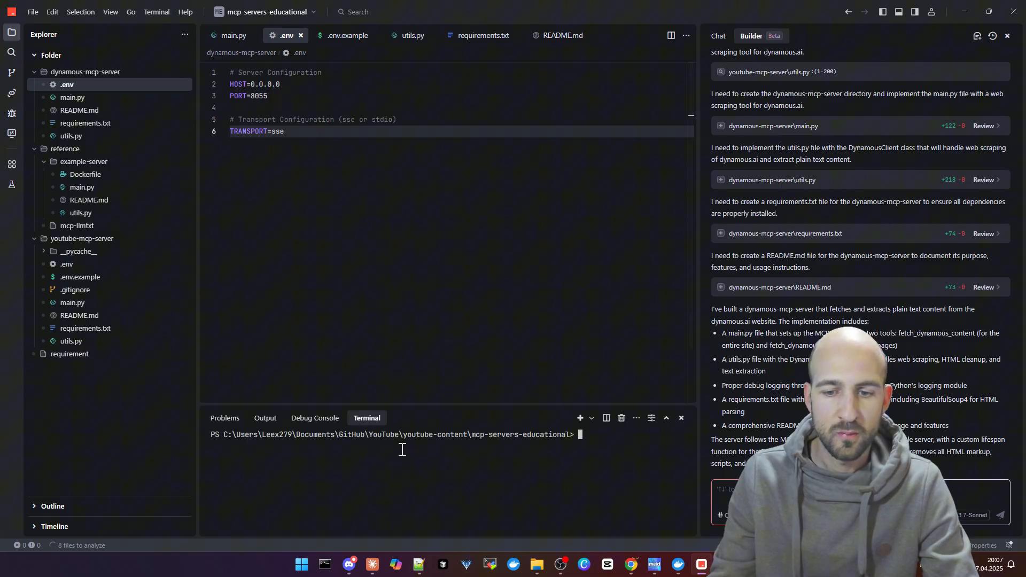
{"action": "type", "text": "cd"}
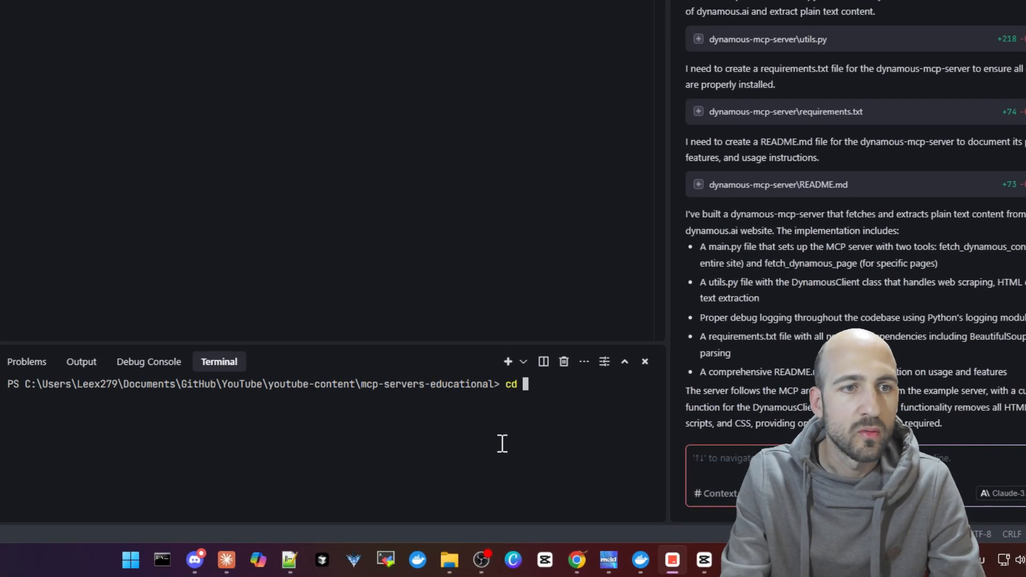
{"action": "type", "text": ".\\dynamous-mcp-server\\"}
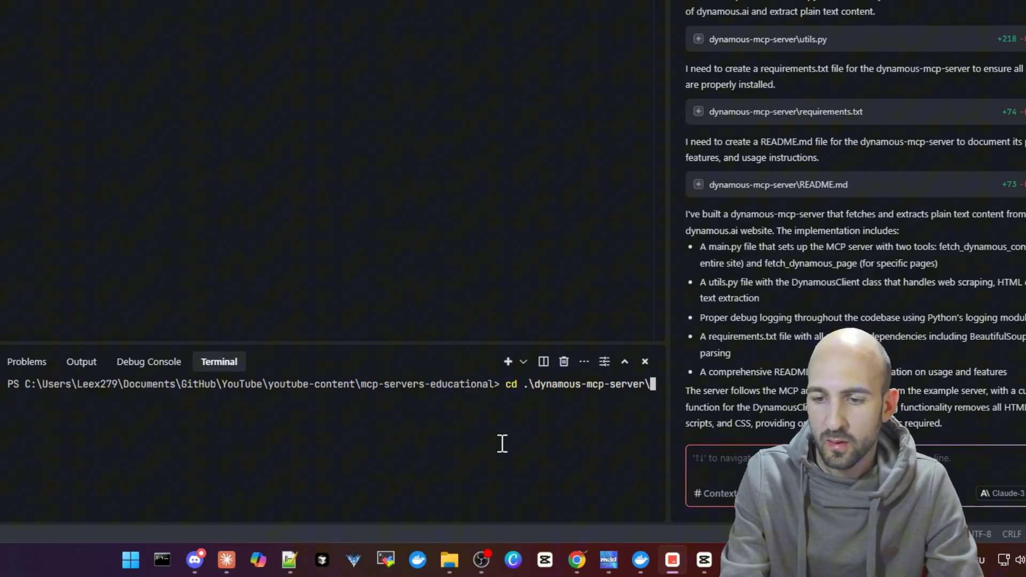
{"action": "key", "text": "Return"}
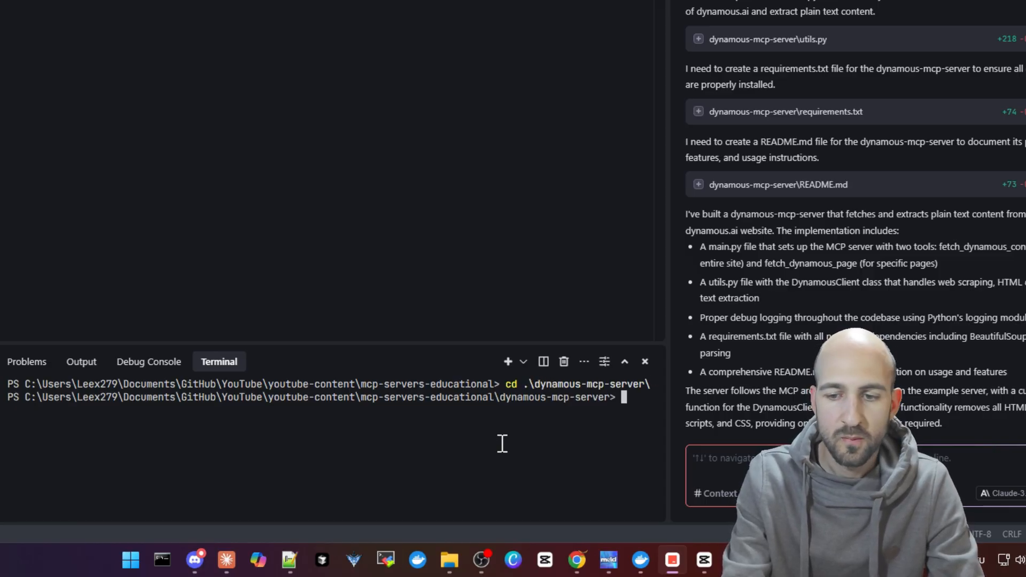
- Install the server's dependencies with pip install -r requirements.txt
{"action": "type", "text": "pip install -r"}
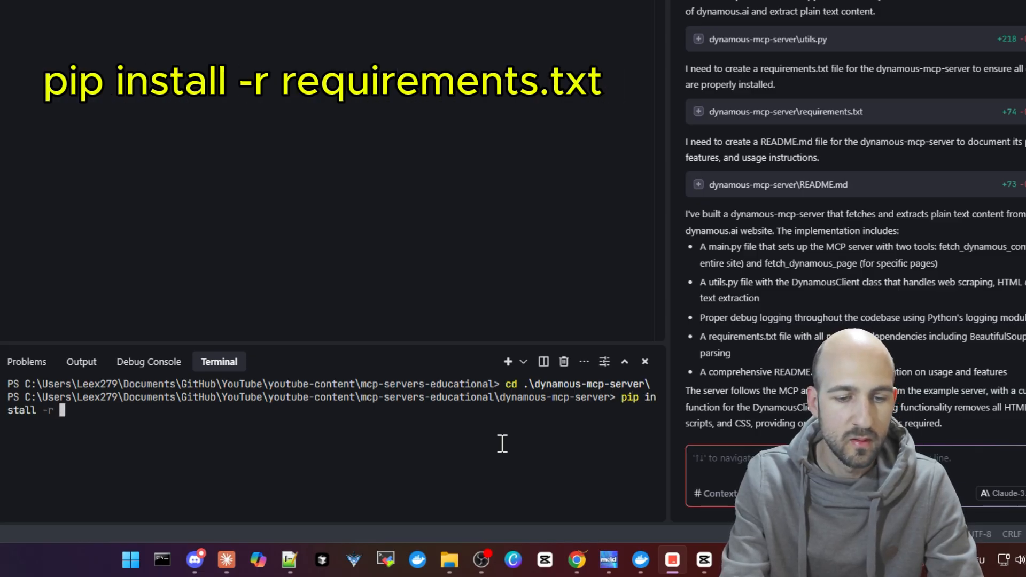
{"action": "type", "text": ".\\requirements.txt"}
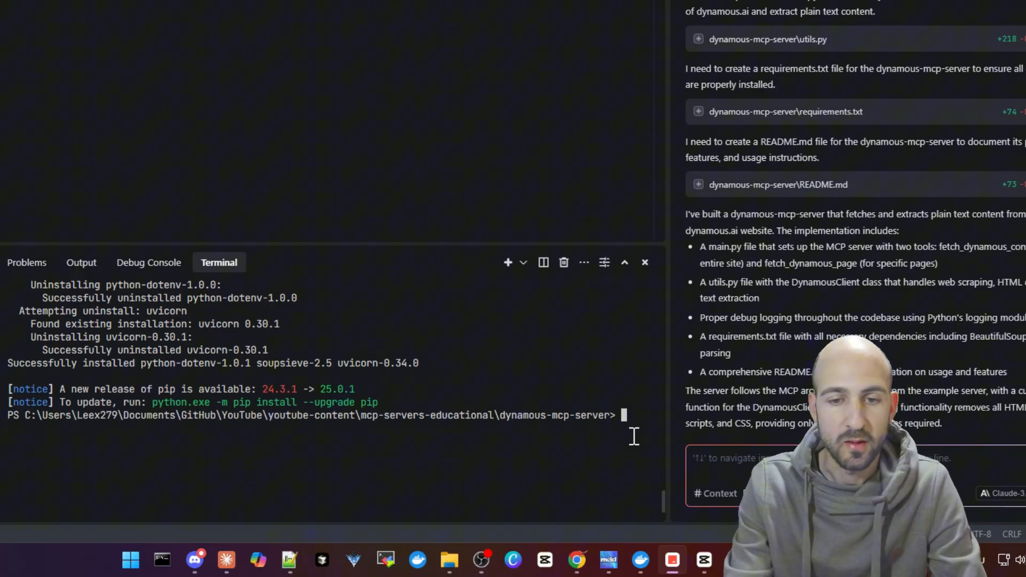
{"action": "type", "text": "p"}
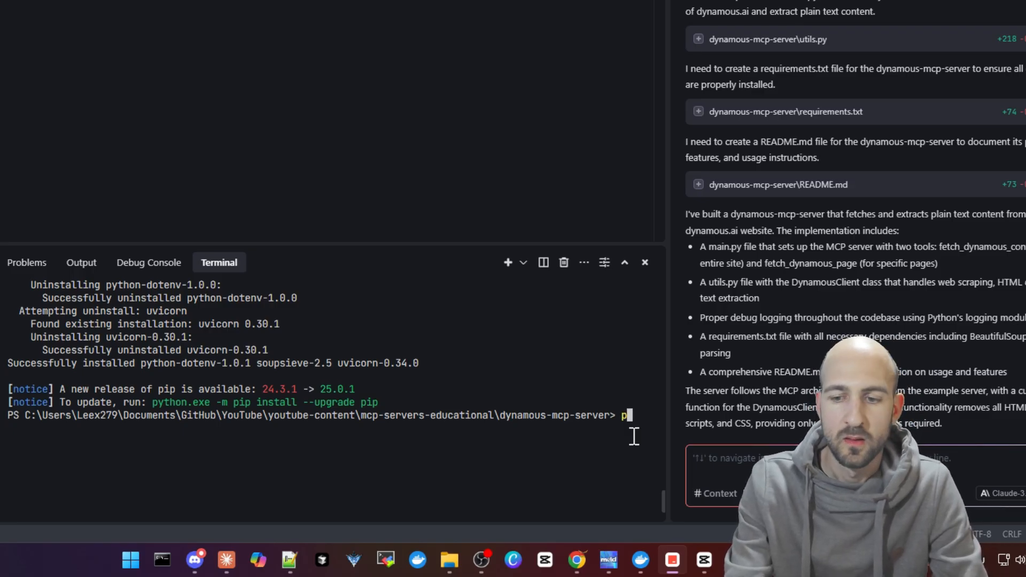
- Run python main.py and confirm Uvicorn is serving on port 8055
{"action": "type", "text": "ython main."}
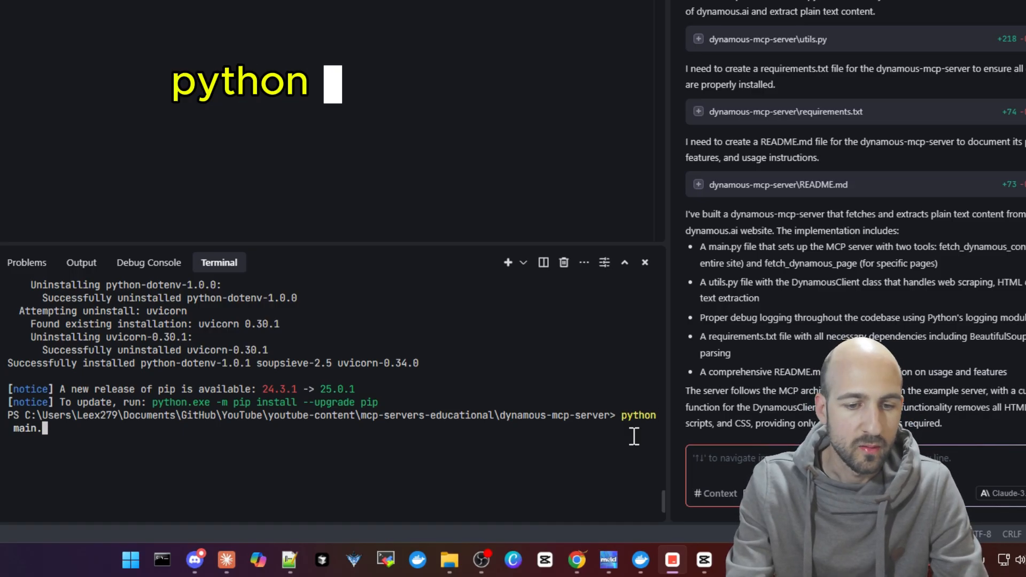
{"action": "type", "text": "main.py"}
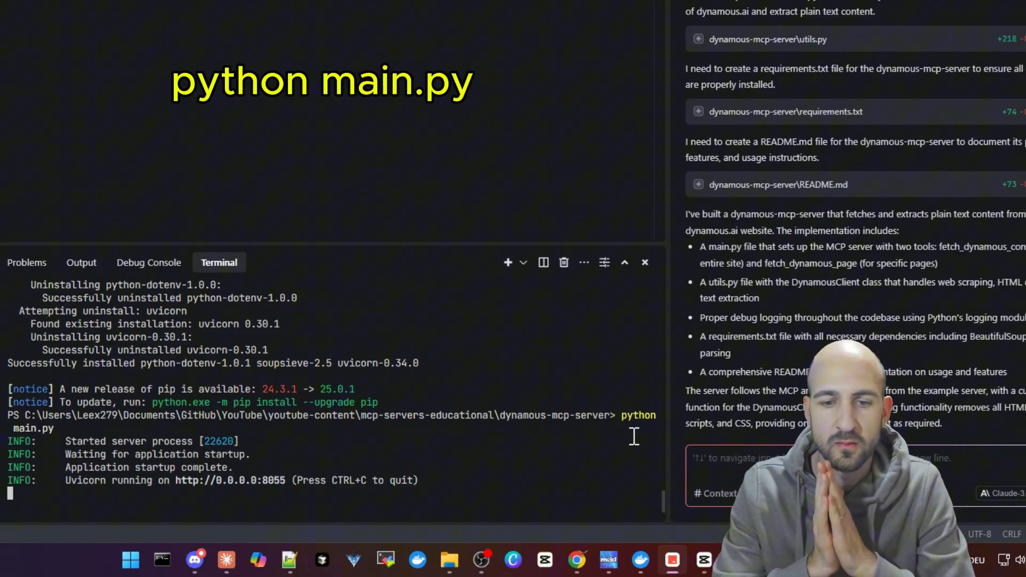
{"action": "scroll", "scroll_direction": "up", "scroll_amount": 3}
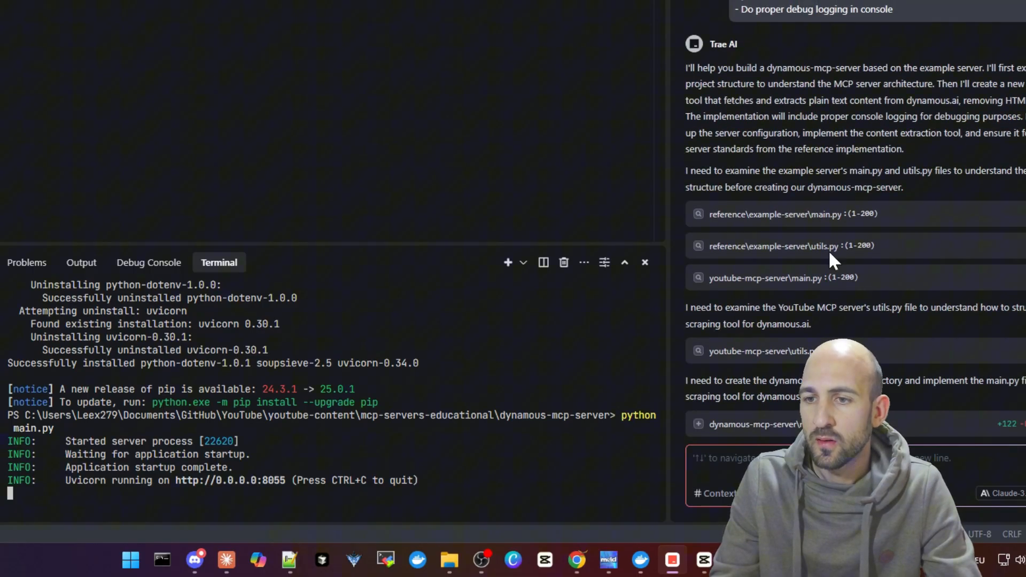
{"action": "scroll", "scroll_direction": "down", "scroll_amount": 3}
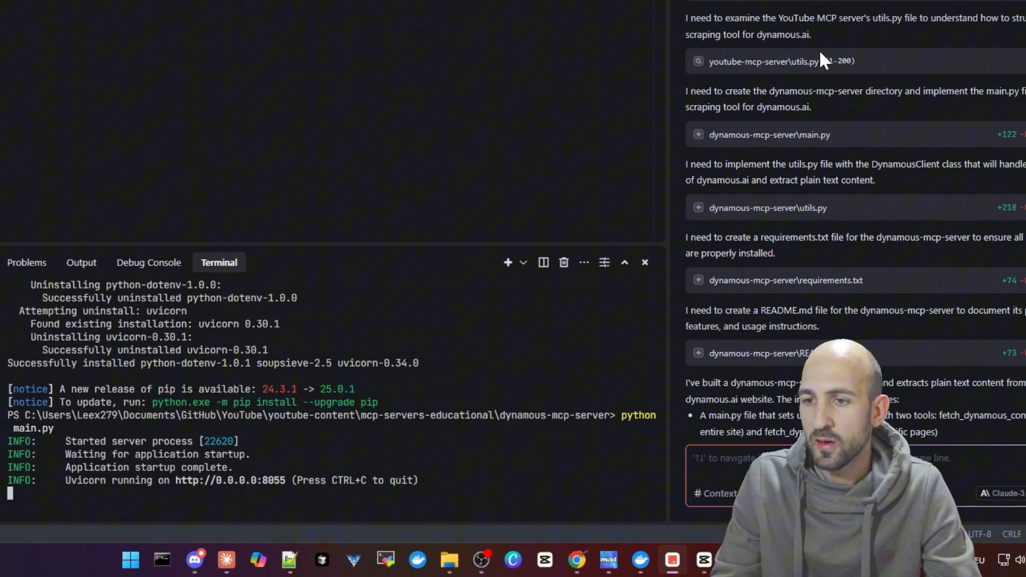
{"action": "scroll", "scroll_direction": "down", "scroll_amount": 3}
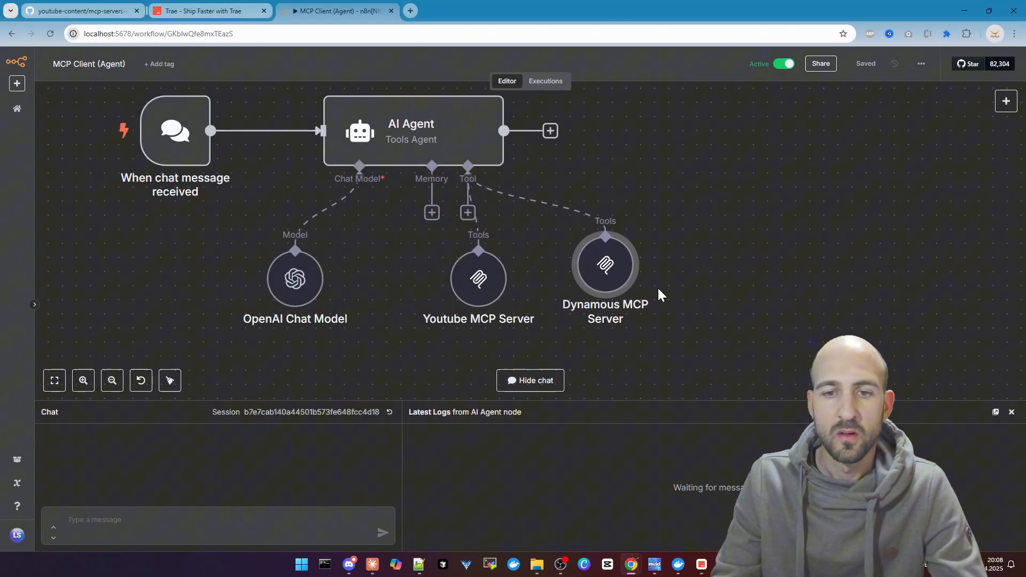
- Send 'what is dynamous ai?' to the agent in the chat panel
{"action": "type", "text": "what is dynamous ai"}
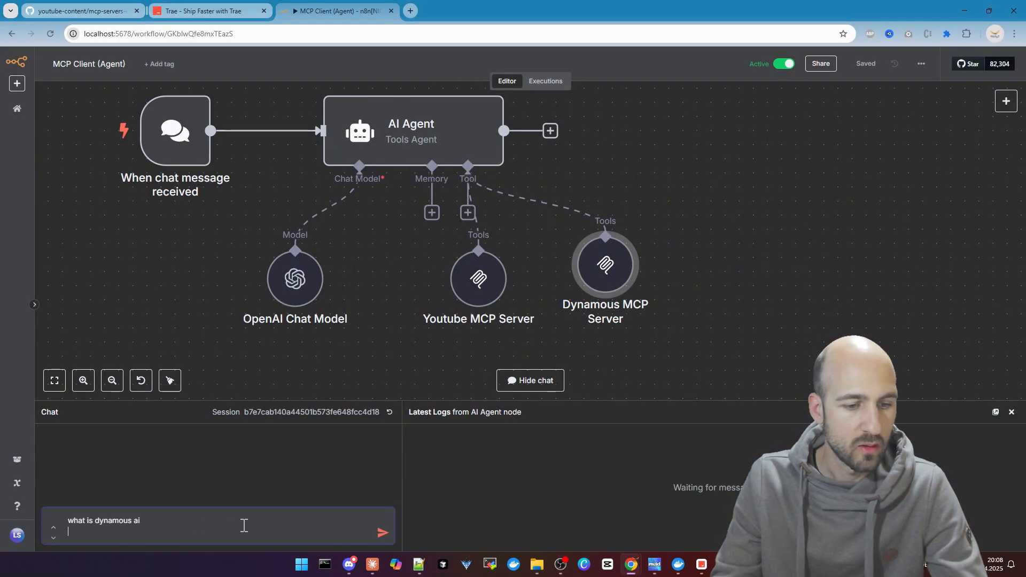
{"action": "type", "text": "?"}
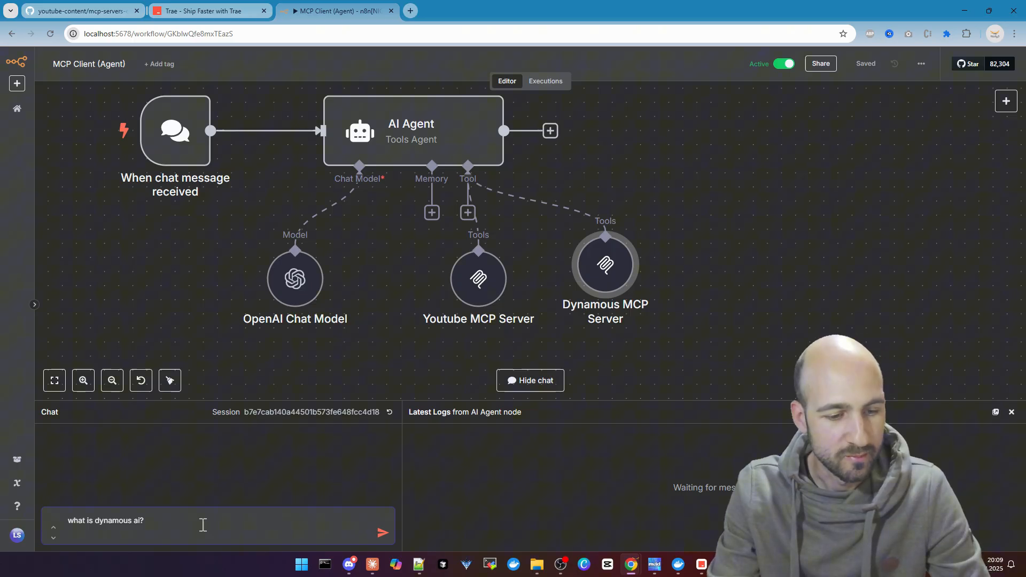
{"action": "left_click", "coordinate": [382, 532]}
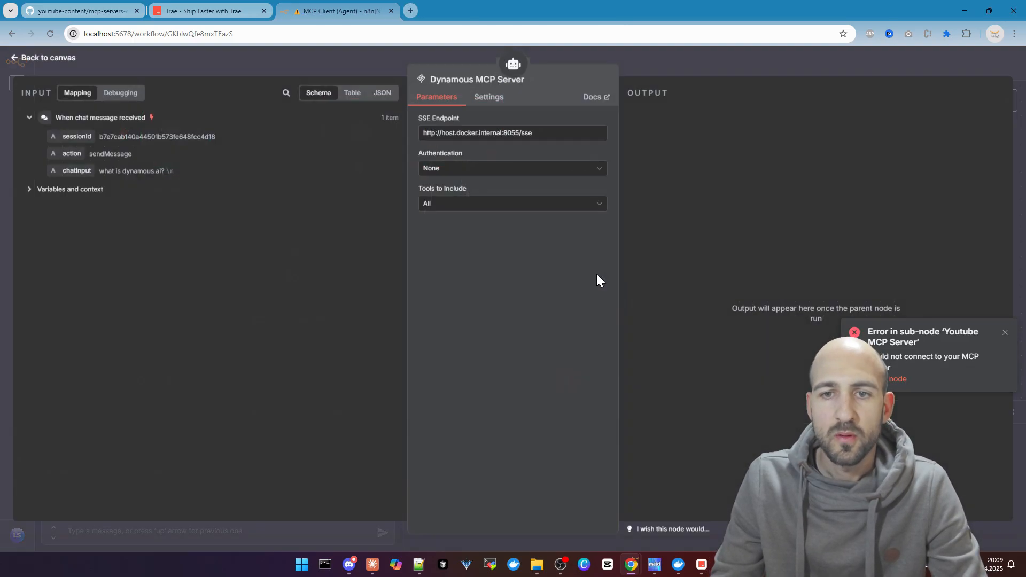
- Return to the canvas and delete the Youtube MCP Server tool's connection to the agent
{"action": "left_click", "coordinate": [42, 58]}
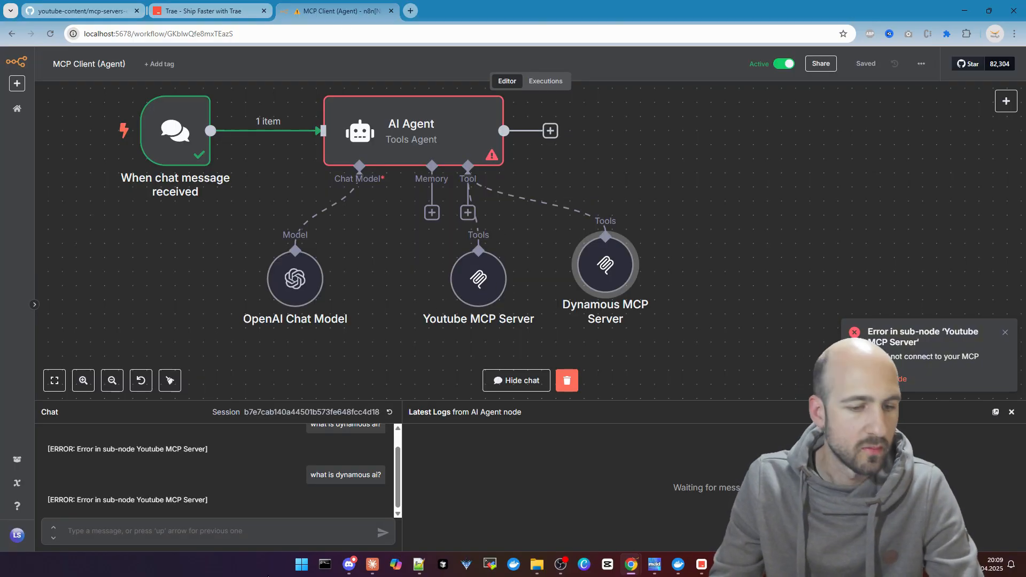
{"action": "double_click", "coordinate": [170, 500]}
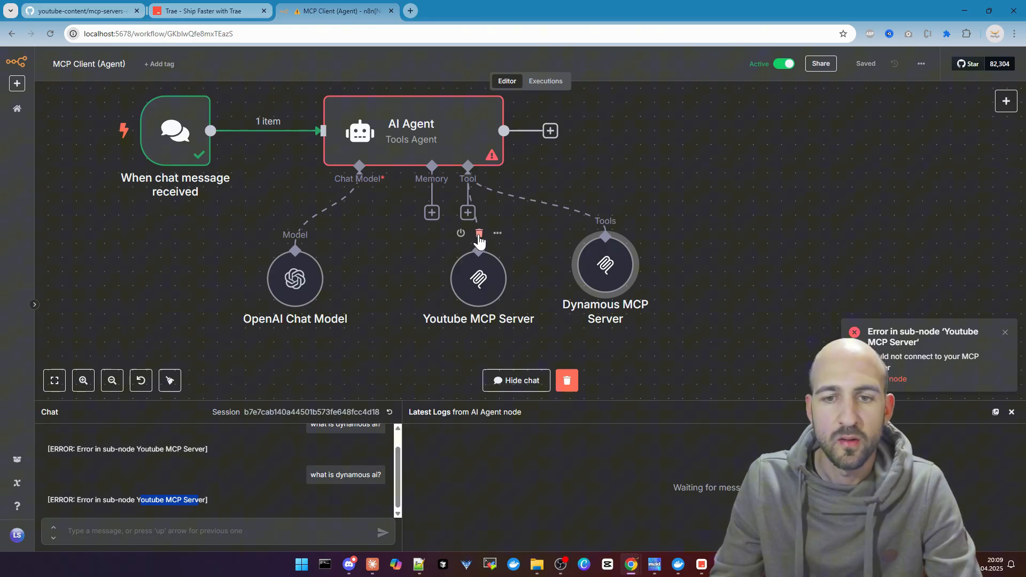
{"action": "left_click", "coordinate": [478, 234]}
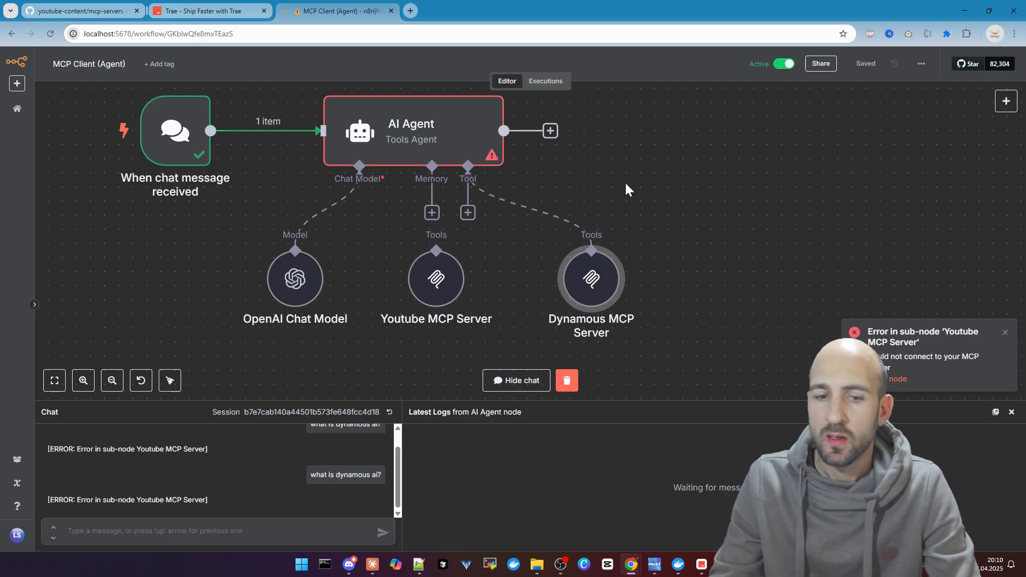
{"action": "mouse_move", "coordinate": [362, 467]}
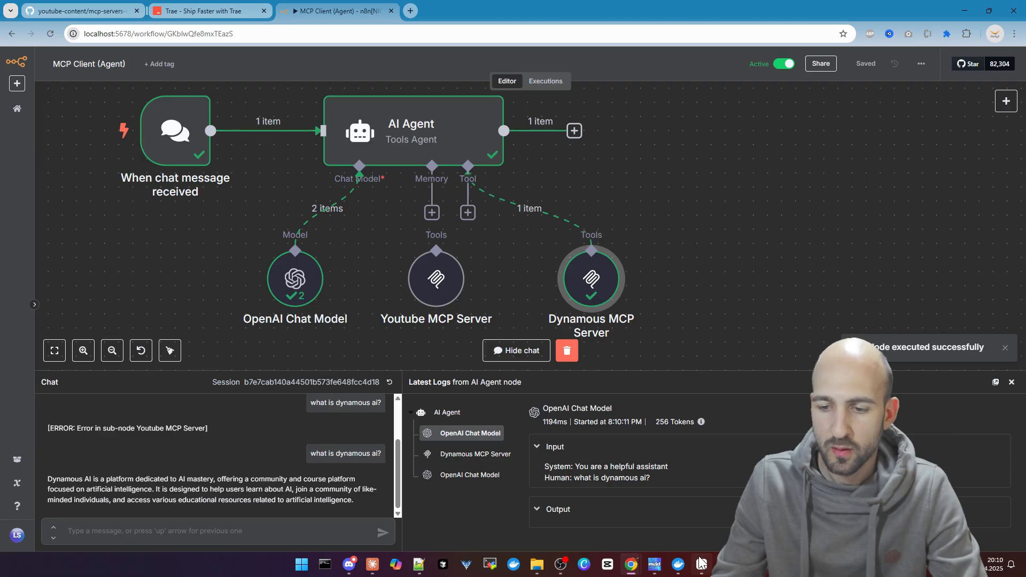
- Review the agent's Dynamous AI answer and its Latest Logs entries
{"action": "left_click", "coordinate": [700, 564]}
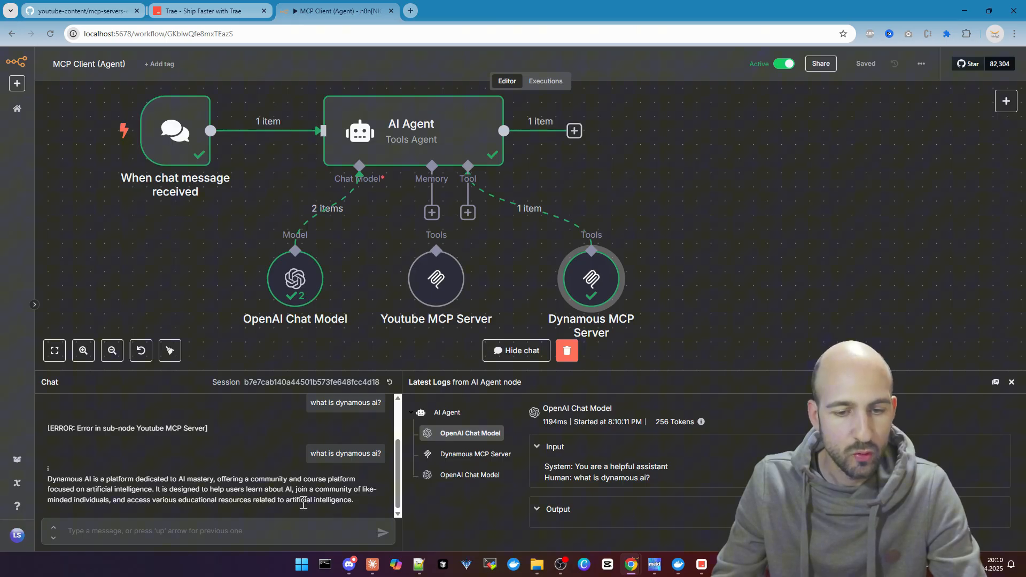
{"action": "mouse_move", "coordinate": [180, 520]}
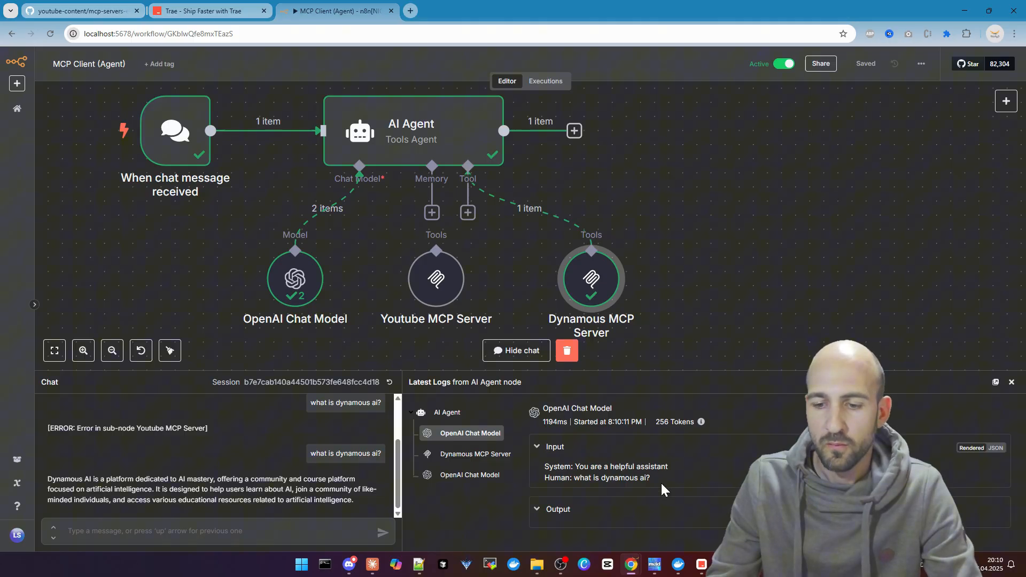
{"action": "left_click", "coordinate": [79, 10]}
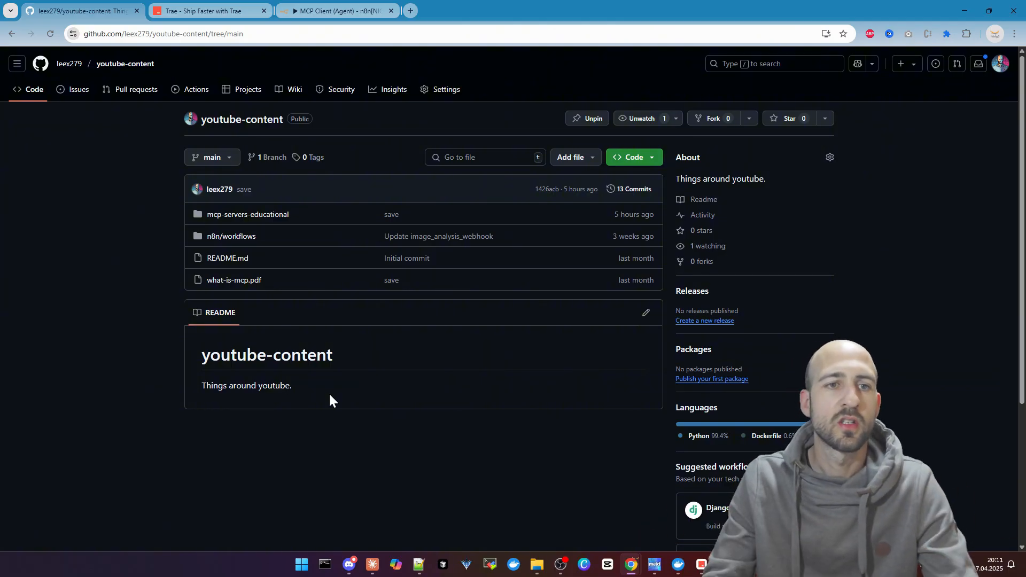
{"action": "mouse_move", "coordinate": [241, 119]}
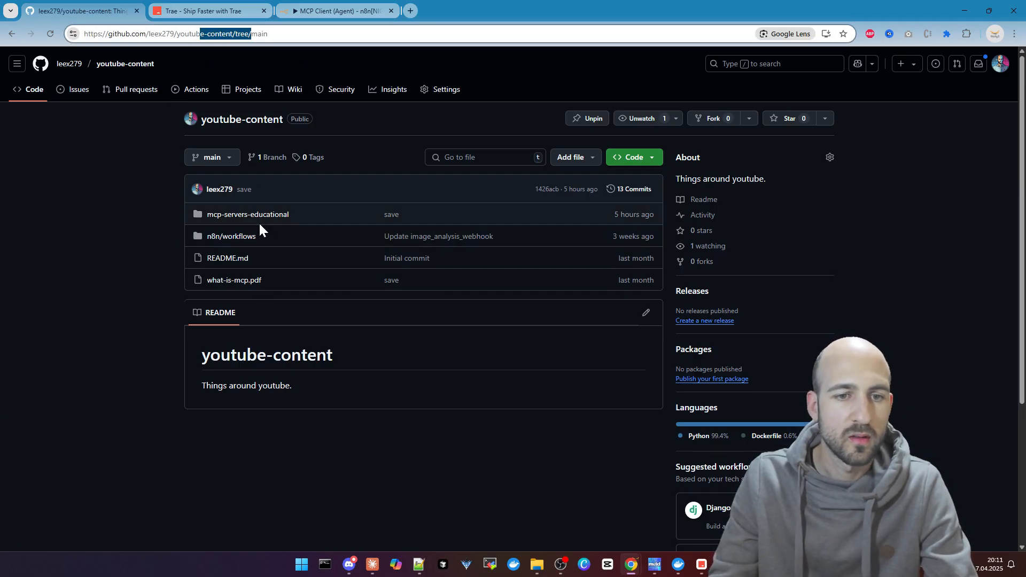
- Navigate into mcp-servers-educational/youtube-mcp-server in the repository
{"action": "left_click", "coordinate": [247, 214]}
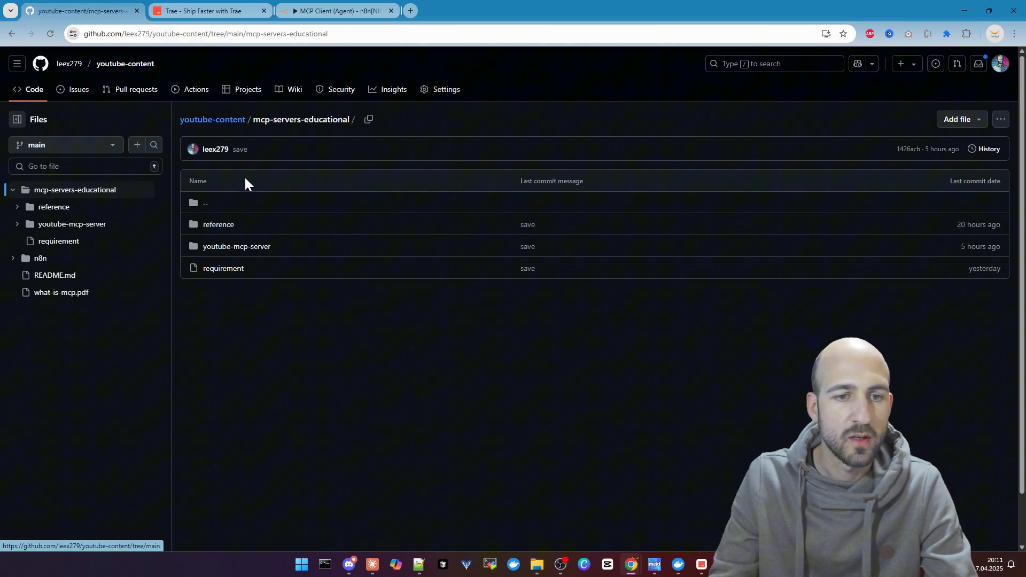
{"action": "mouse_move", "coordinate": [248, 256]}
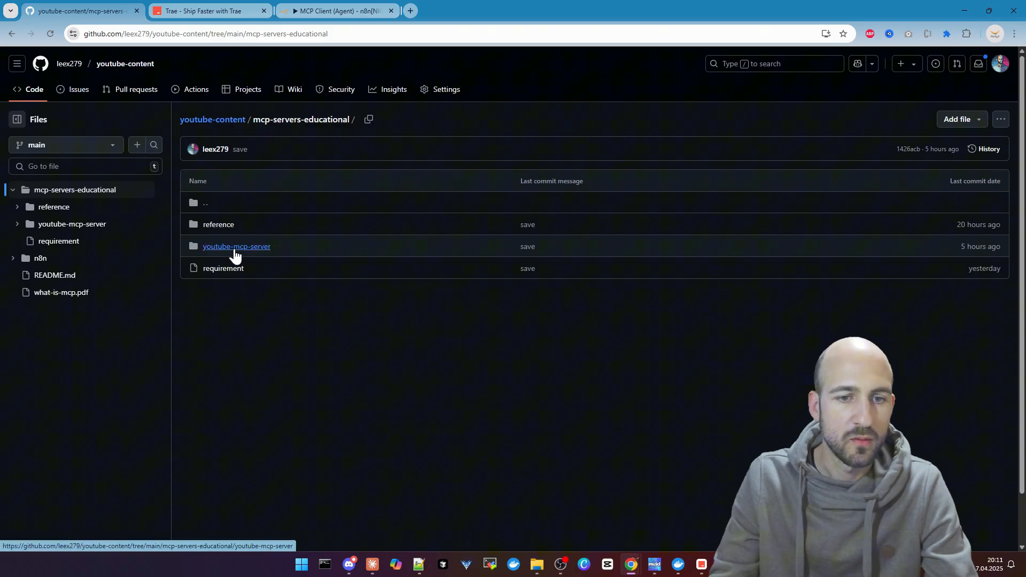
{"action": "left_click", "coordinate": [236, 246]}
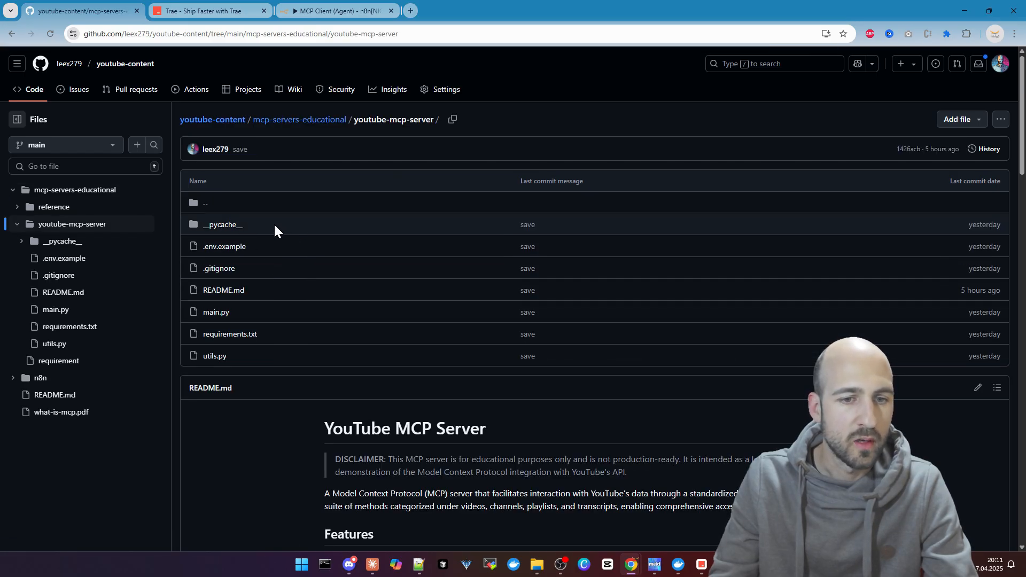
{"action": "mouse_move", "coordinate": [396, 327]}
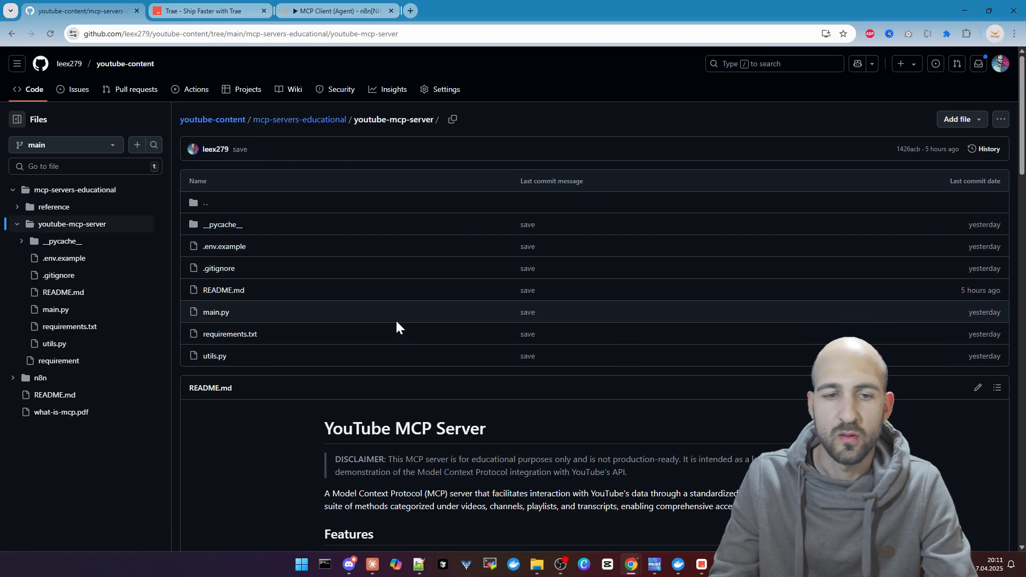